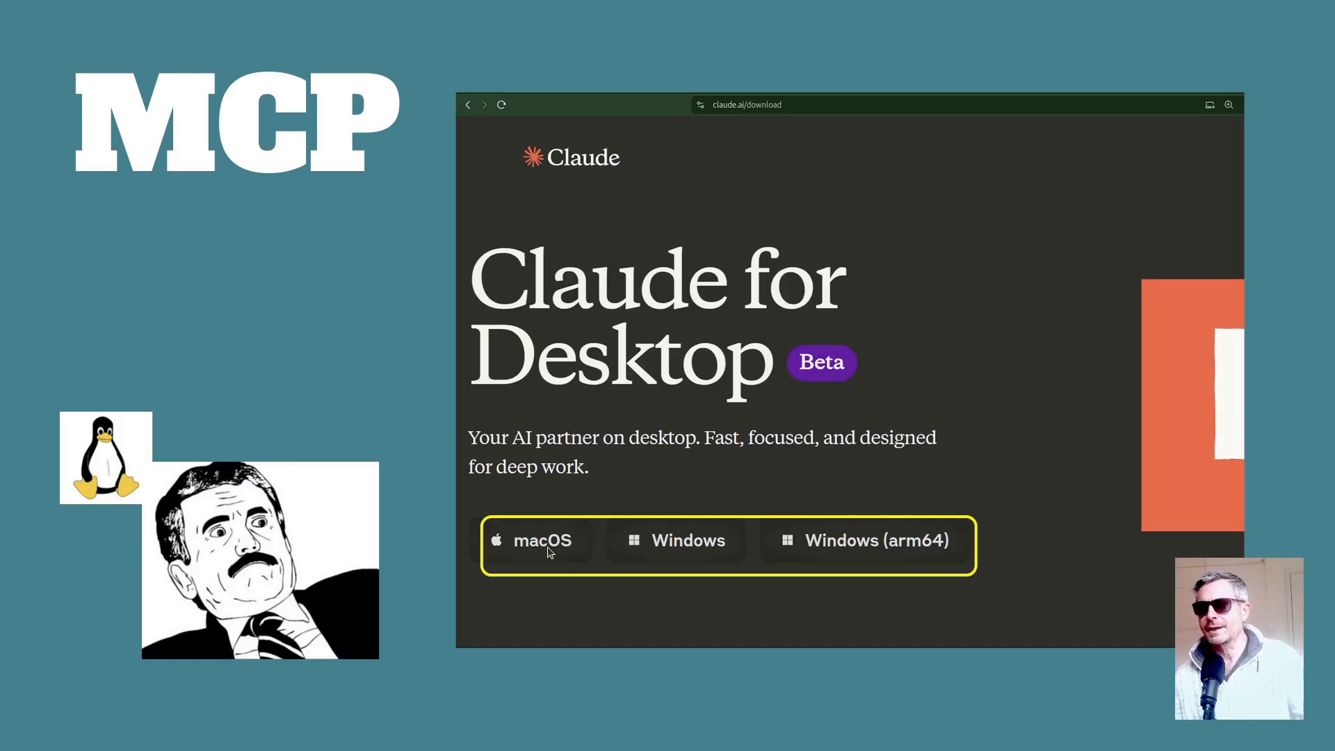
{"action": "mouse_move", "coordinate": [877, 534]}
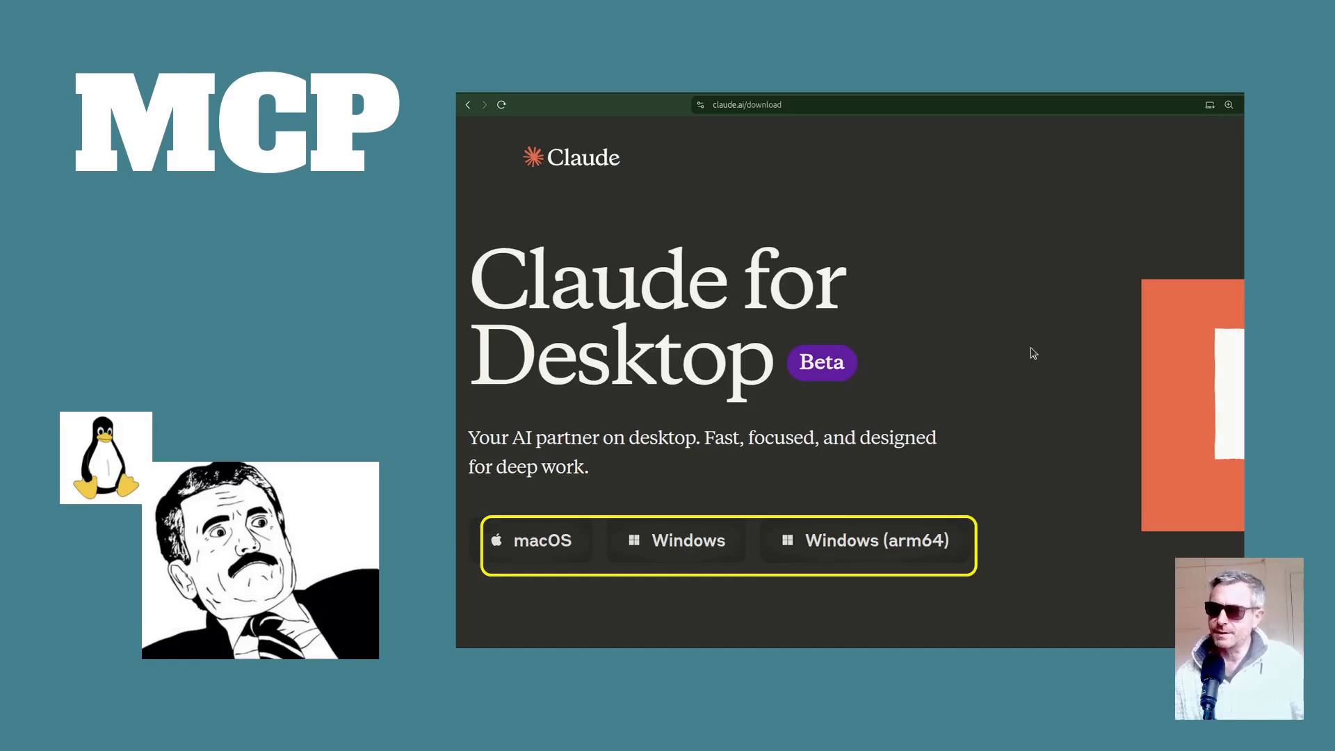
{"action": "mouse_move", "coordinate": [1062, 369]}
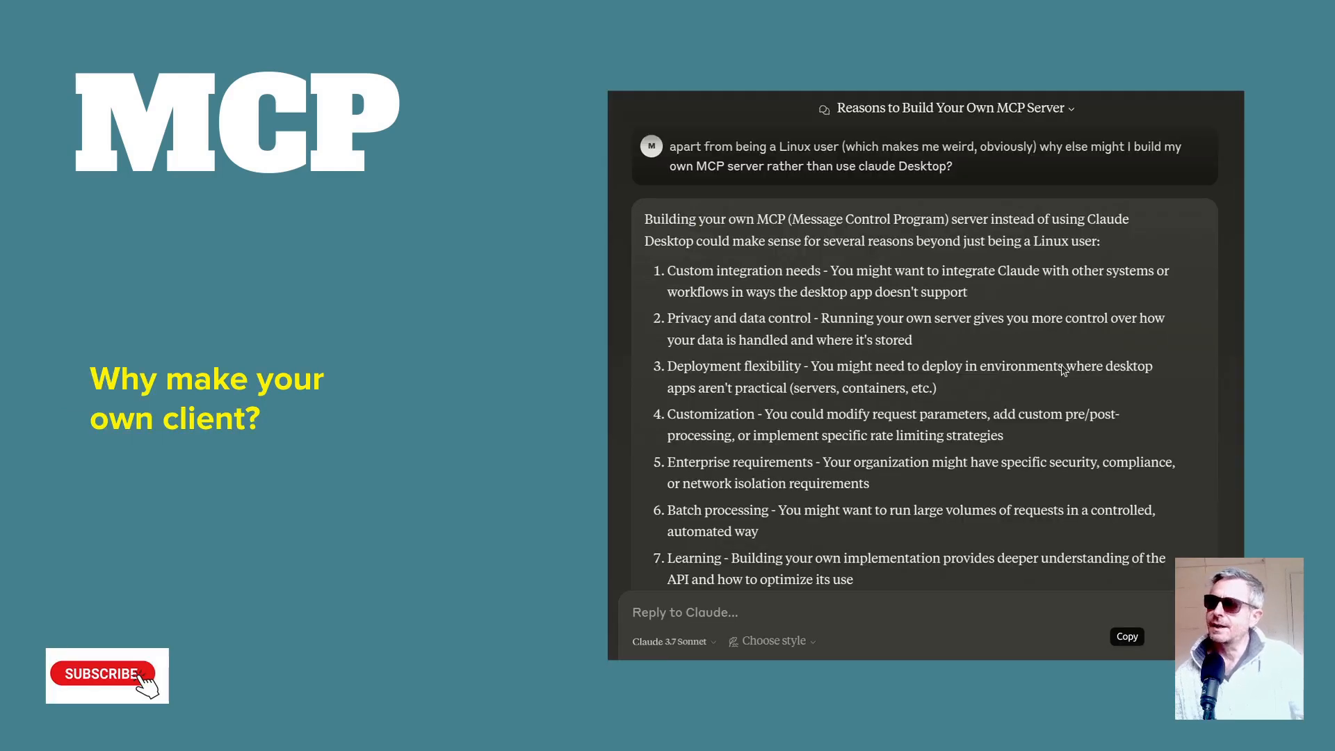
{"action": "mouse_move", "coordinate": [878, 342]}
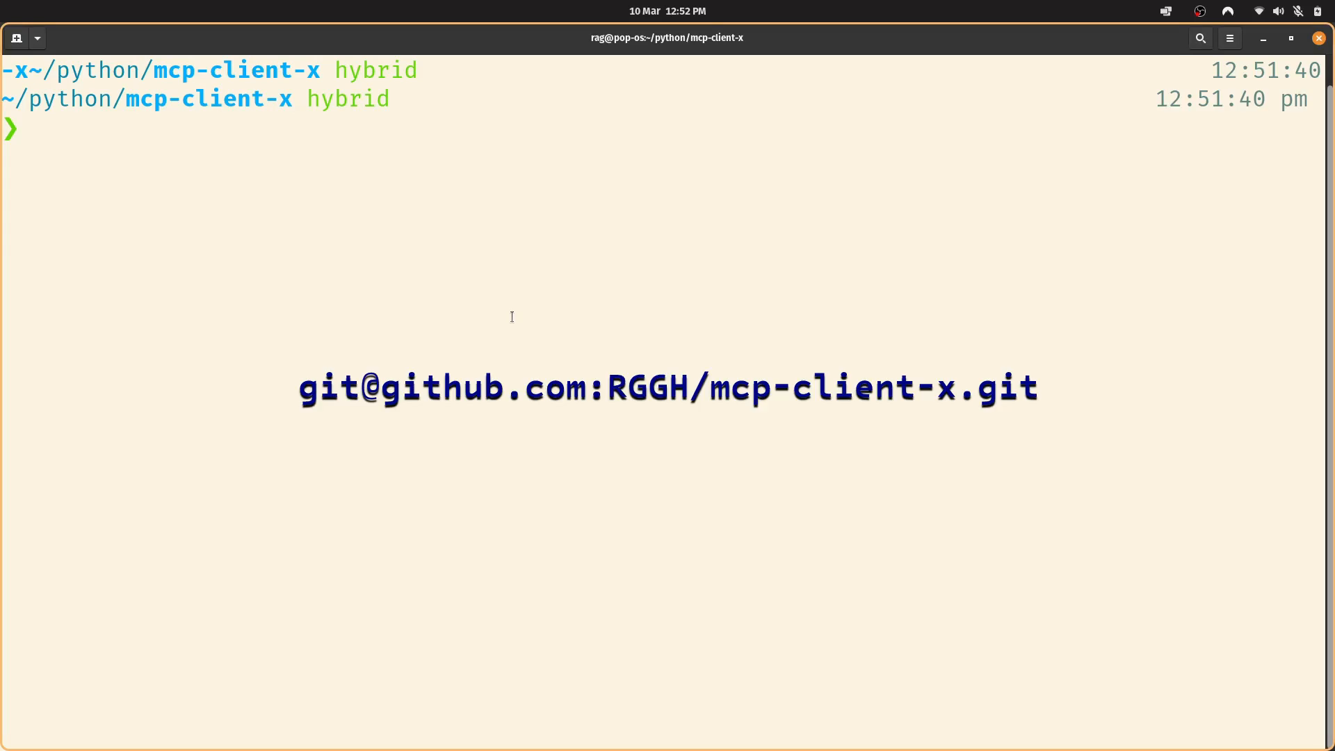
- Run 'uv run src/client/mcp_client.py' to launch the client with calculate_bmi and fetch_weather
{"action": "type", "text": "uv run src/client/mcp_client.py"}
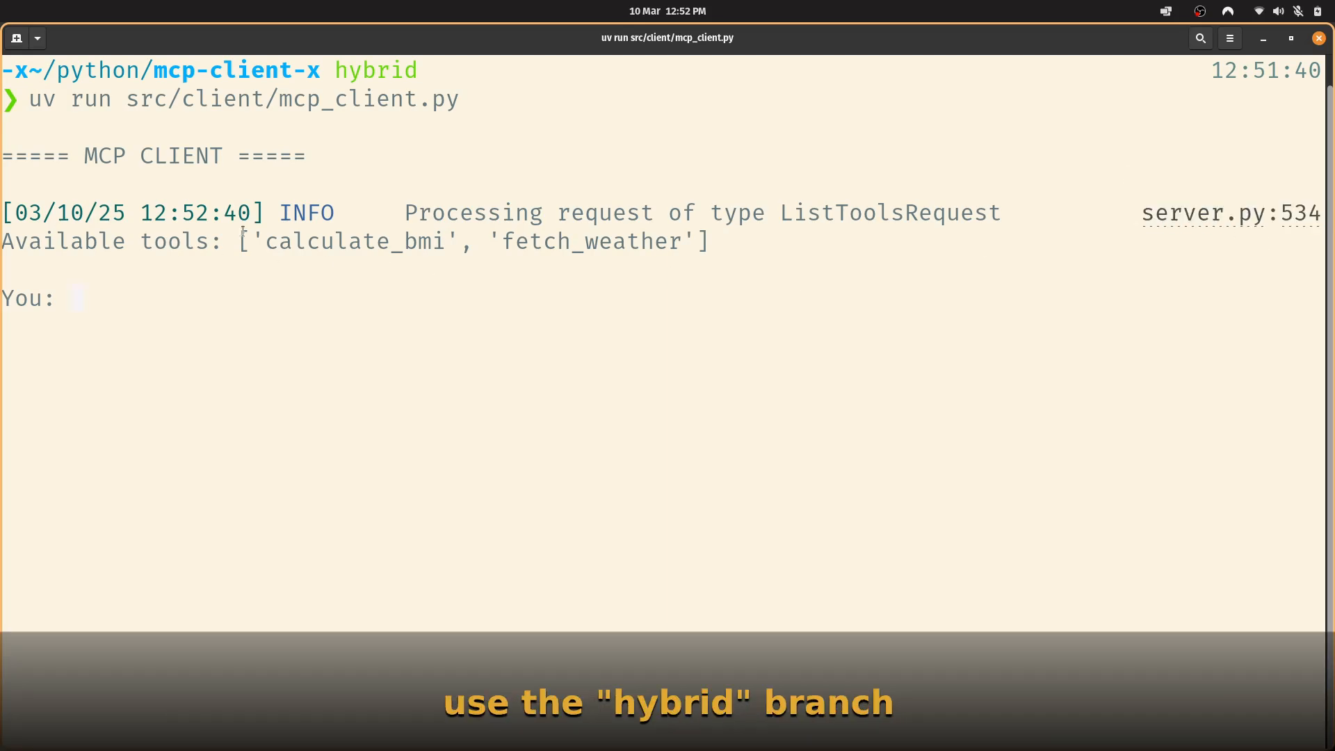
- Ask for London's weather with latitude 51.0 and longitude 1.01, returning 10.9°C
{"action": "double_click", "coordinate": [353, 241]}
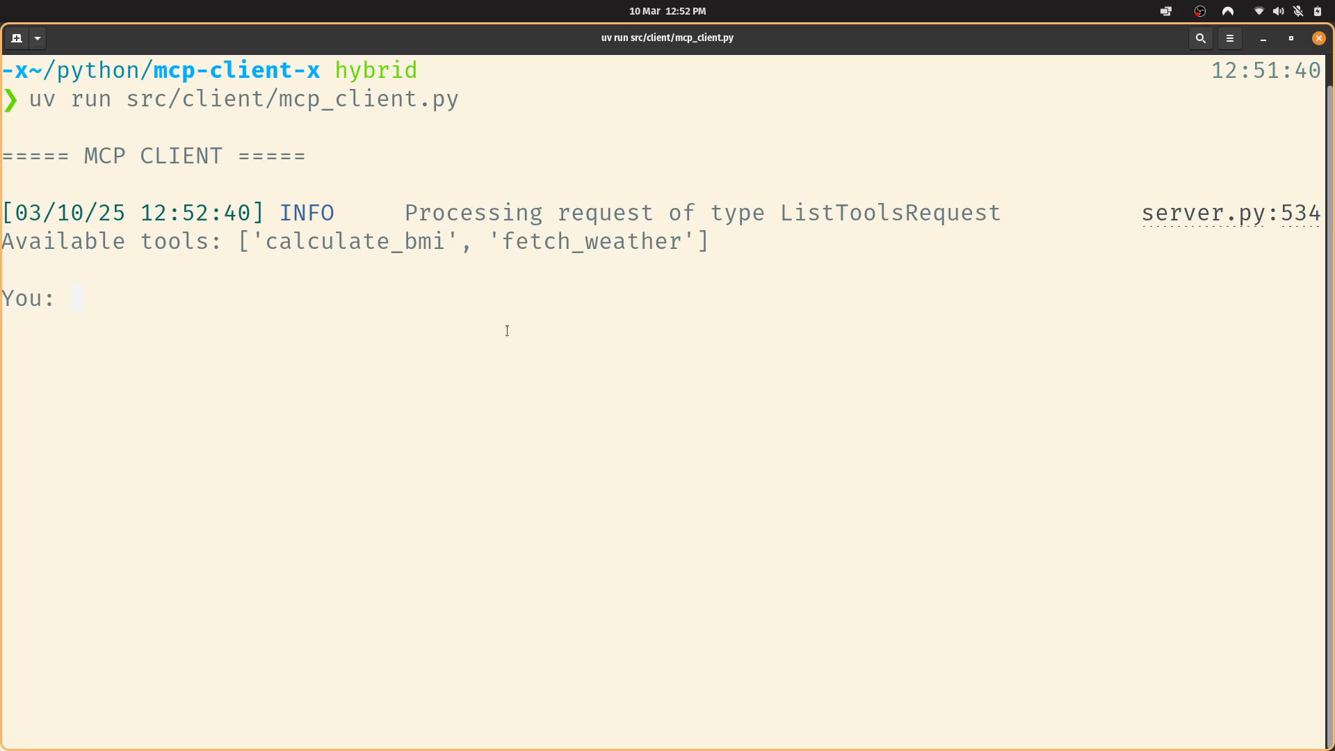
{"action": "type", "text": "what"}
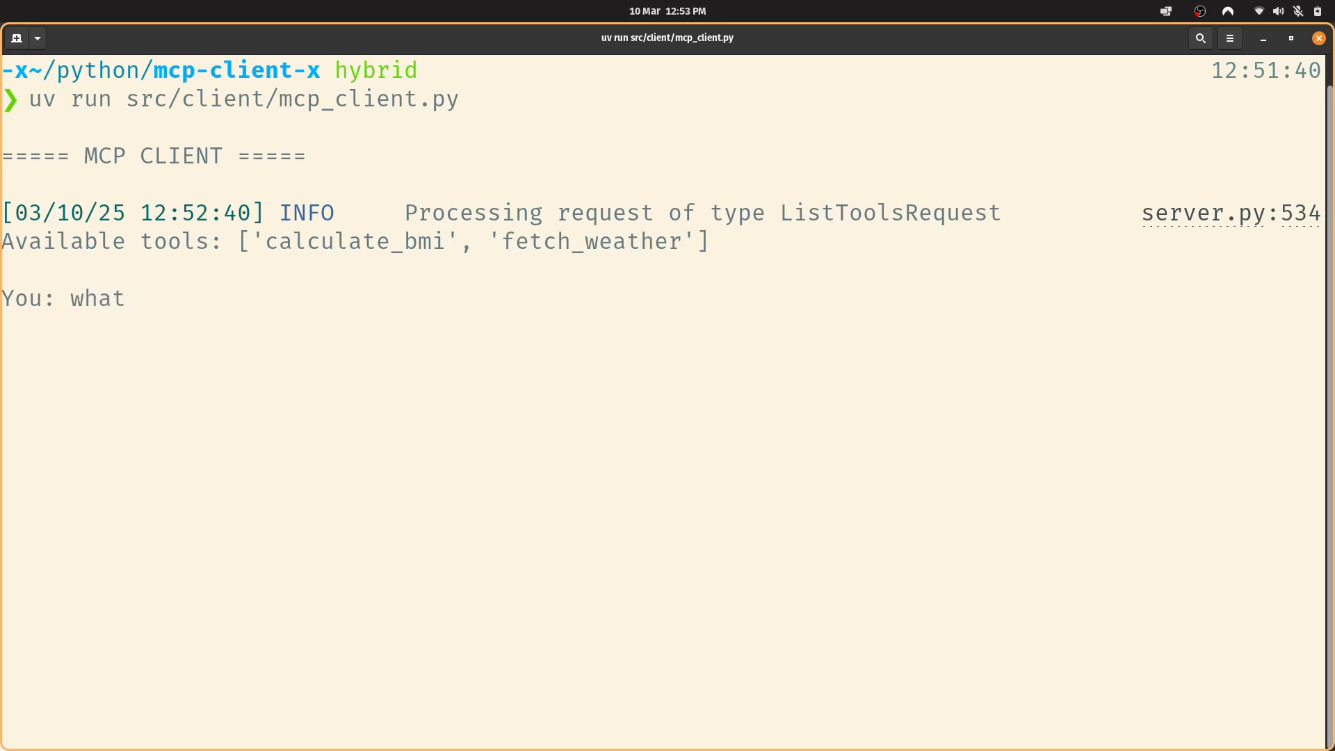
{"action": "type", "text": "is the weather in London?"}
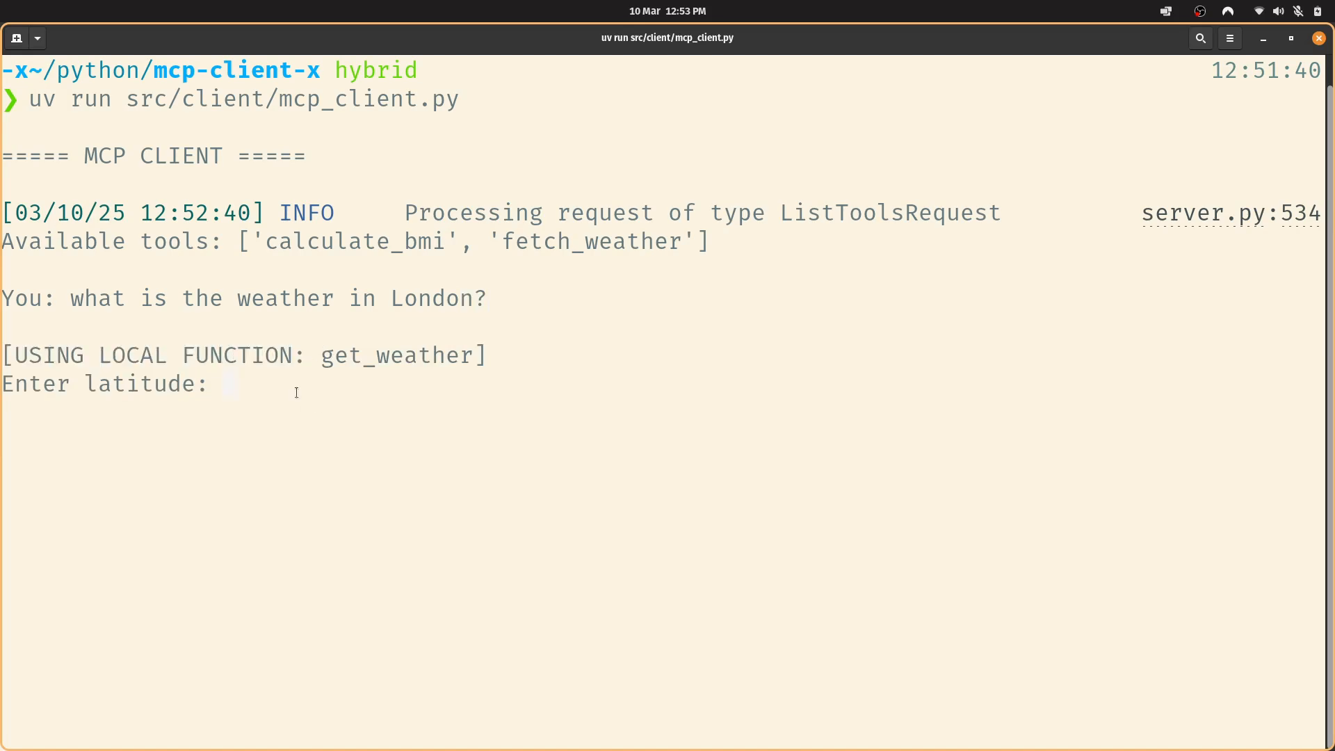
{"action": "type", "text": "51.0"}
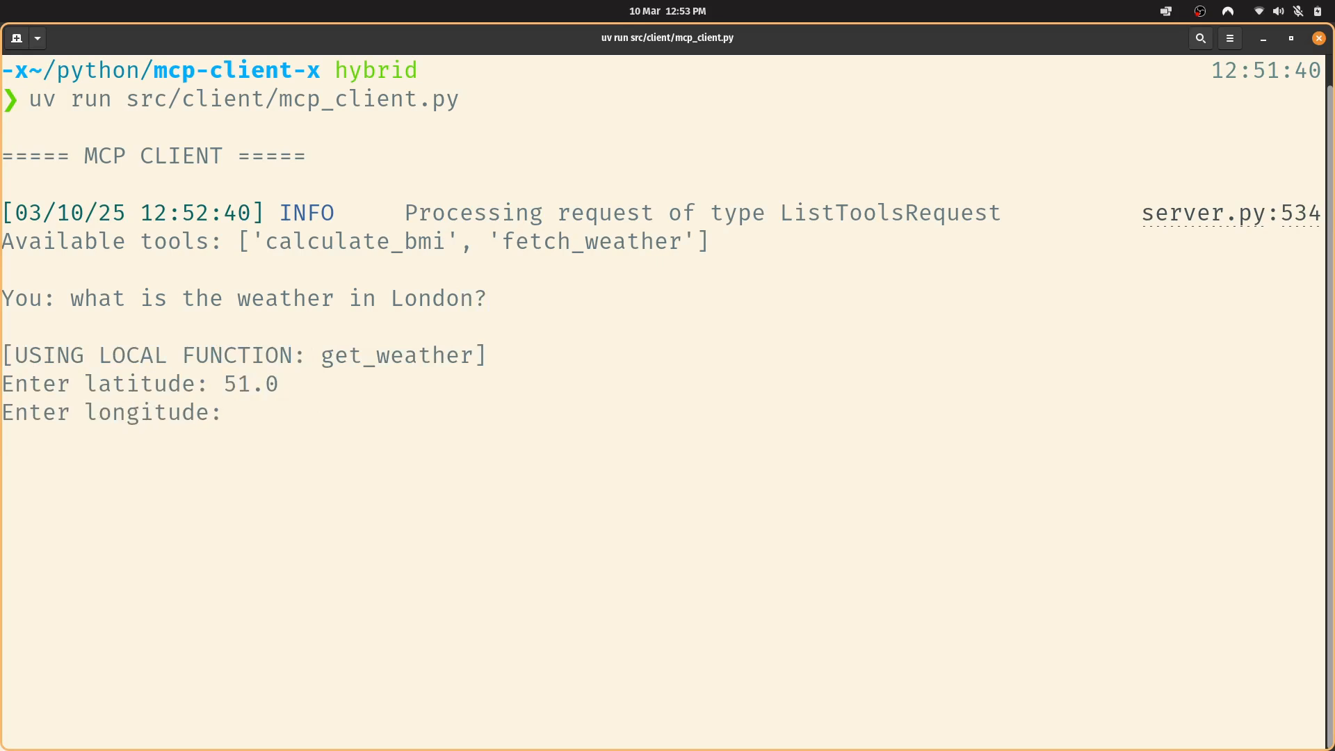
{"action": "type", "text": "1.01"}
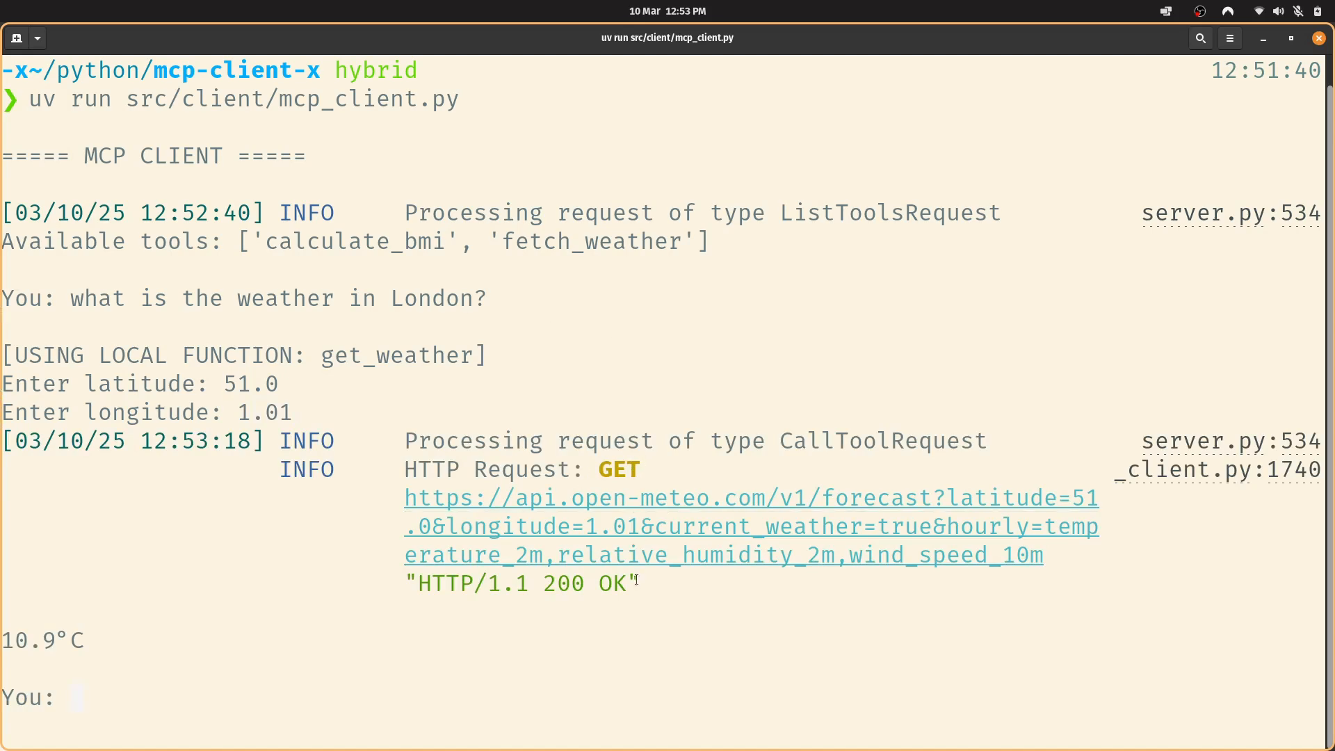
{"action": "left_click_drag", "start_coordinate": [409, 583], "coordinate": [638, 584]}
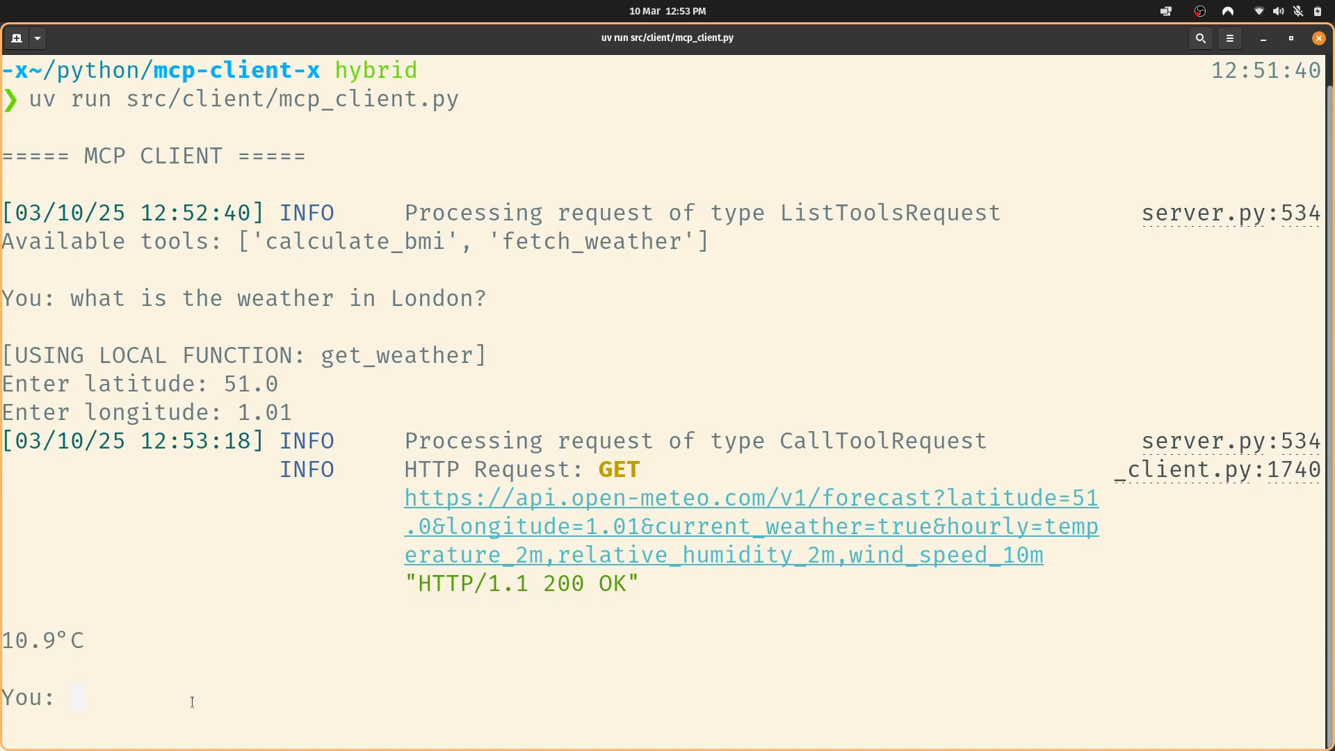
{"action": "mouse_move", "coordinate": [361, 693]}
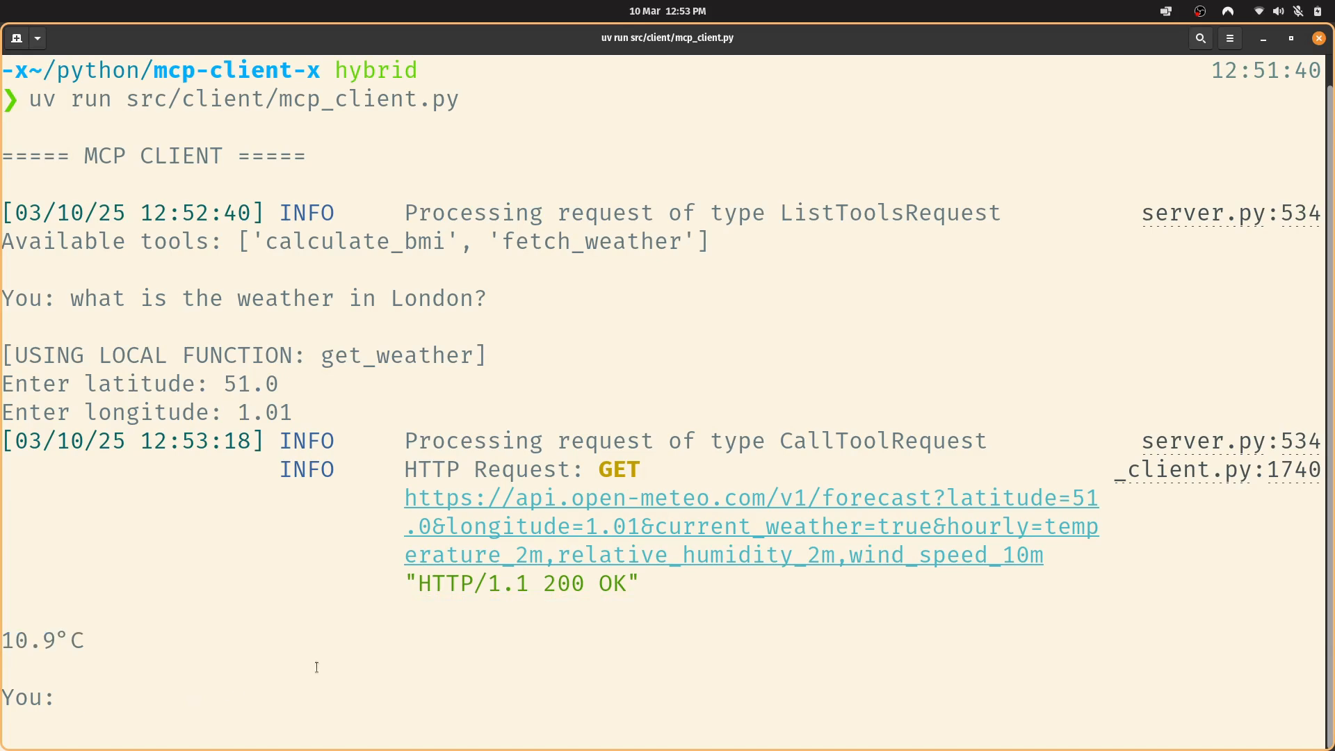
- Ask 'what is the highest building in the world?' and get Burj Khalifa, 828 m
{"action": "type", "text": "what is the highest"}
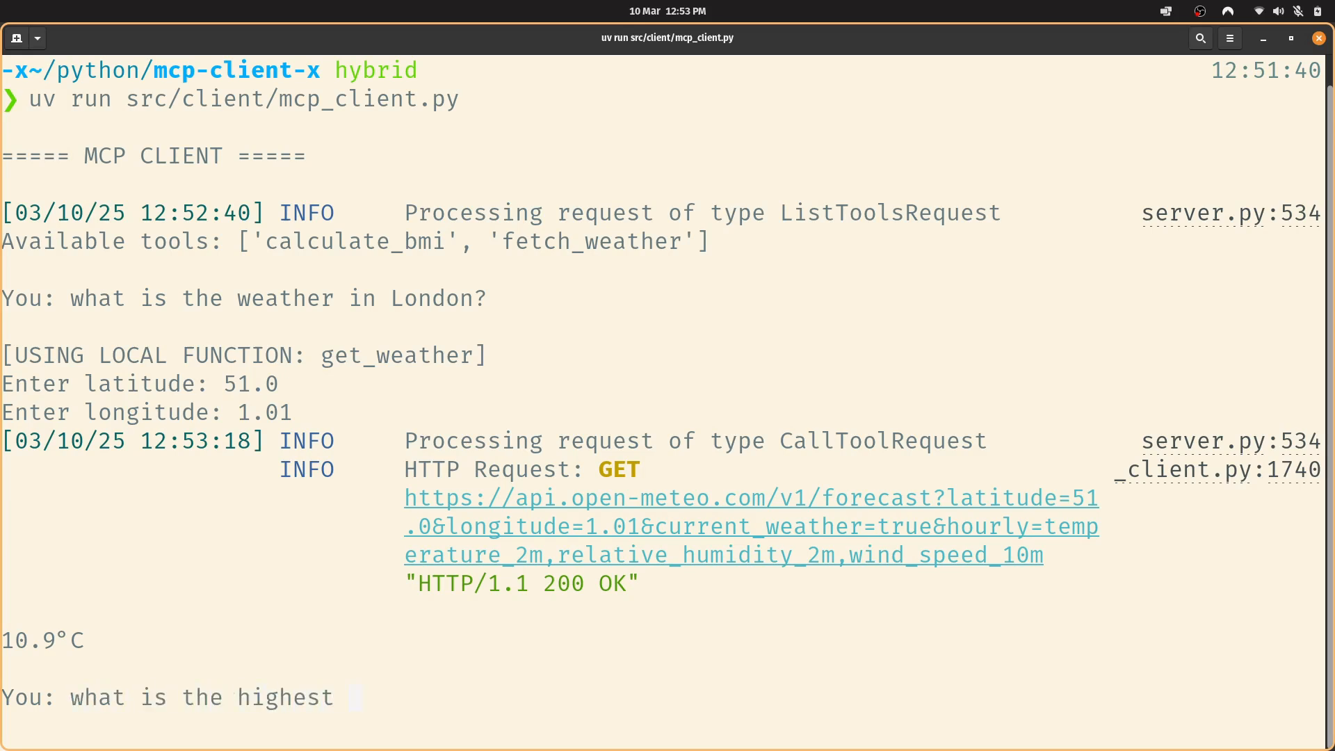
{"action": "type", "text": "buid"}
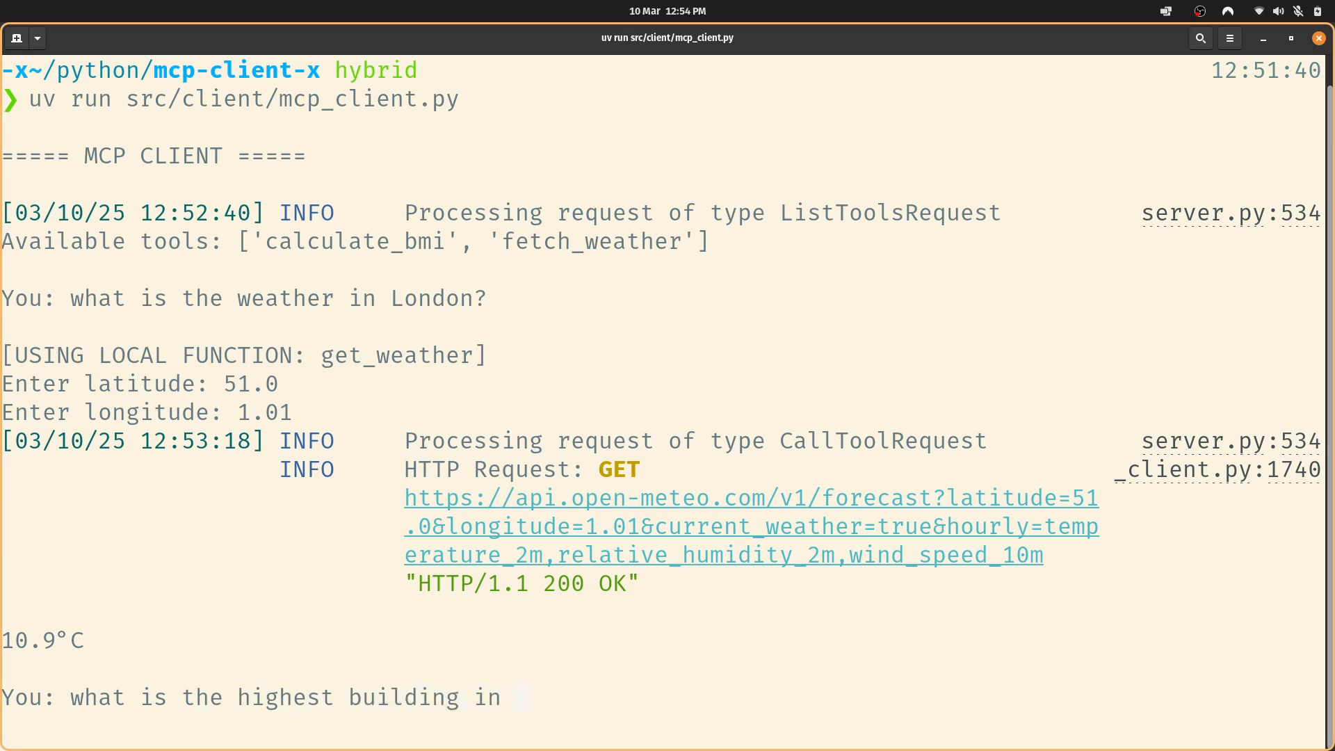
{"action": "type", "text": "the world?"}
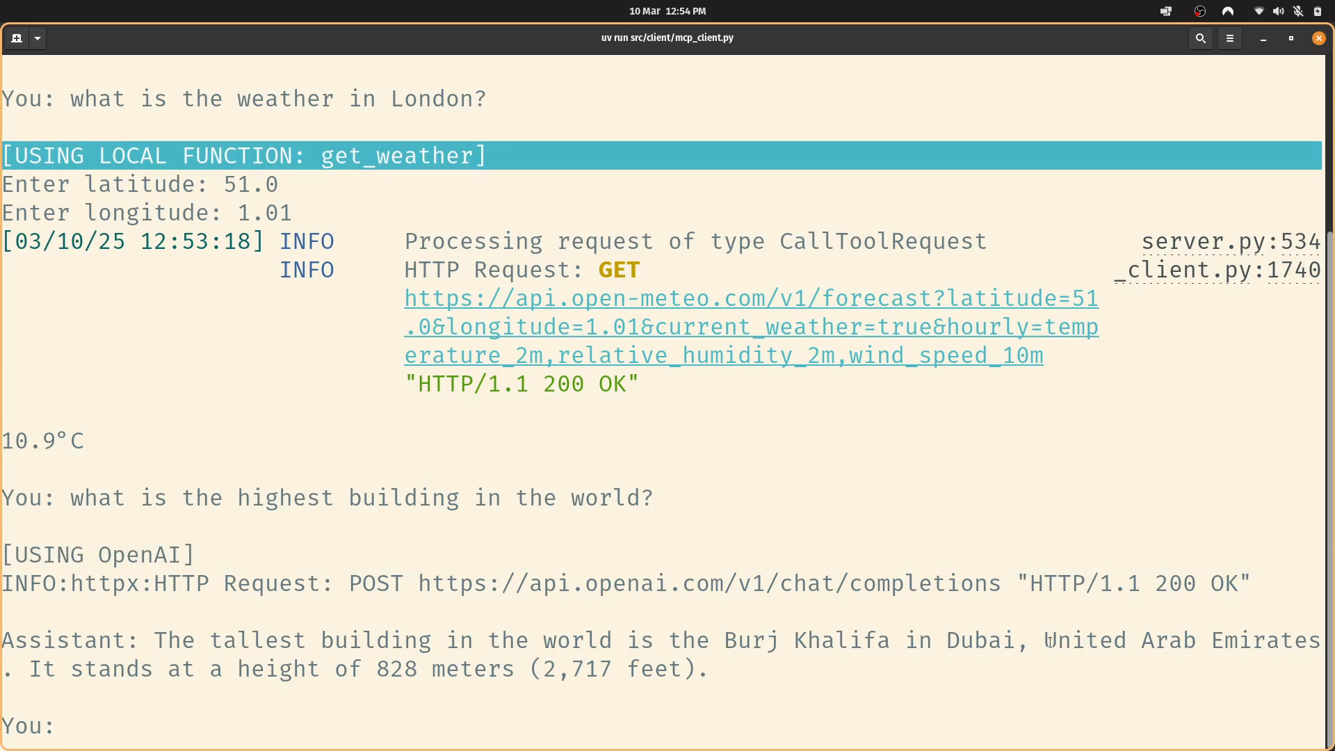
{"action": "left_click_drag", "start_coordinate": [4, 668], "coordinate": [361, 668]}
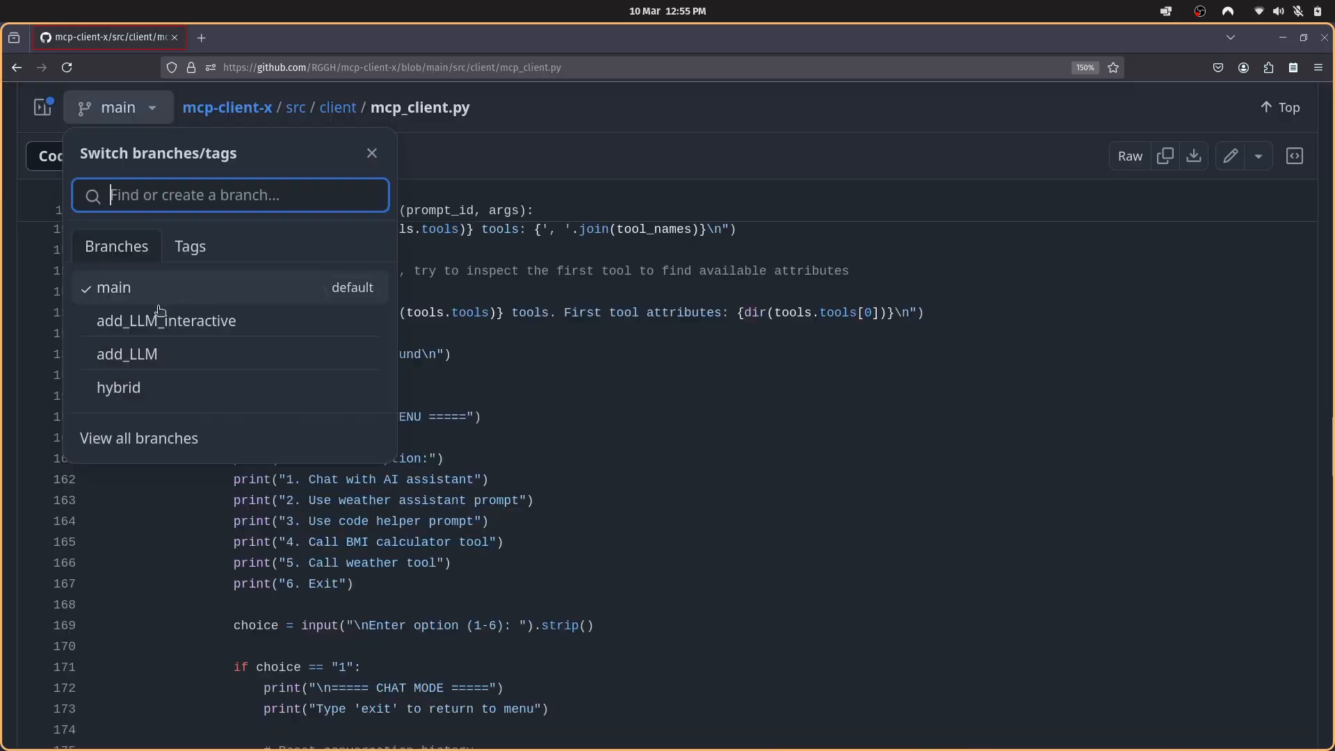
{"action": "mouse_move", "coordinate": [119, 387]}
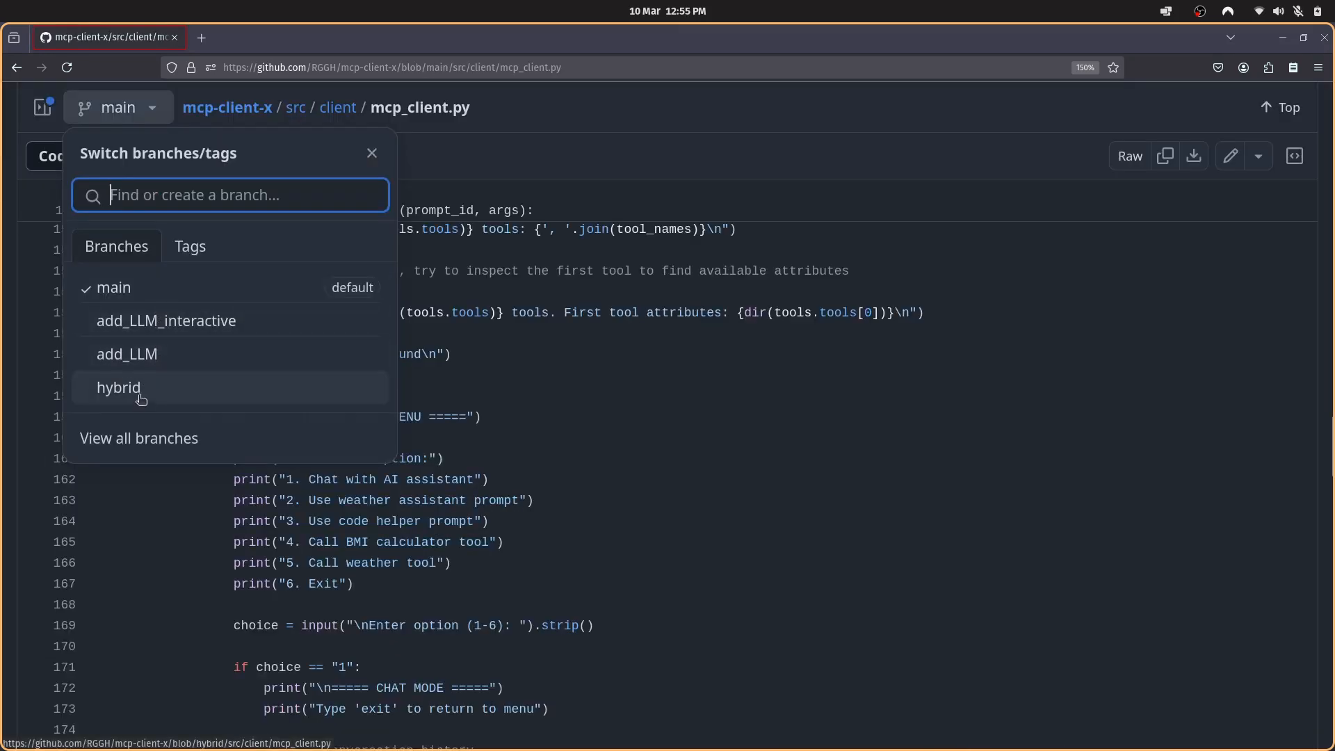
- Switch the mcp_client.py view from main to the hybrid branch
{"action": "left_click", "coordinate": [118, 387]}
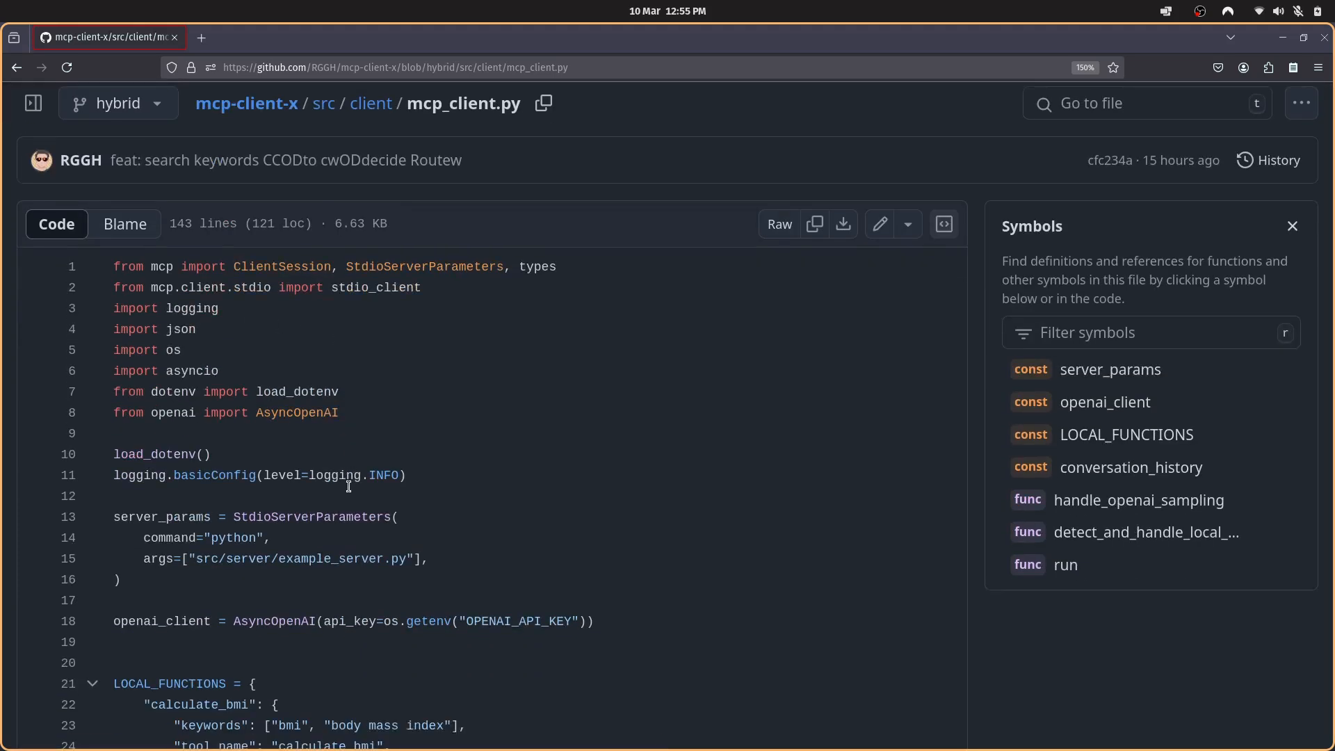
- Scroll to the LOCAL_FUNCTIONS block and zoom the browser from 150% to 200%
{"action": "scroll", "scroll_direction": "down", "scroll_amount": 3}
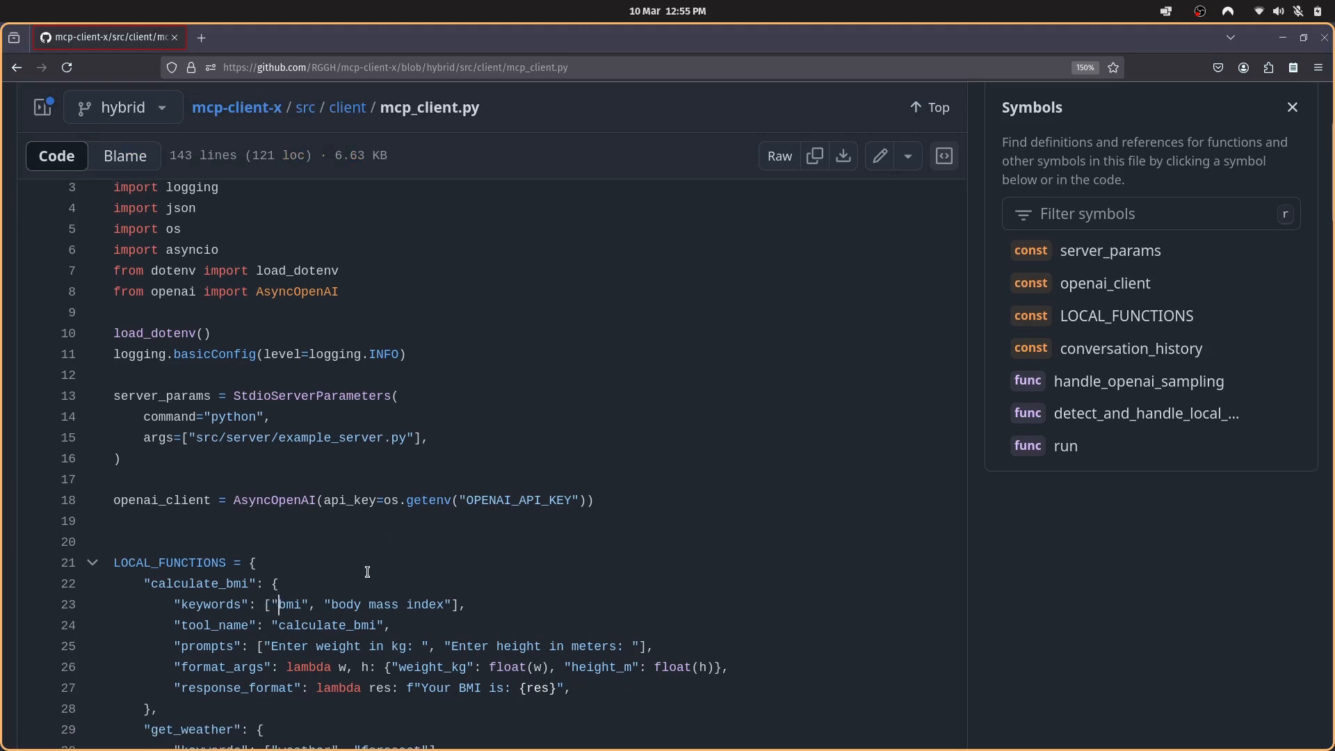
{"action": "key", "text": "ctrl+plus"}
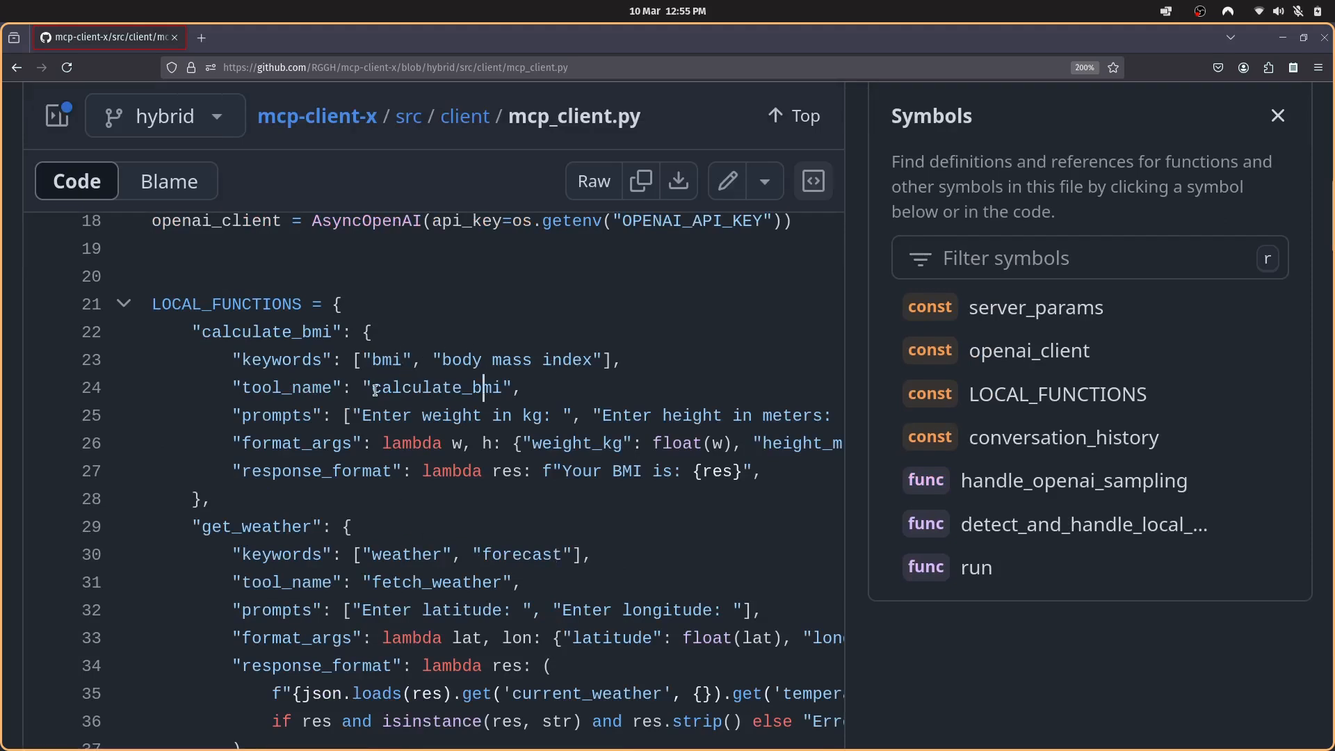
{"action": "double_click", "coordinate": [383, 359]}
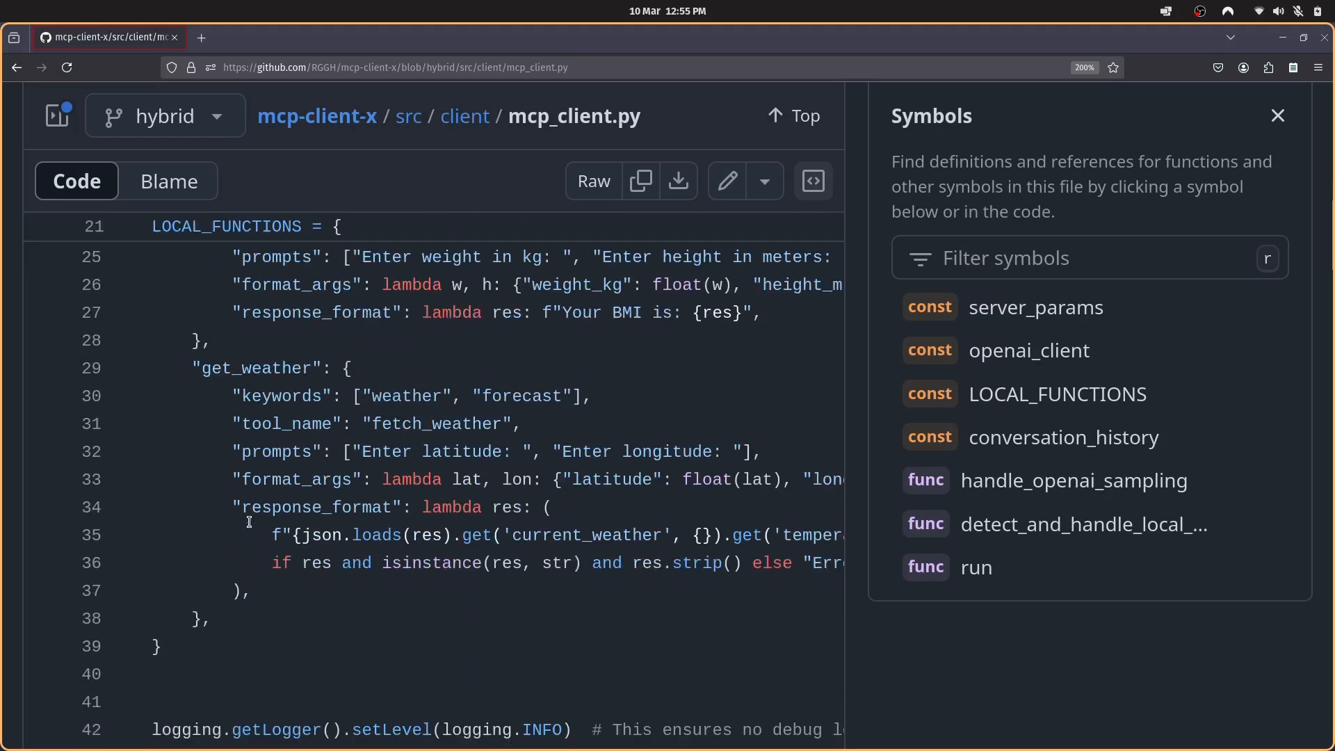
{"action": "mouse_move", "coordinate": [348, 413]}
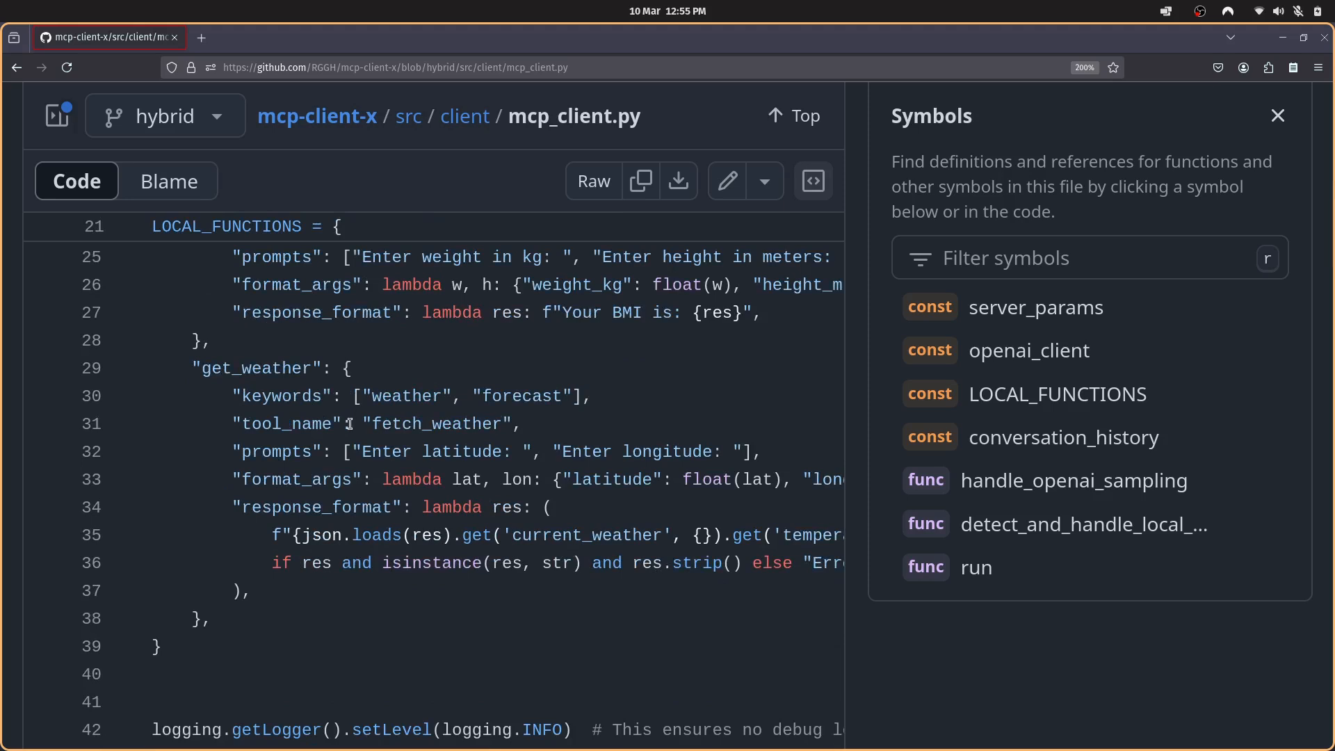
{"action": "mouse_move", "coordinate": [917, 371]}
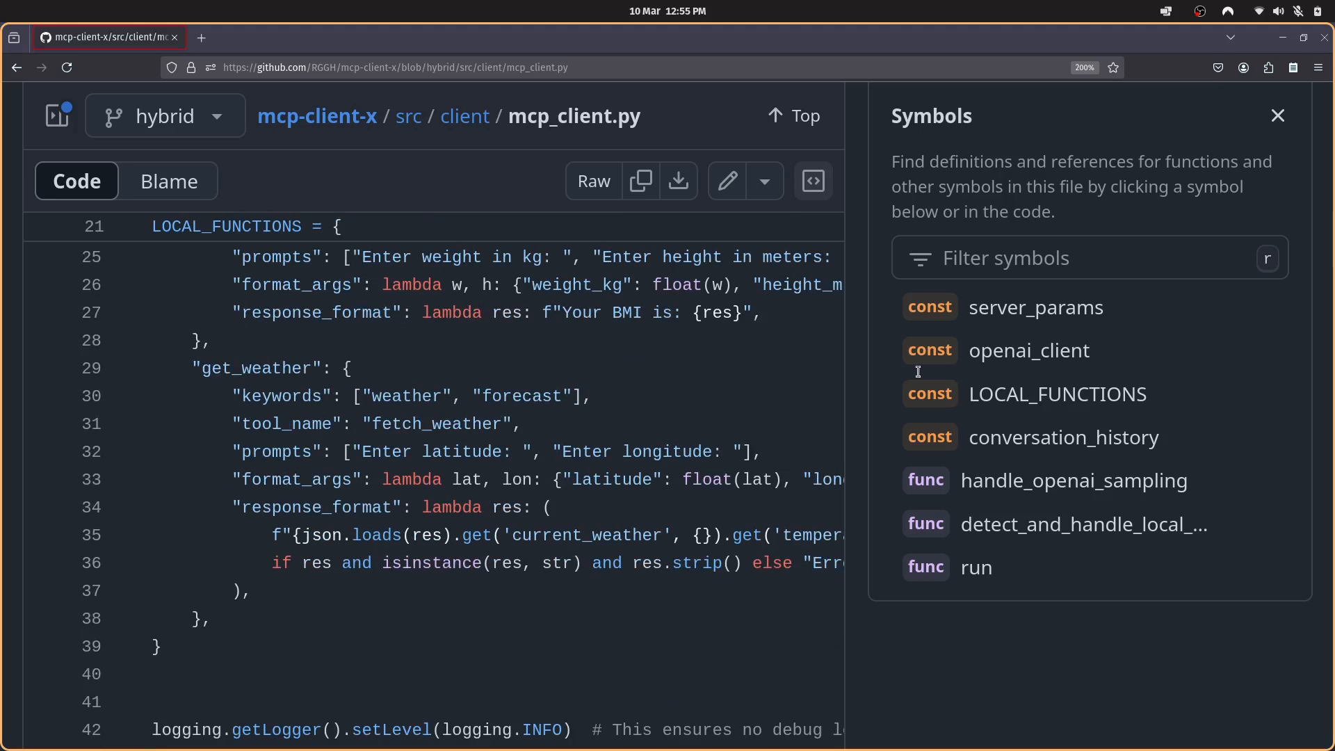
- Scroll past handle_openai_sampling to detect_and_handle_local_function at line 63
{"action": "left_click", "coordinate": [1277, 115]}
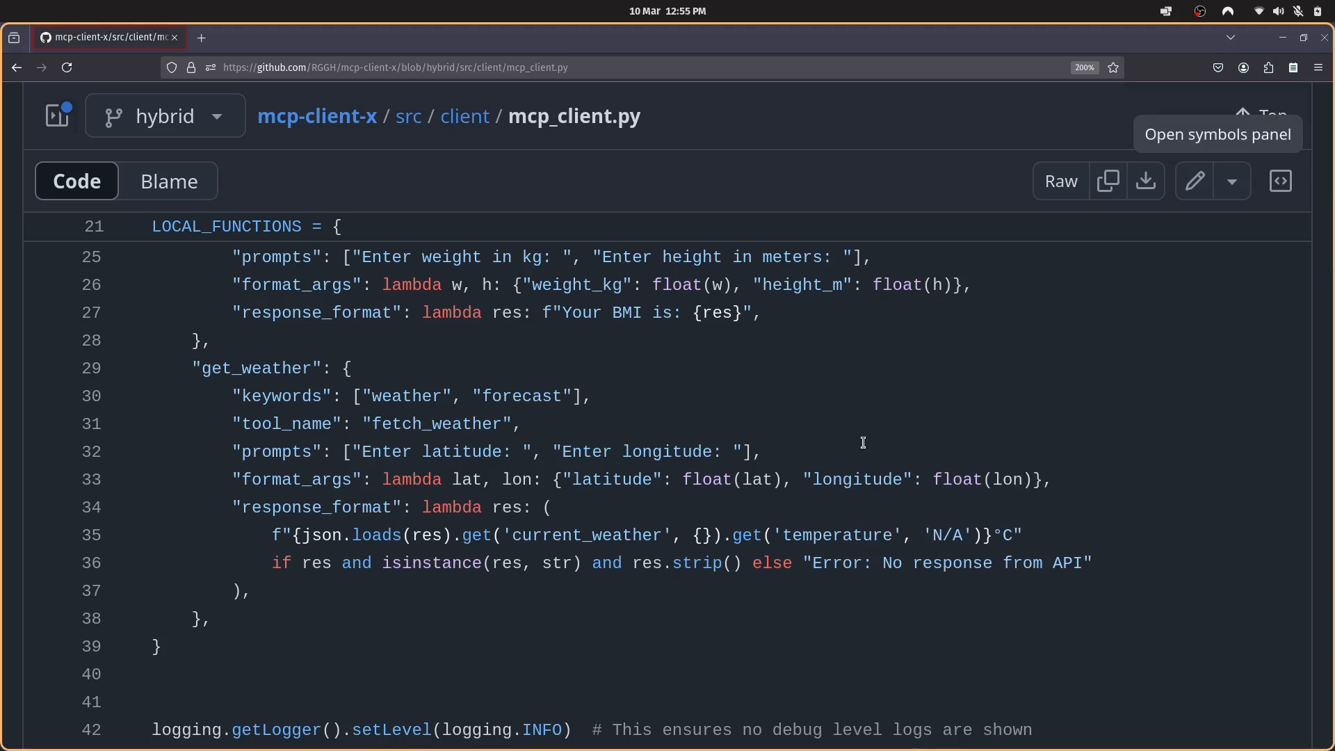
{"action": "scroll", "scroll_direction": "down", "scroll_amount": 3}
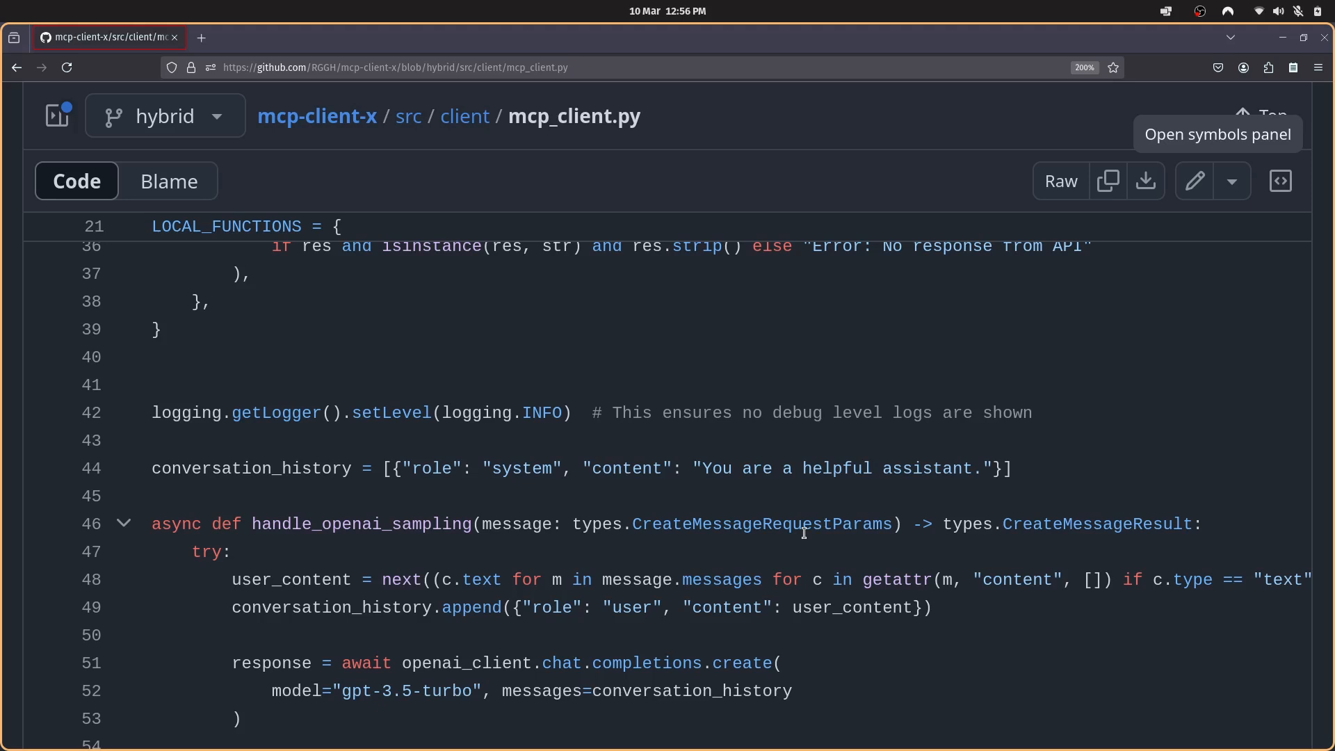
{"action": "scroll", "scroll_direction": "down", "scroll_amount": 3}
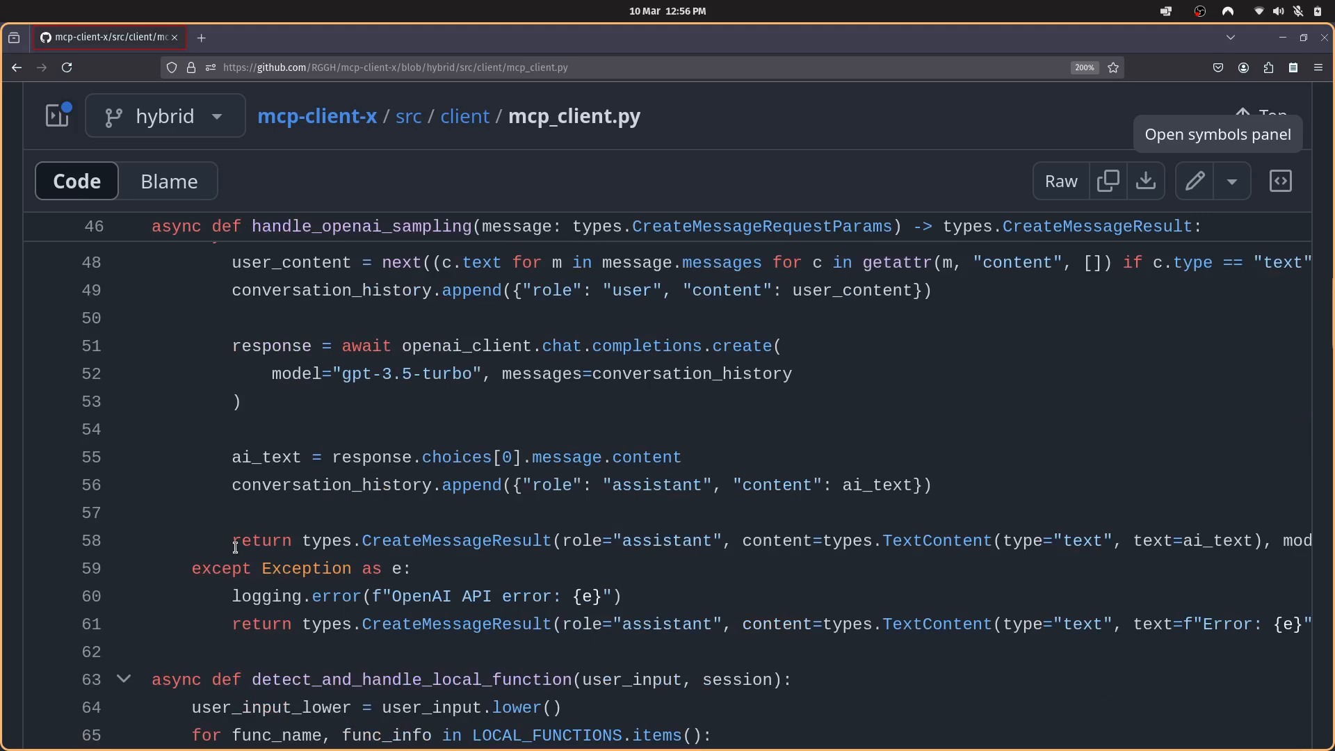
{"action": "mouse_move", "coordinate": [235, 542]}
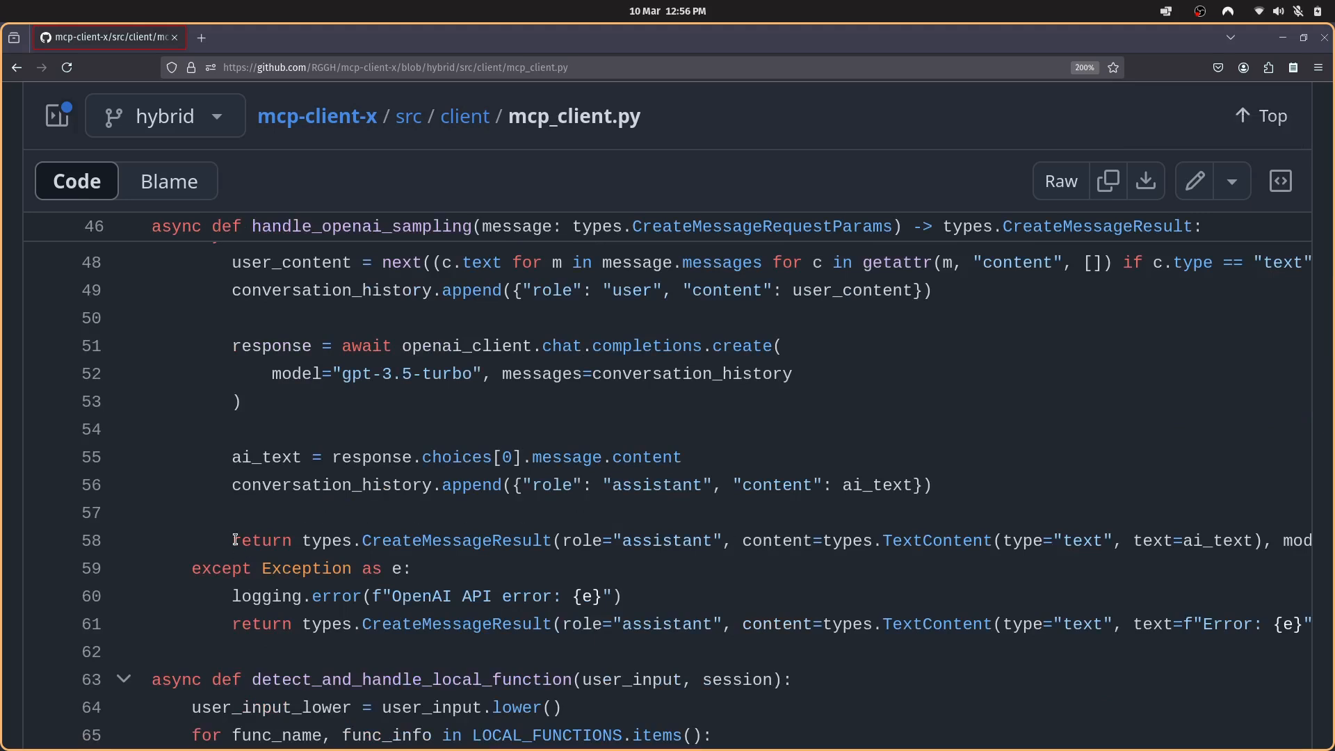
{"action": "scroll", "scroll_direction": "down", "scroll_amount": 3}
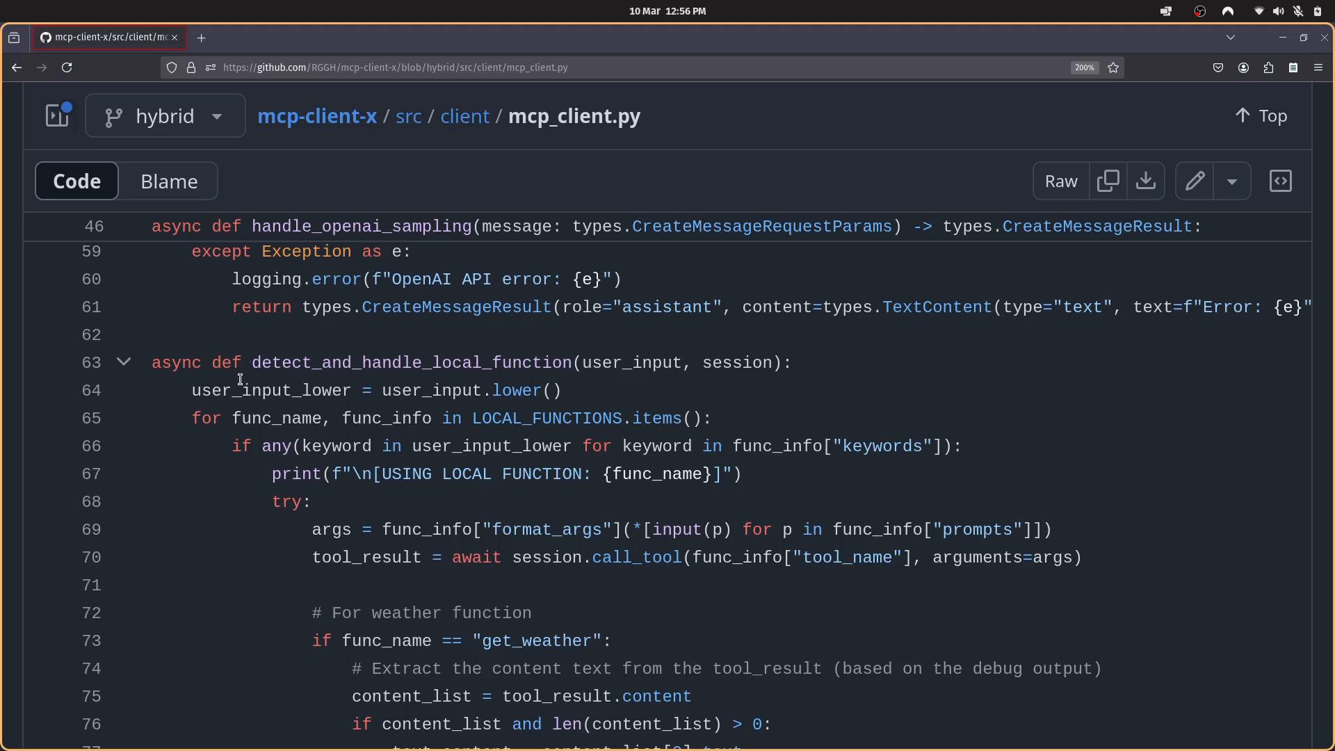
- Look up detect_and_handle_local_function's definition and references, then dismiss the panel
{"action": "double_click", "coordinate": [171, 363]}
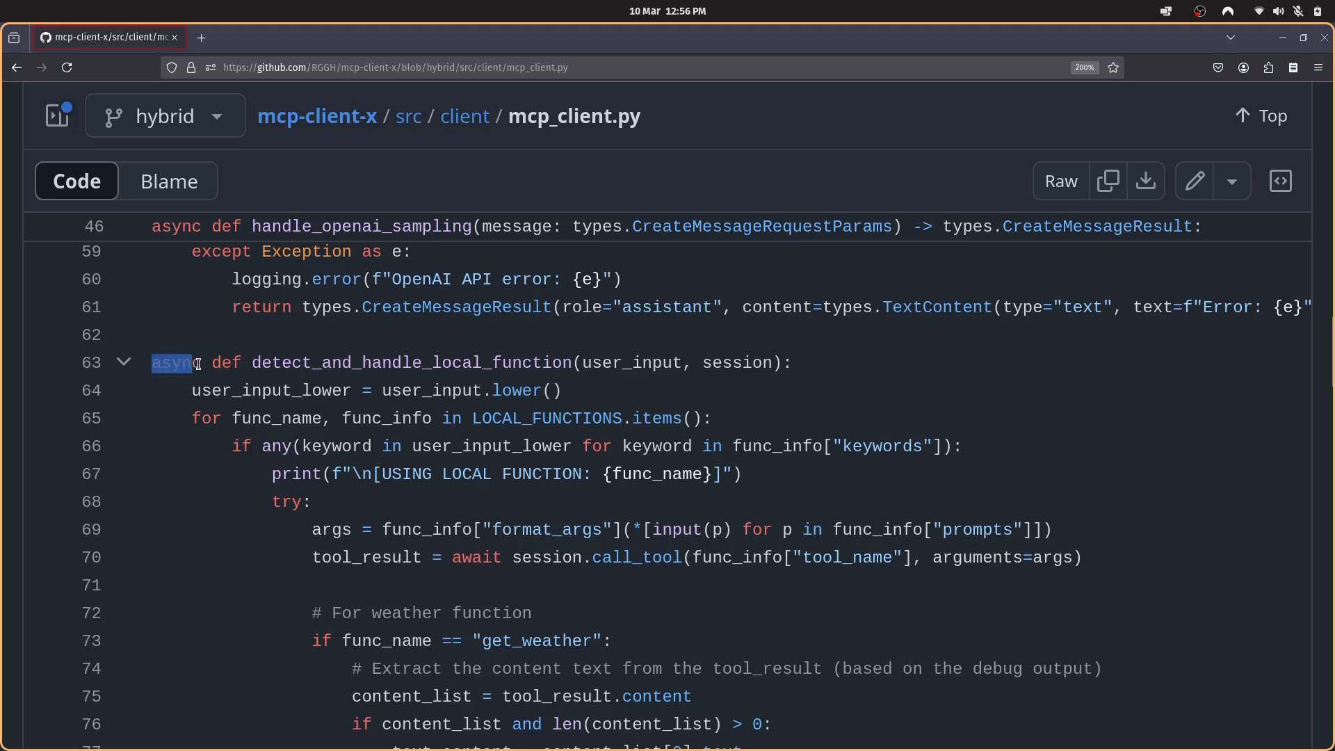
{"action": "left_click_drag", "start_coordinate": [170, 361], "coordinate": [243, 362]}
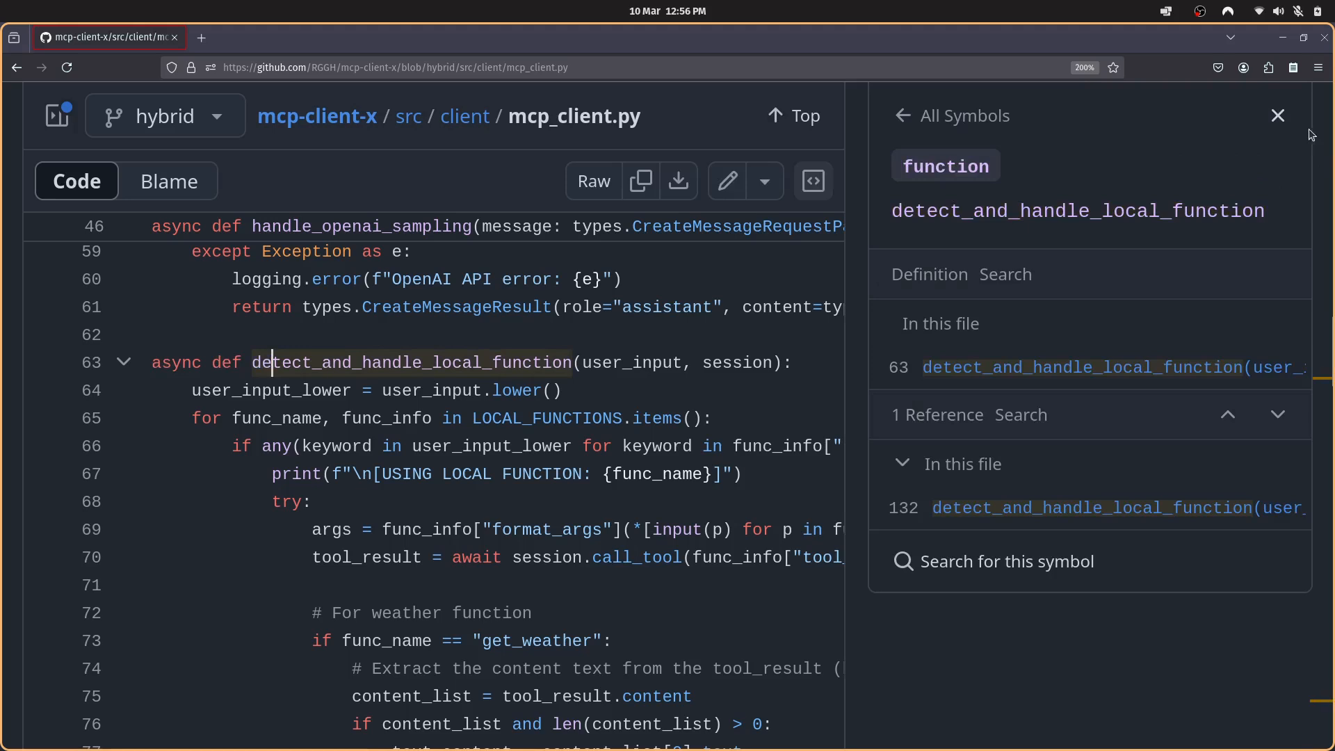
{"action": "left_click", "coordinate": [1277, 114]}
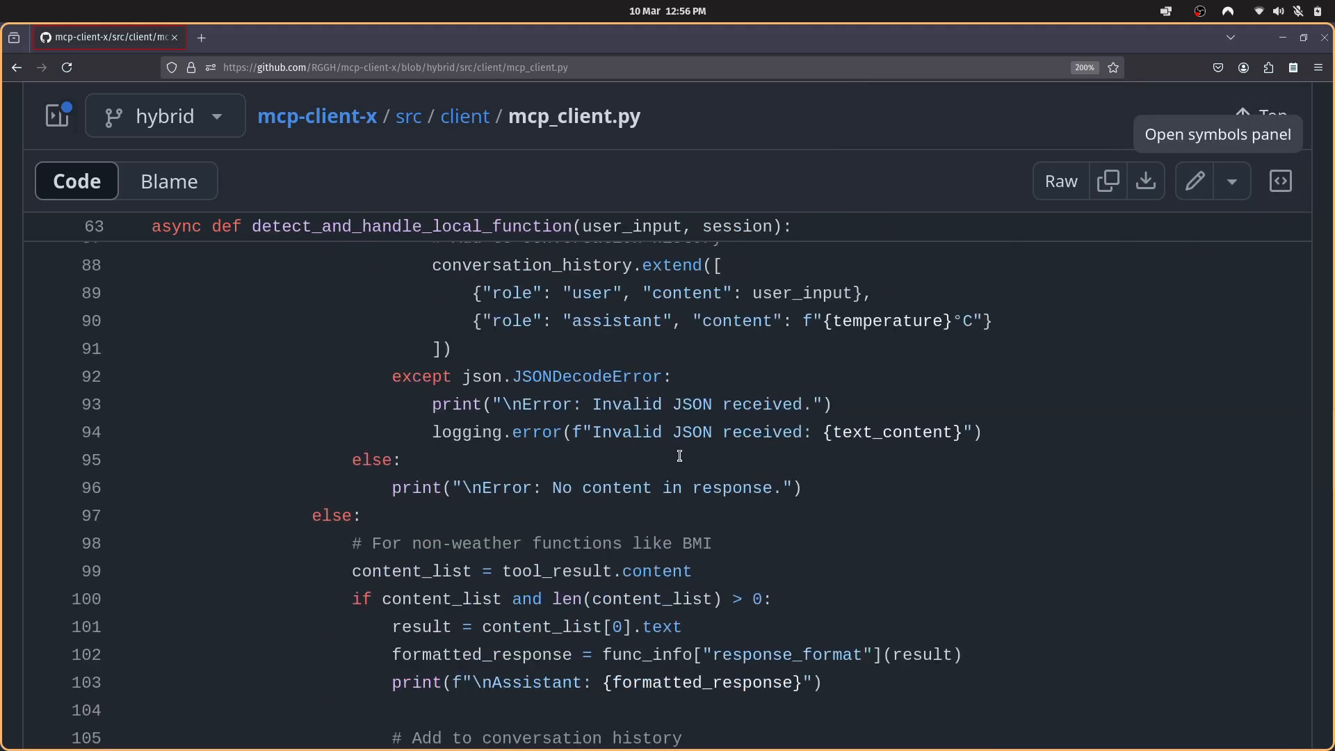
- Scroll to run()'s while loop with its OpenAI gpt-3.5-turbo fallback
{"action": "scroll", "scroll_direction": "down", "scroll_amount": 3}
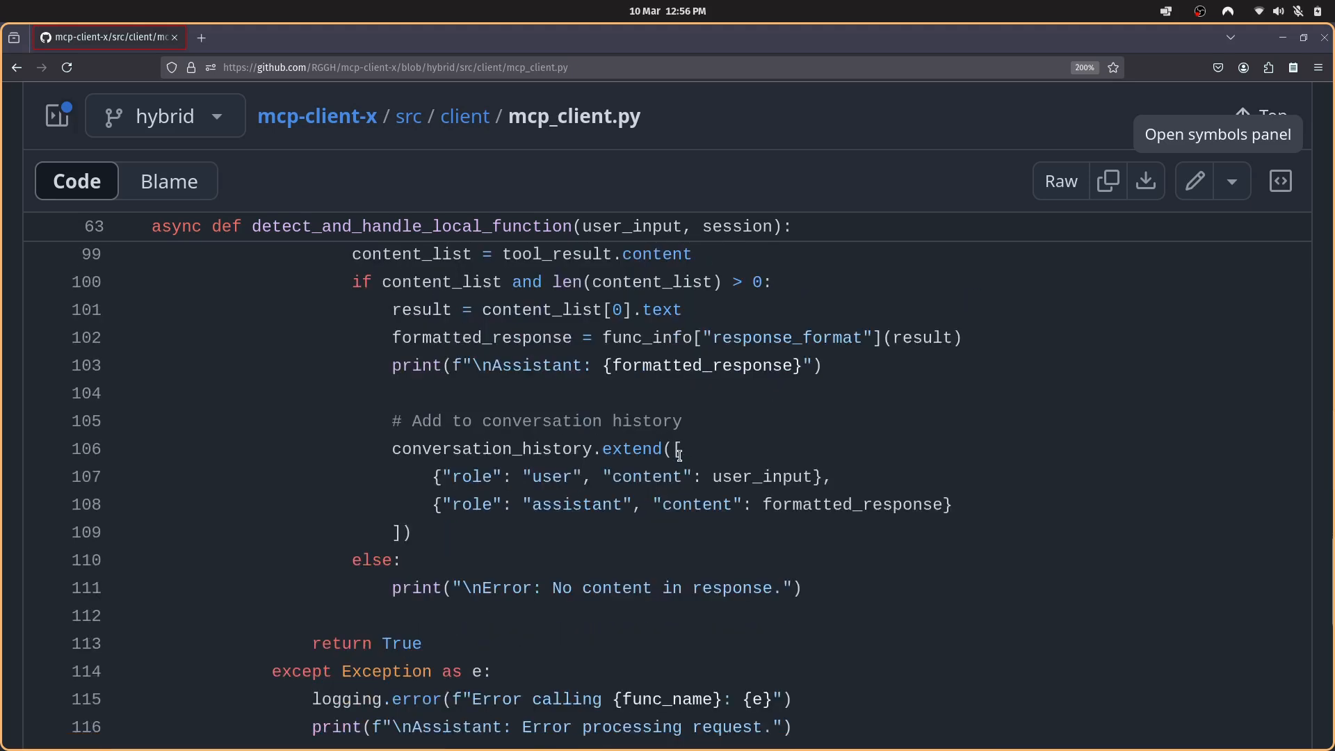
{"action": "scroll", "scroll_direction": "down", "scroll_amount": 3}
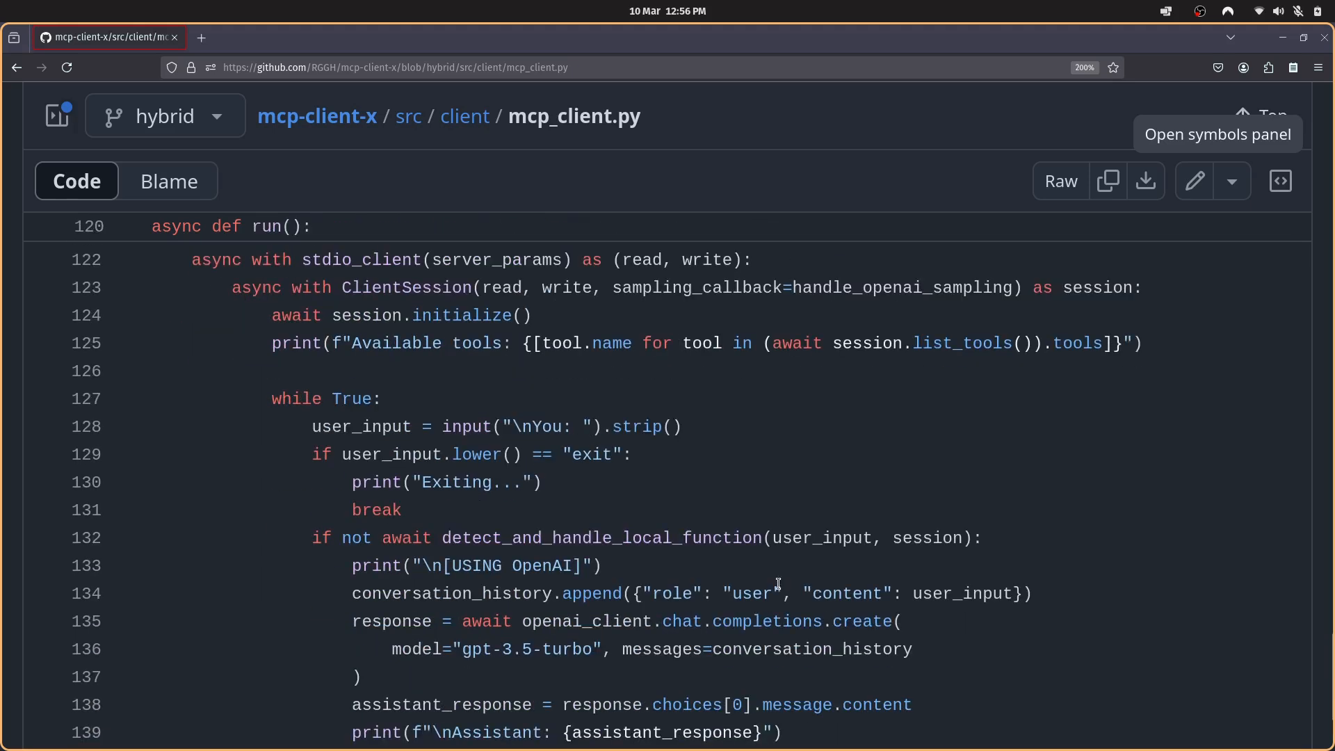
{"action": "mouse_move", "coordinate": [681, 602]}
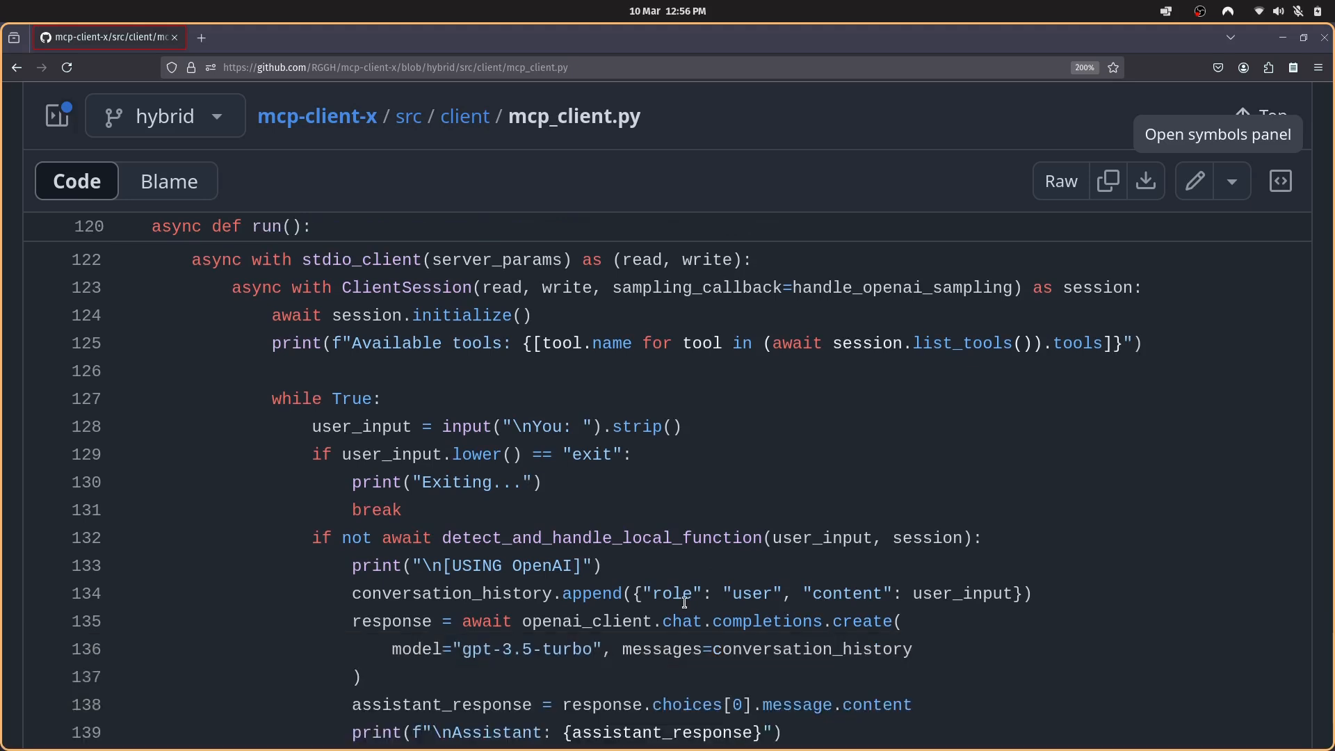
{"action": "double_click", "coordinate": [690, 545]}
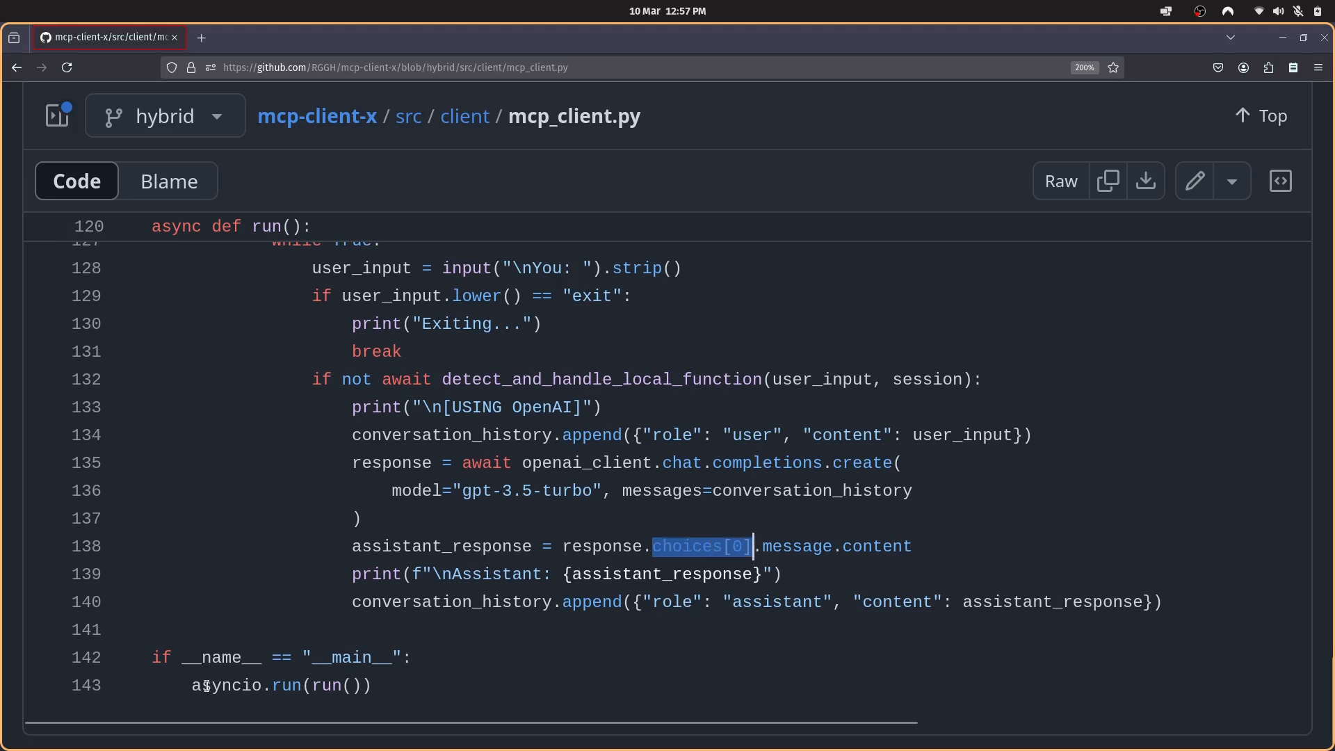
- Trace run from asyncio.run(run()) on line 143 to its line-120 definition
{"action": "double_click", "coordinate": [224, 685]}
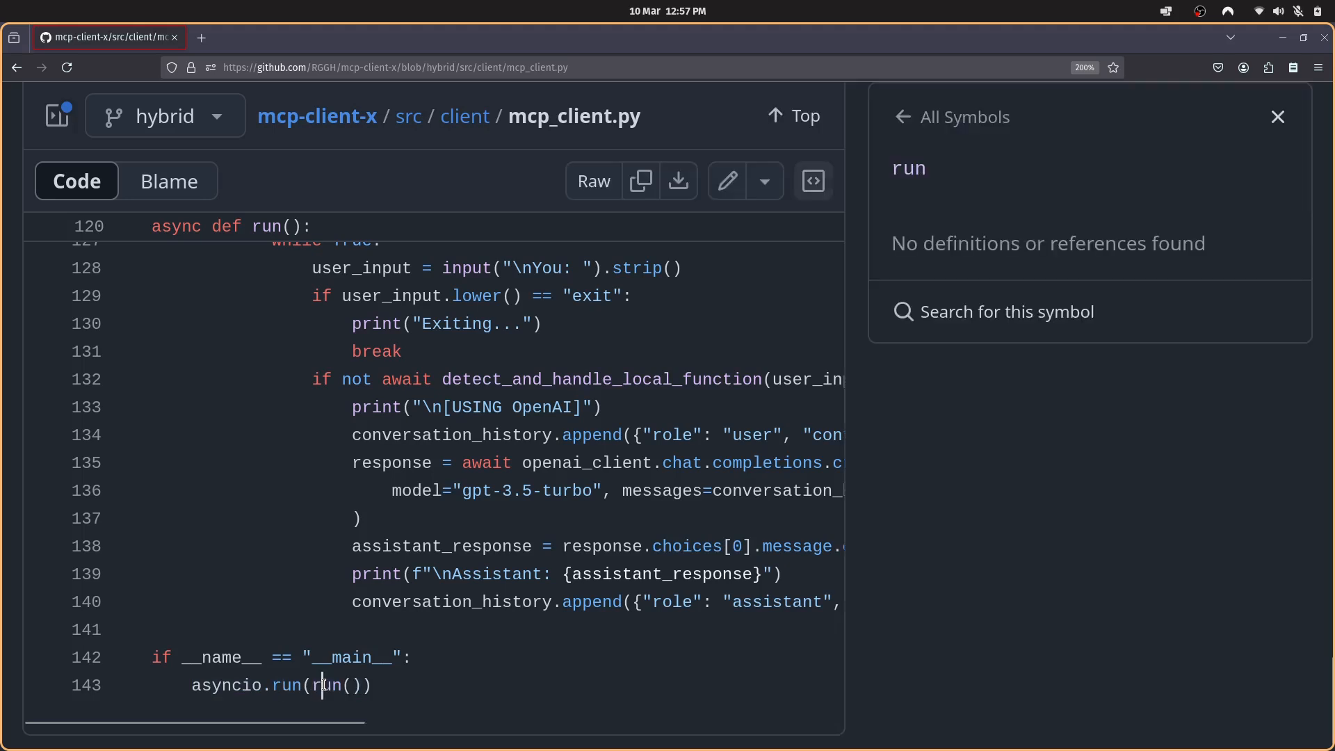
{"action": "left_click", "coordinate": [327, 684]}
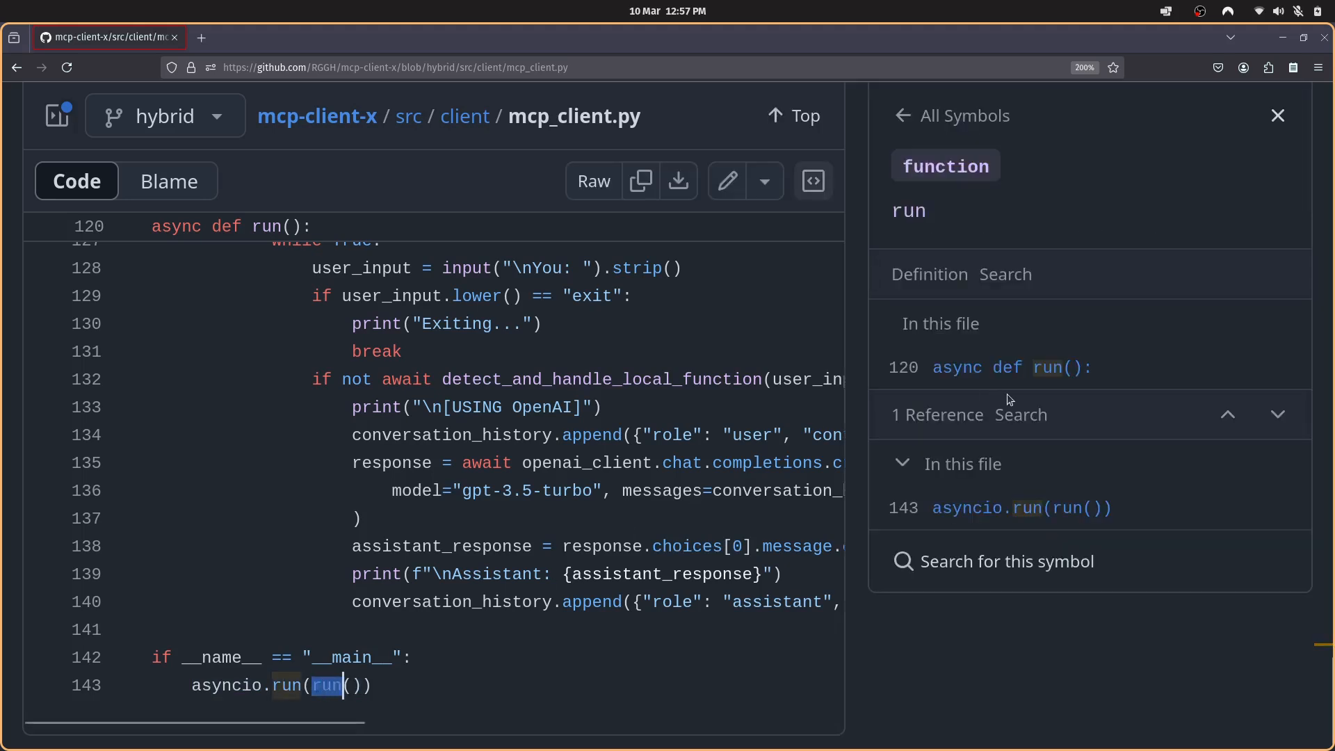
{"action": "mouse_move", "coordinate": [1051, 367]}
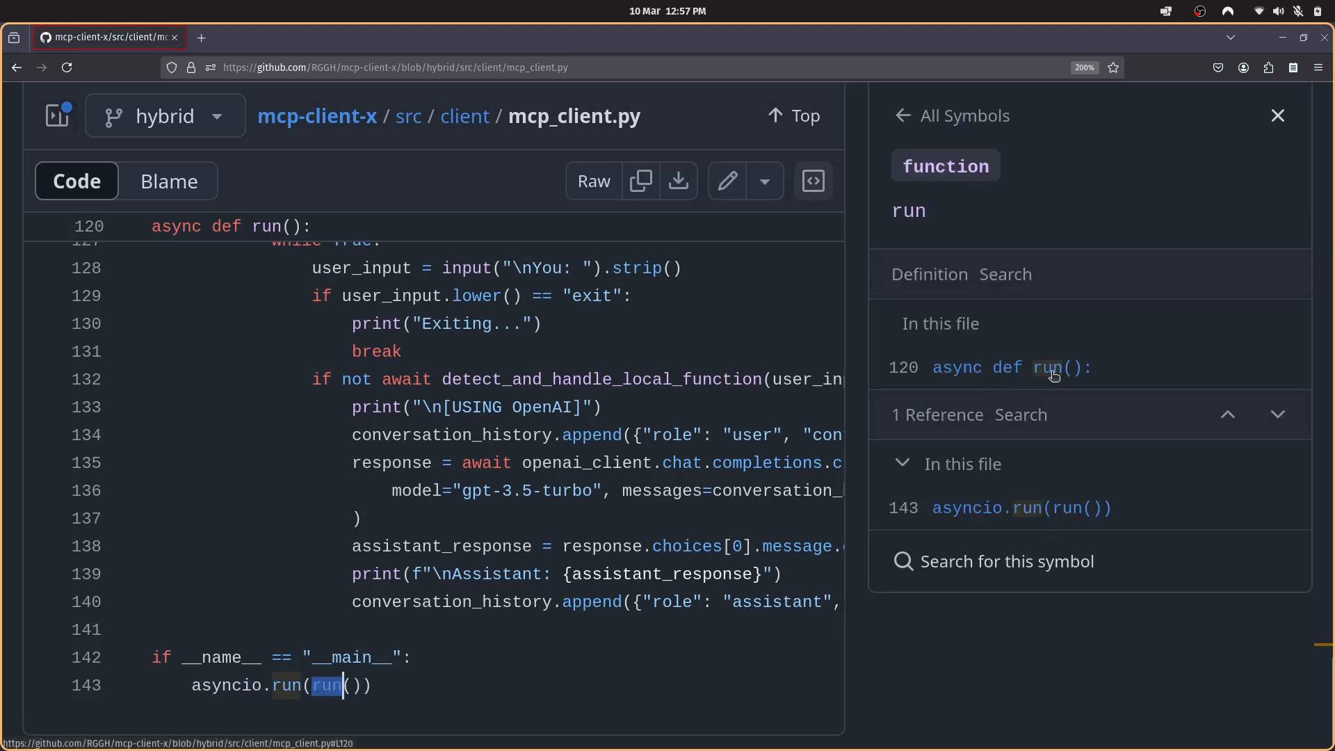
{"action": "left_click", "coordinate": [1009, 367]}
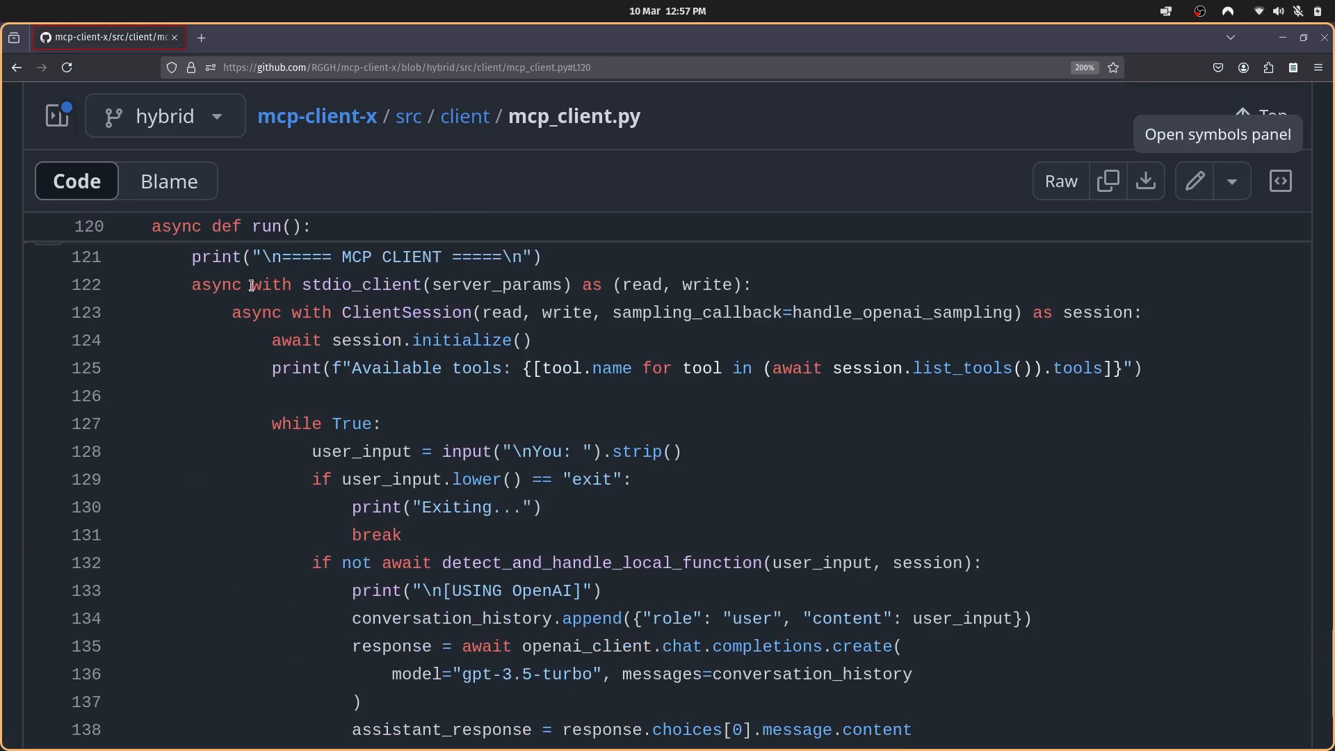
- Highlight stdio_client and detect_and_handle_local_function in run()'s chat loop
{"action": "double_click", "coordinate": [315, 285]}
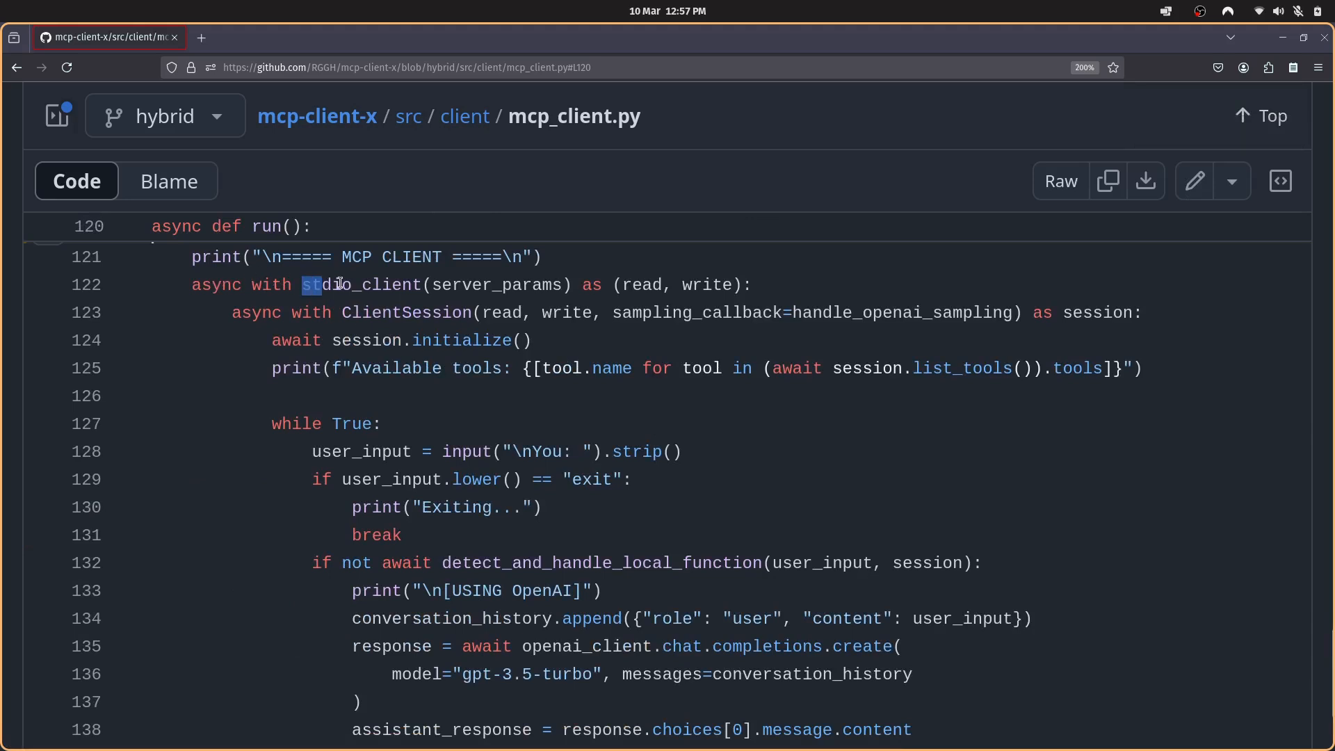
{"action": "double_click", "coordinate": [364, 284]}
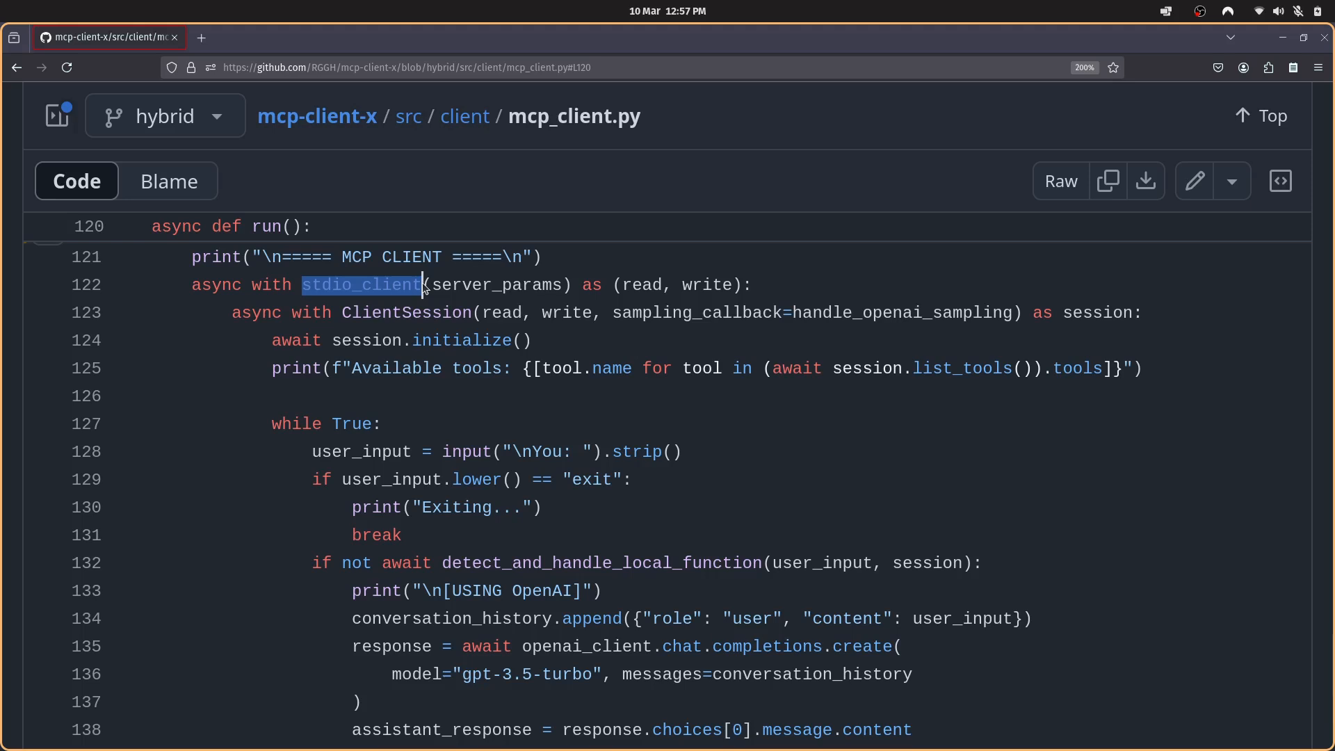
{"action": "mouse_move", "coordinate": [581, 306]}
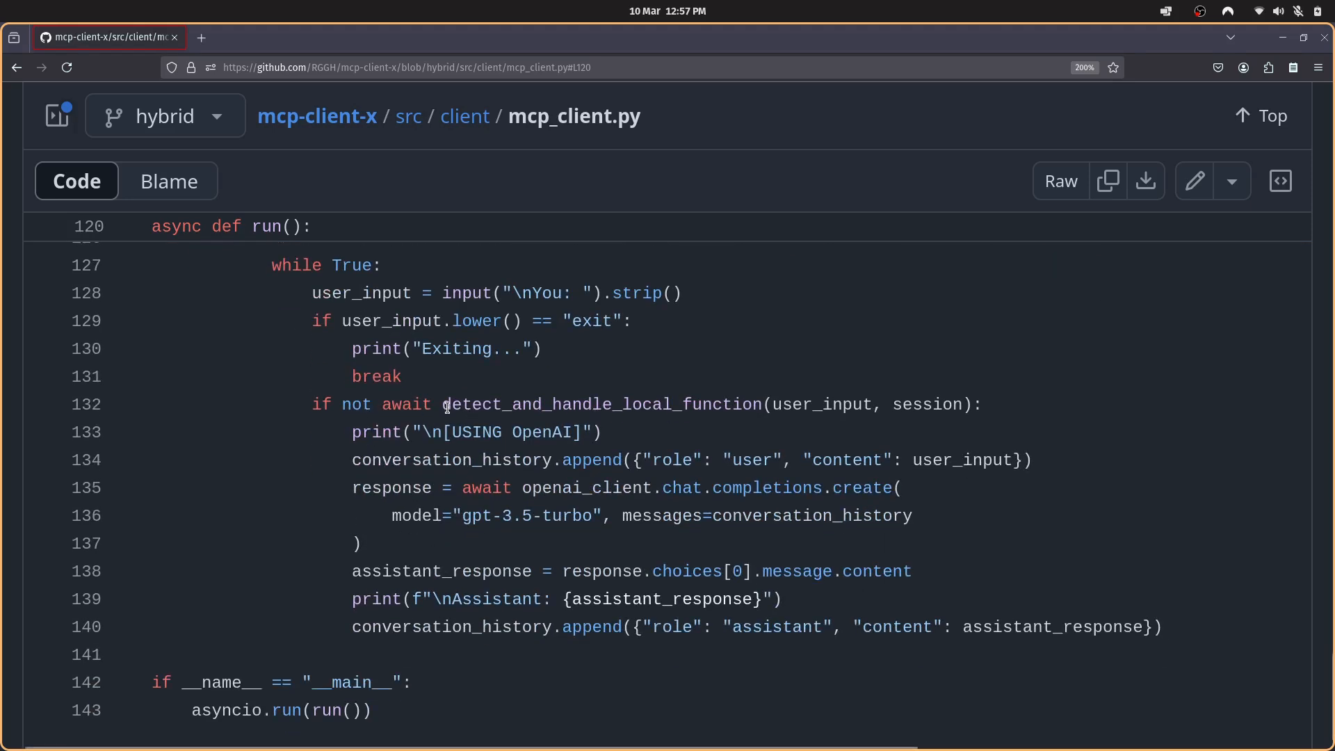
{"action": "double_click", "coordinate": [604, 403]}
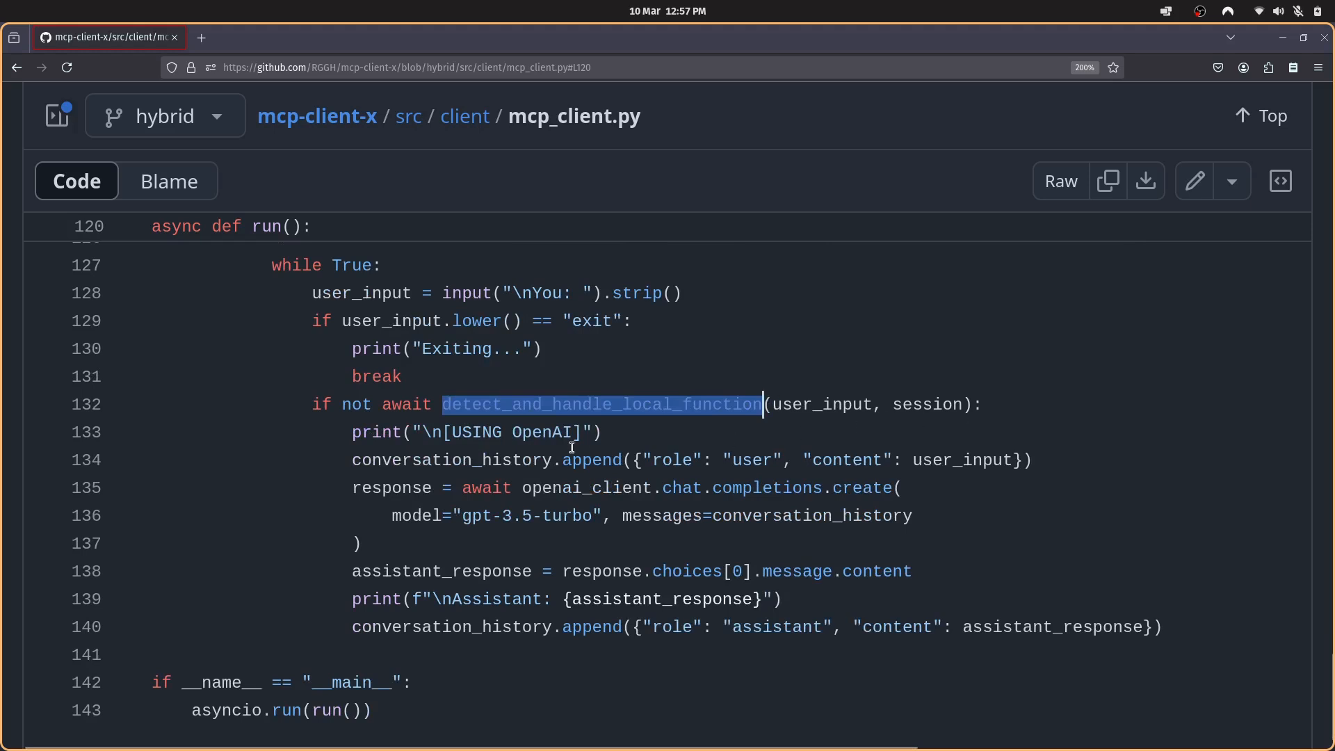
{"action": "mouse_move", "coordinate": [891, 459]}
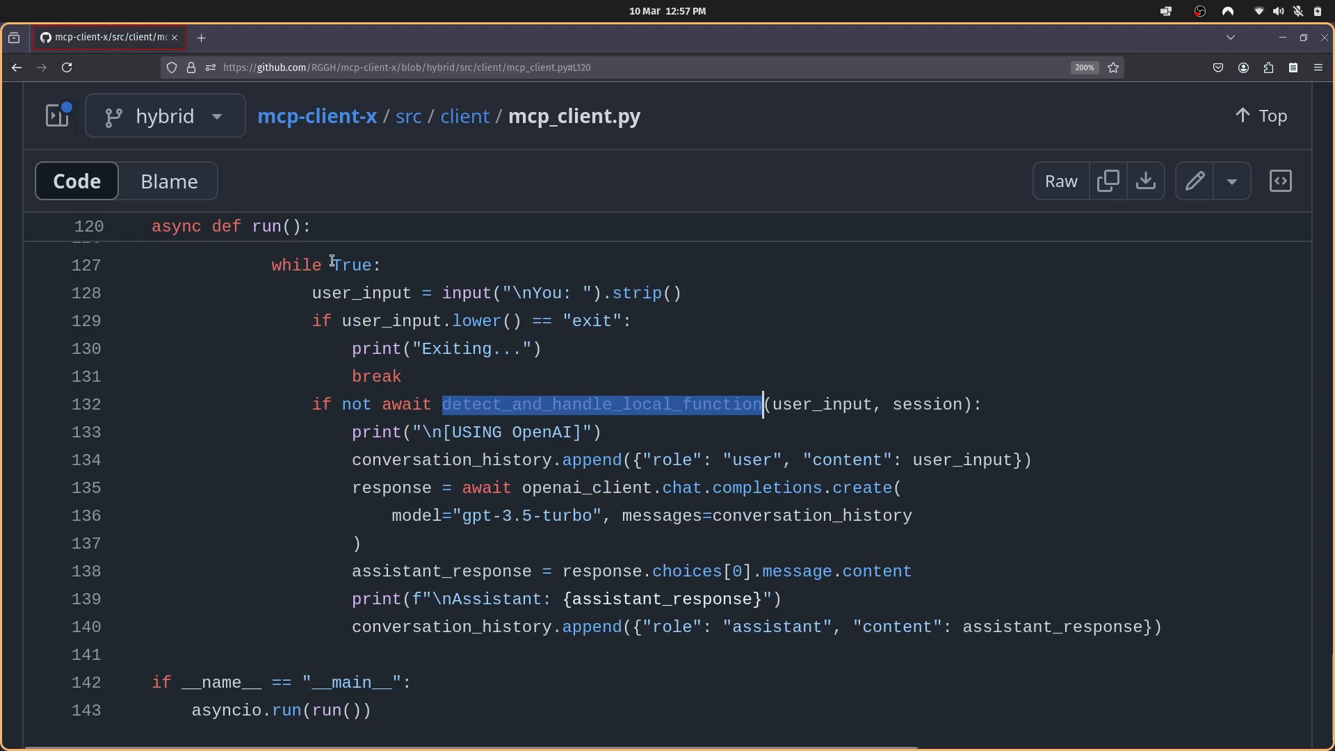
{"action": "mouse_move", "coordinate": [393, 629]}
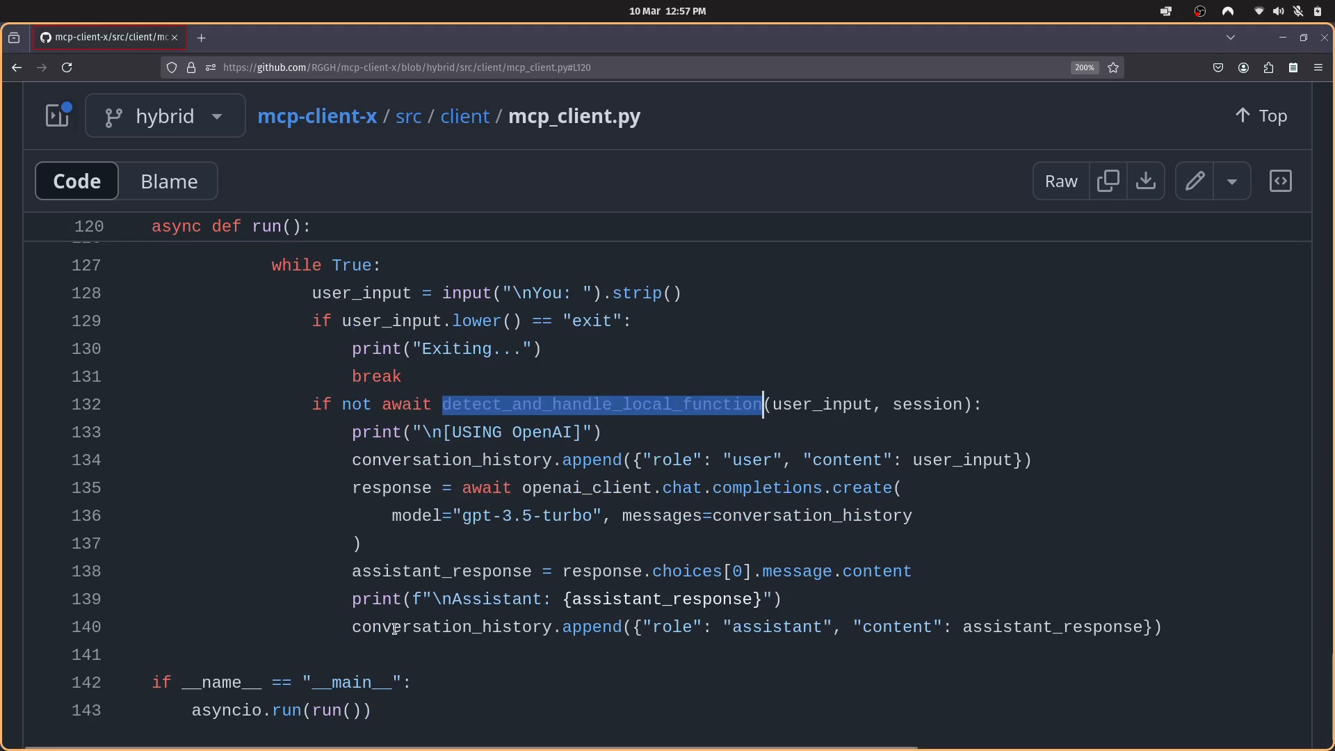
{"action": "mouse_move", "coordinate": [247, 509]}
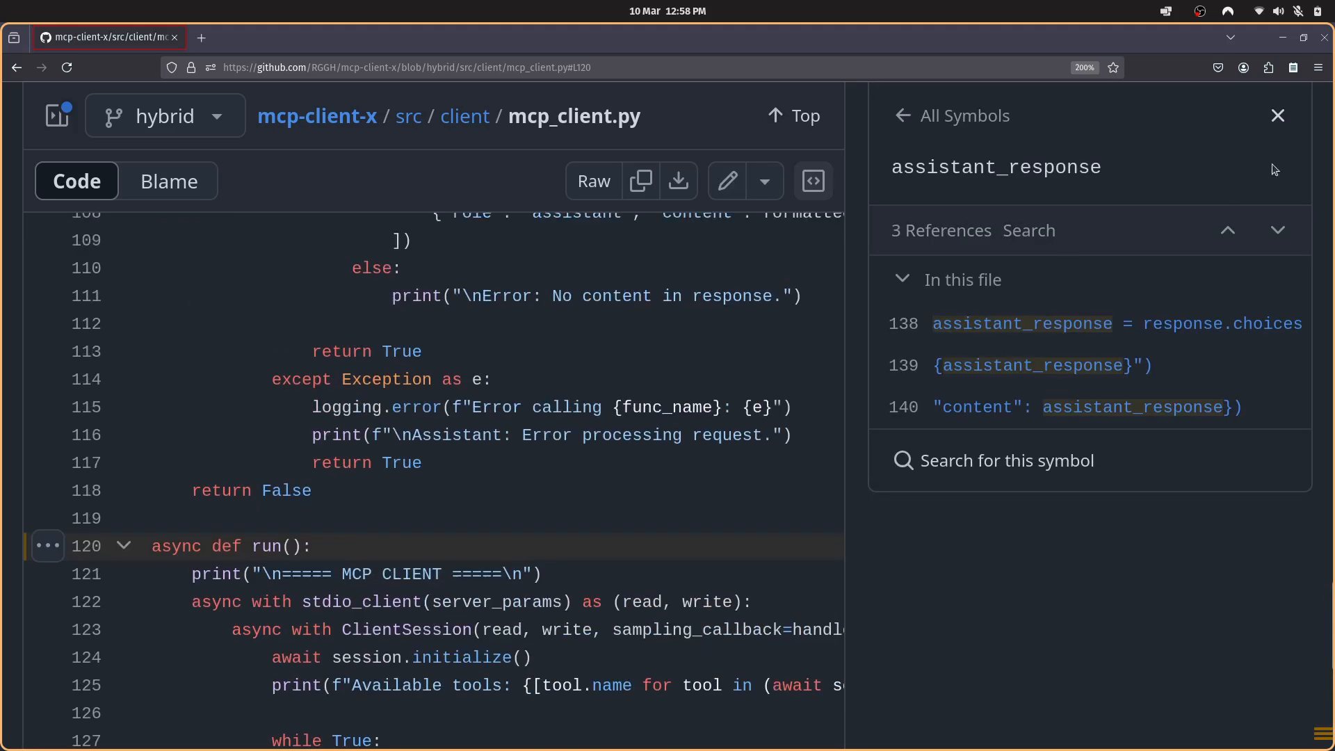
{"action": "left_click", "coordinate": [1277, 115]}
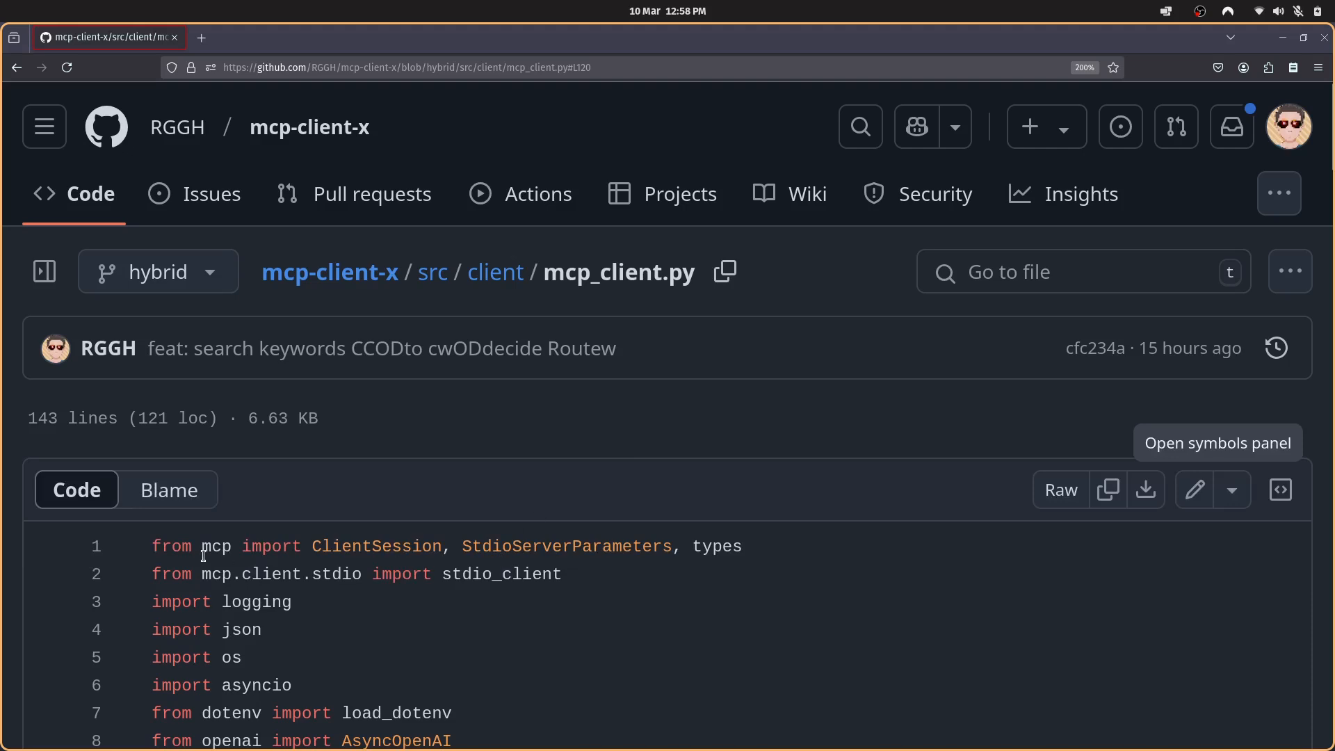
- Look up the imported names, ending on stdio_client's references at lines 2 and 122
{"action": "double_click", "coordinate": [338, 546]}
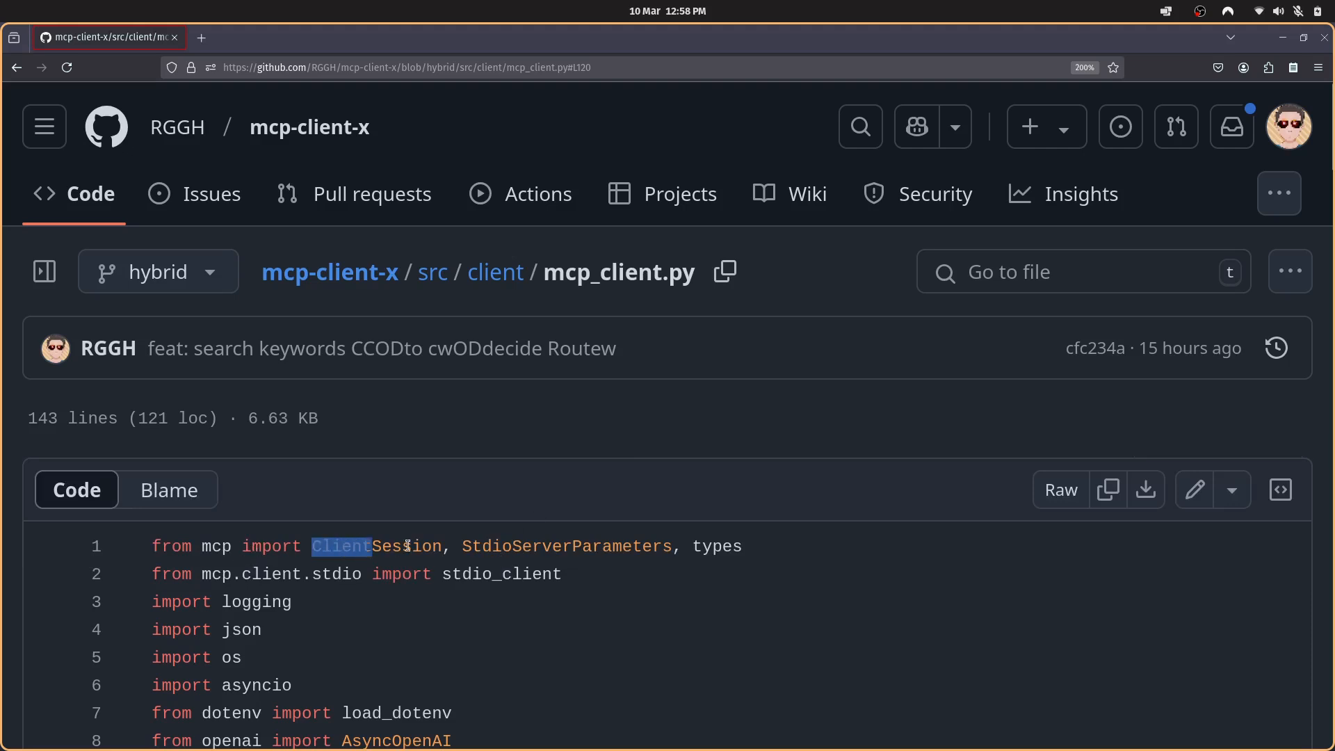
{"action": "double_click", "coordinate": [487, 546]}
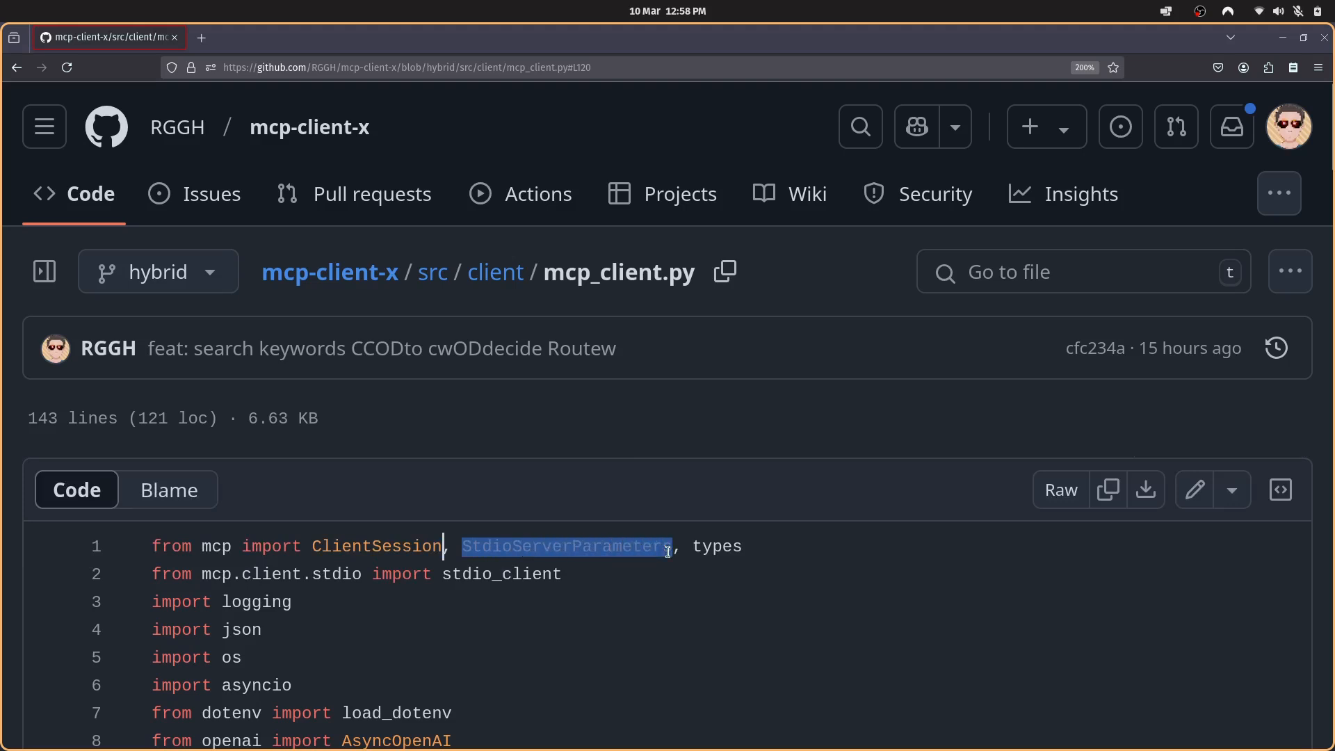
{"action": "mouse_move", "coordinate": [706, 546]}
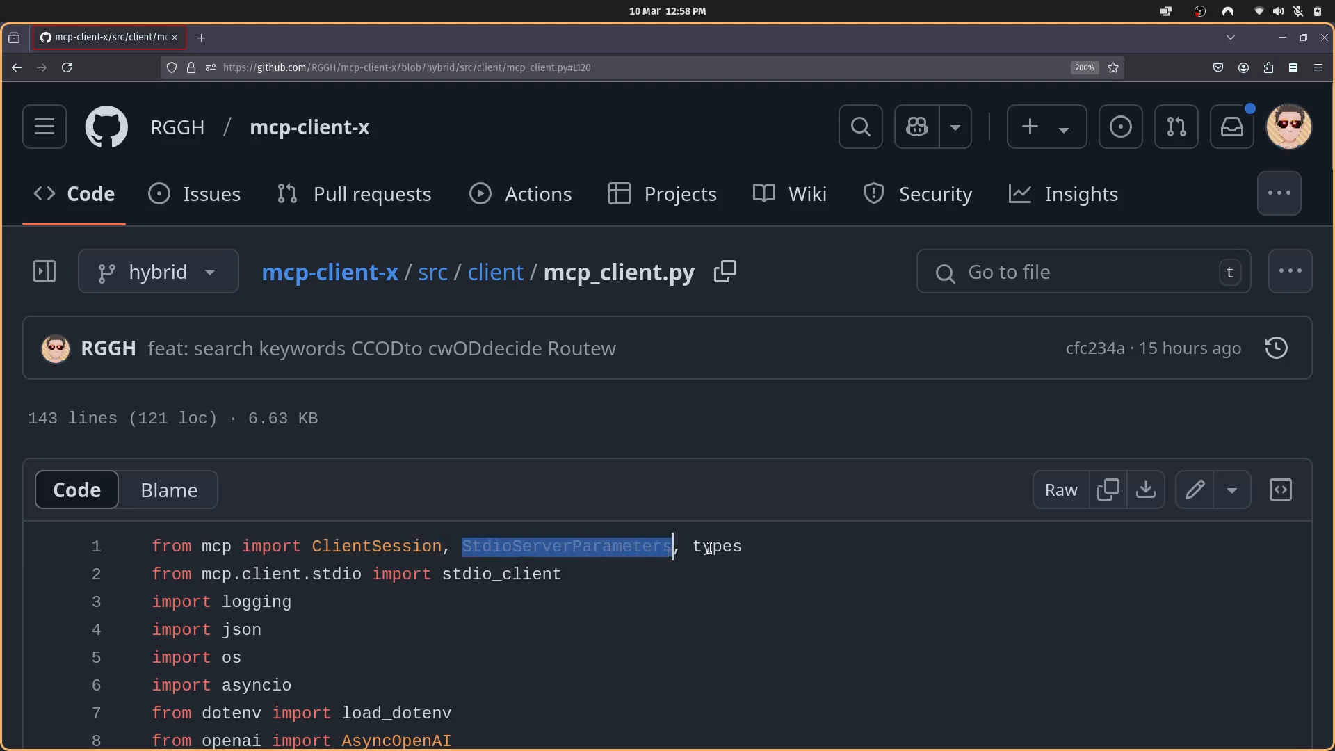
{"action": "left_click", "coordinate": [718, 546]}
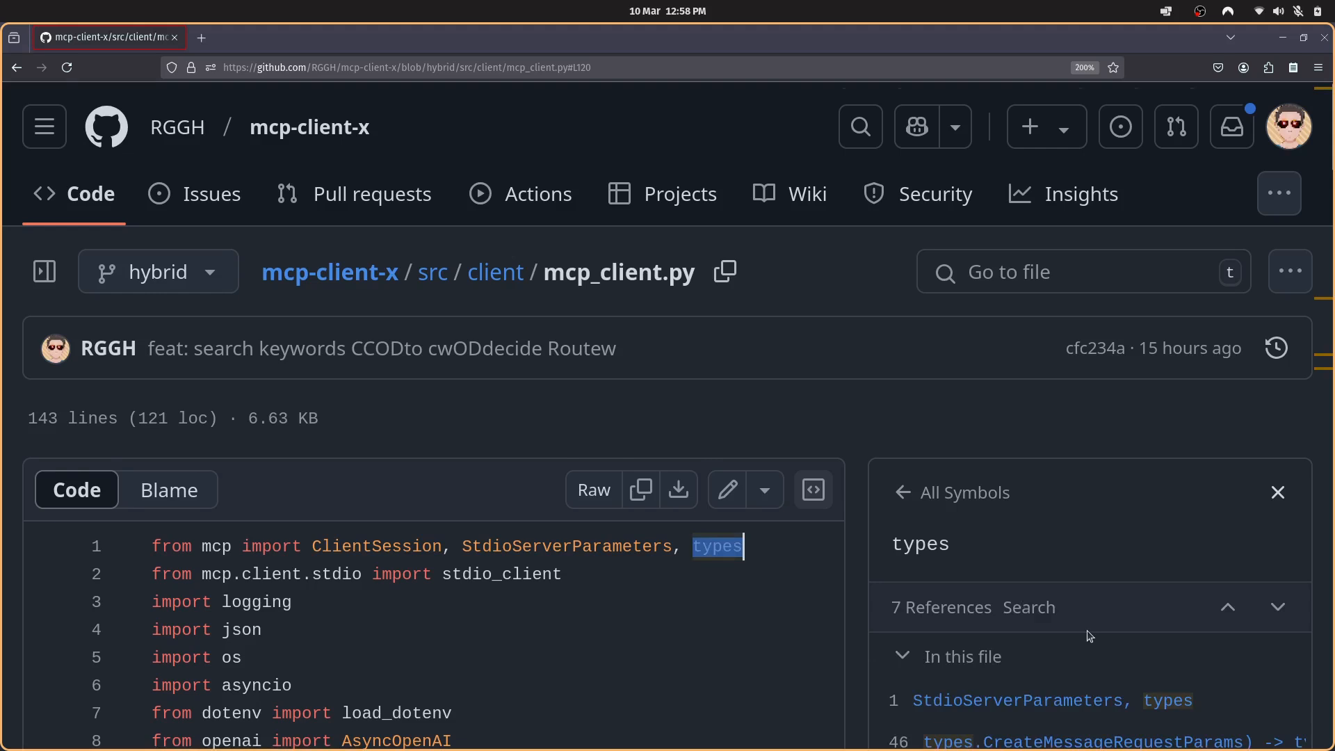
{"action": "scroll", "scroll_direction": "down", "scroll_amount": 3}
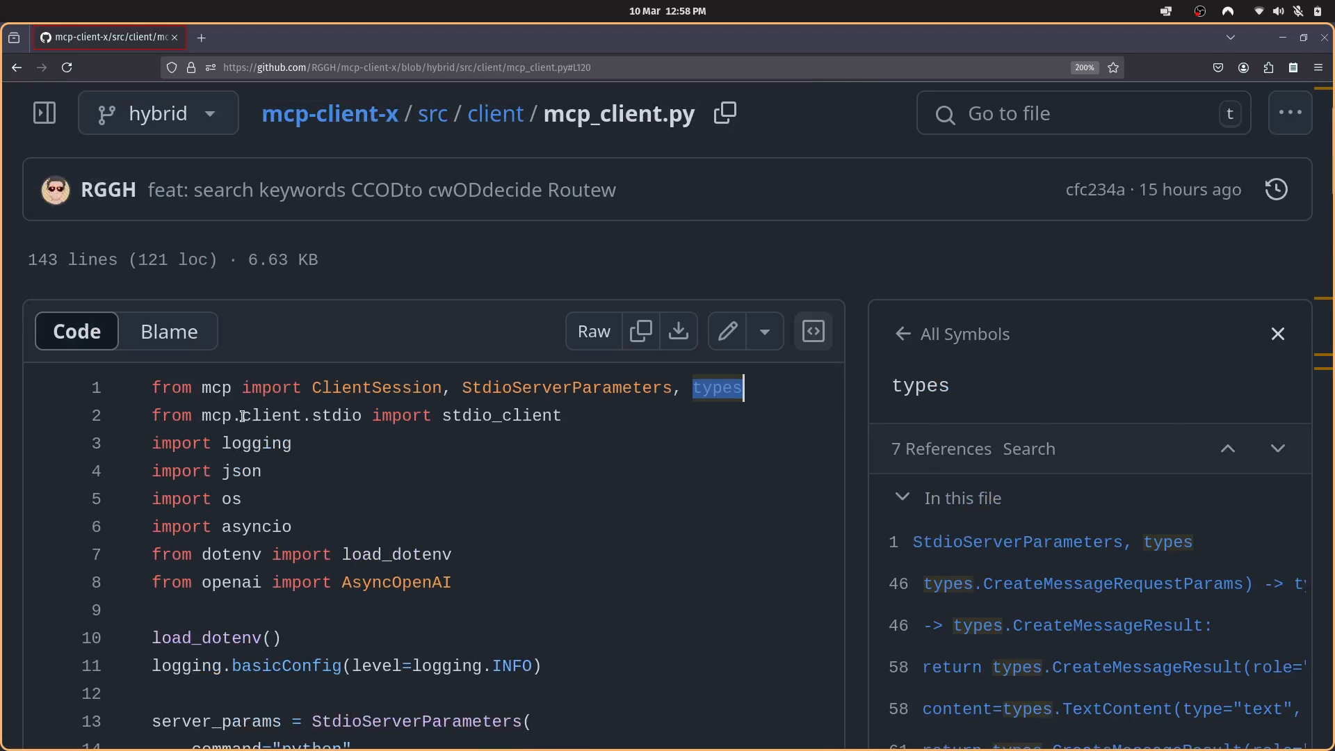
{"action": "double_click", "coordinate": [272, 416]}
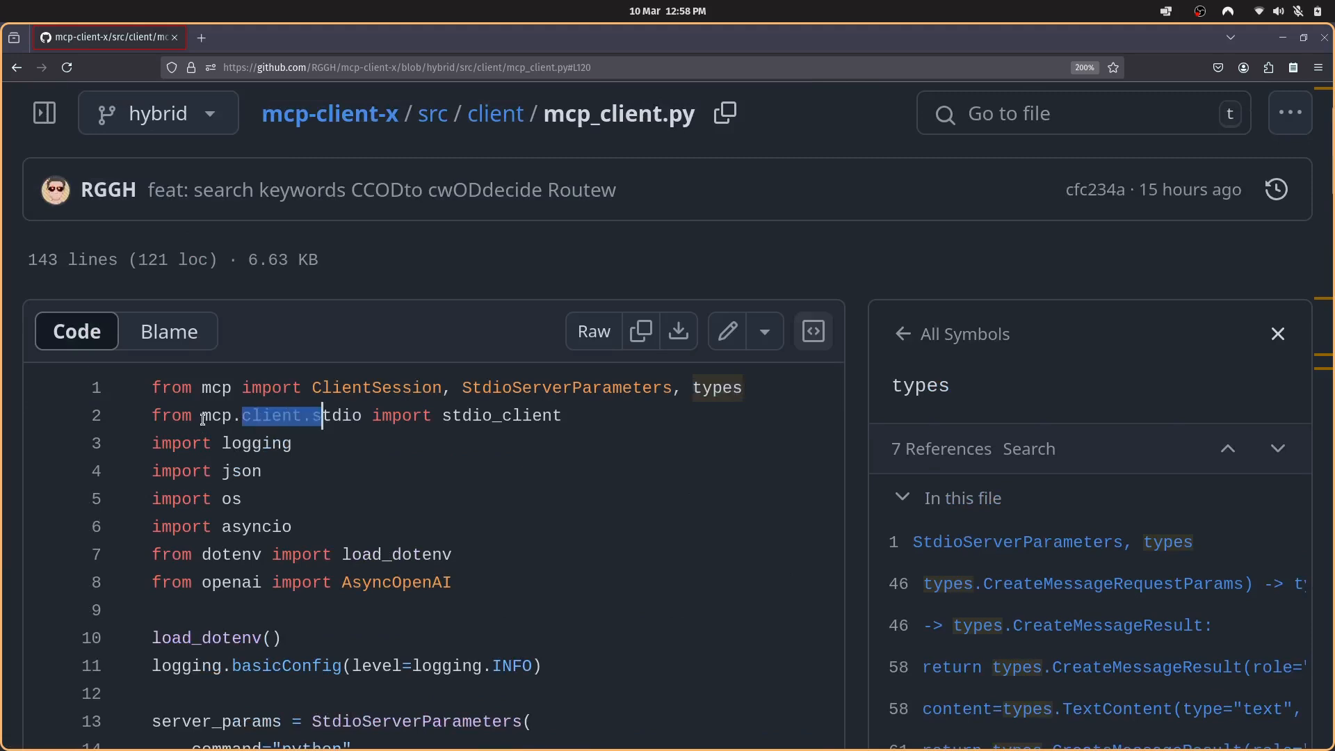
{"action": "double_click", "coordinate": [281, 416]}
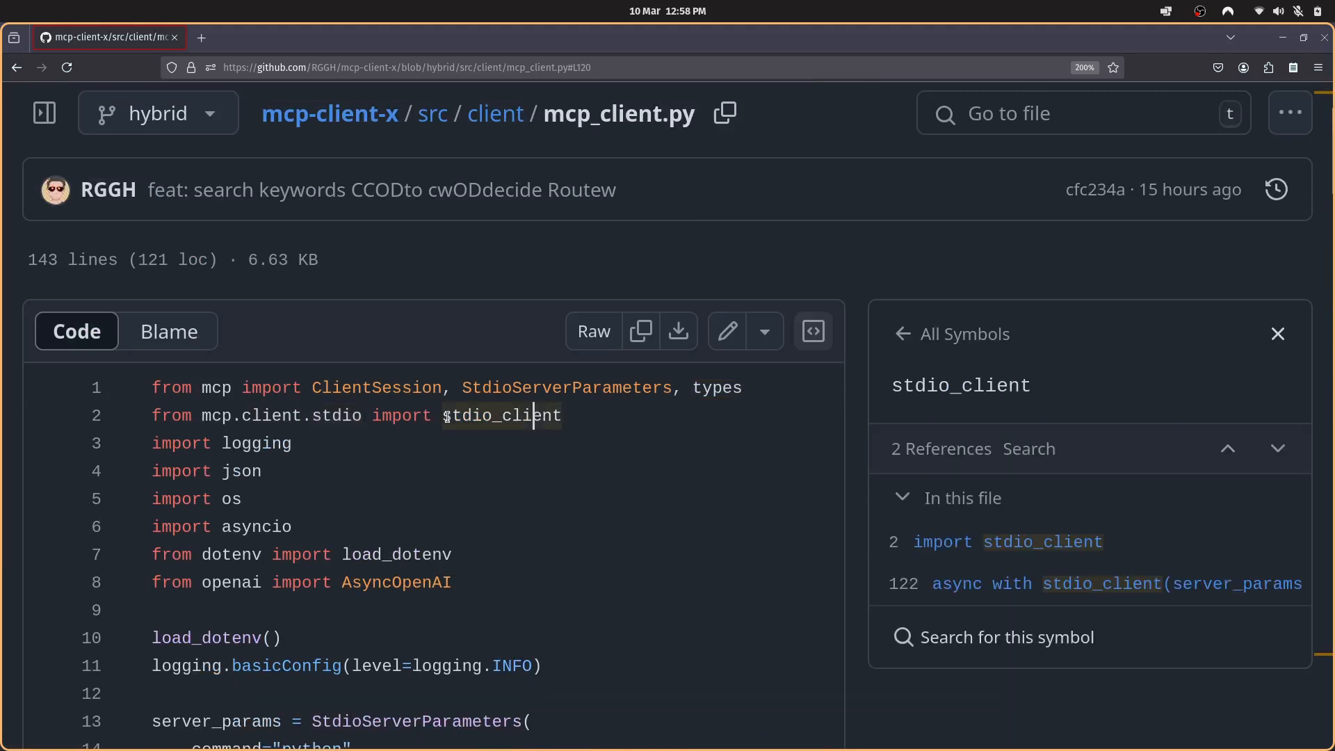
{"action": "double_click", "coordinate": [500, 416]}
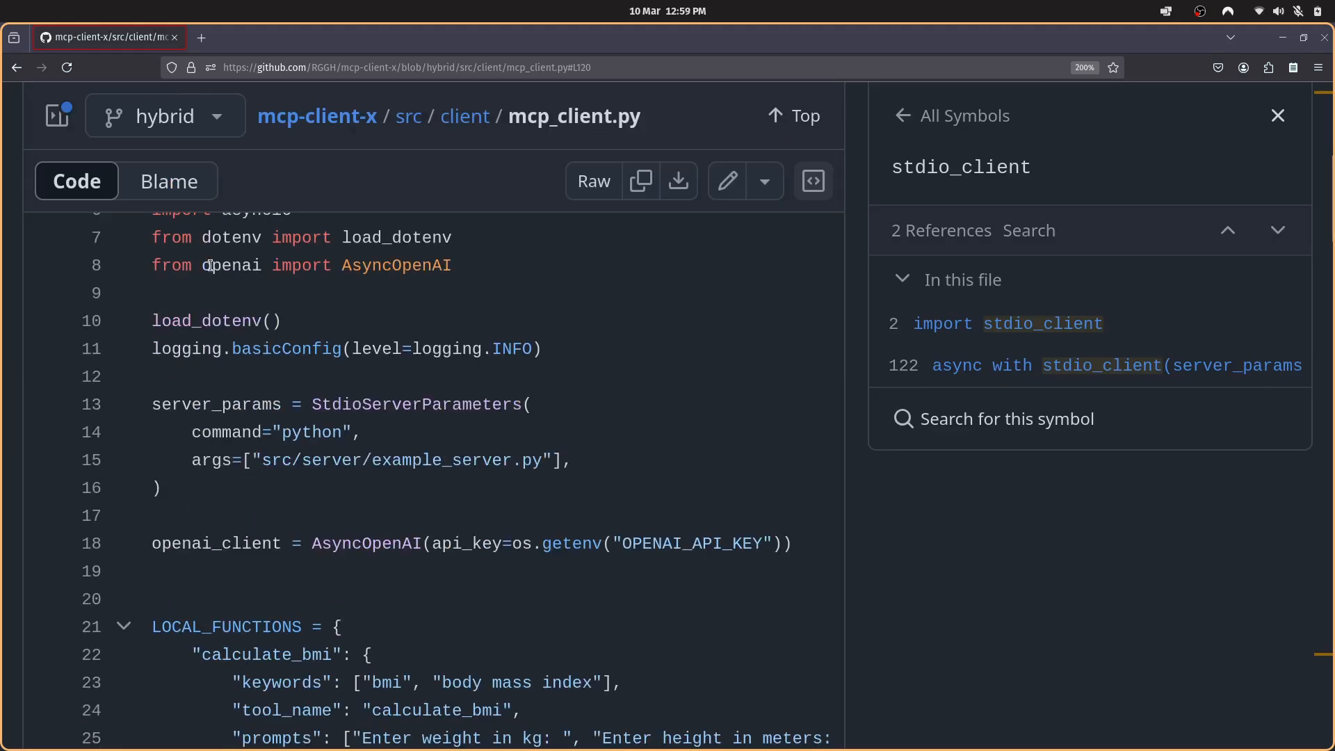
- Scroll mcp_client.py to lines 7–25, highlighting the AsyncOpenAI import and the server_params command
{"action": "double_click", "coordinate": [232, 265]}
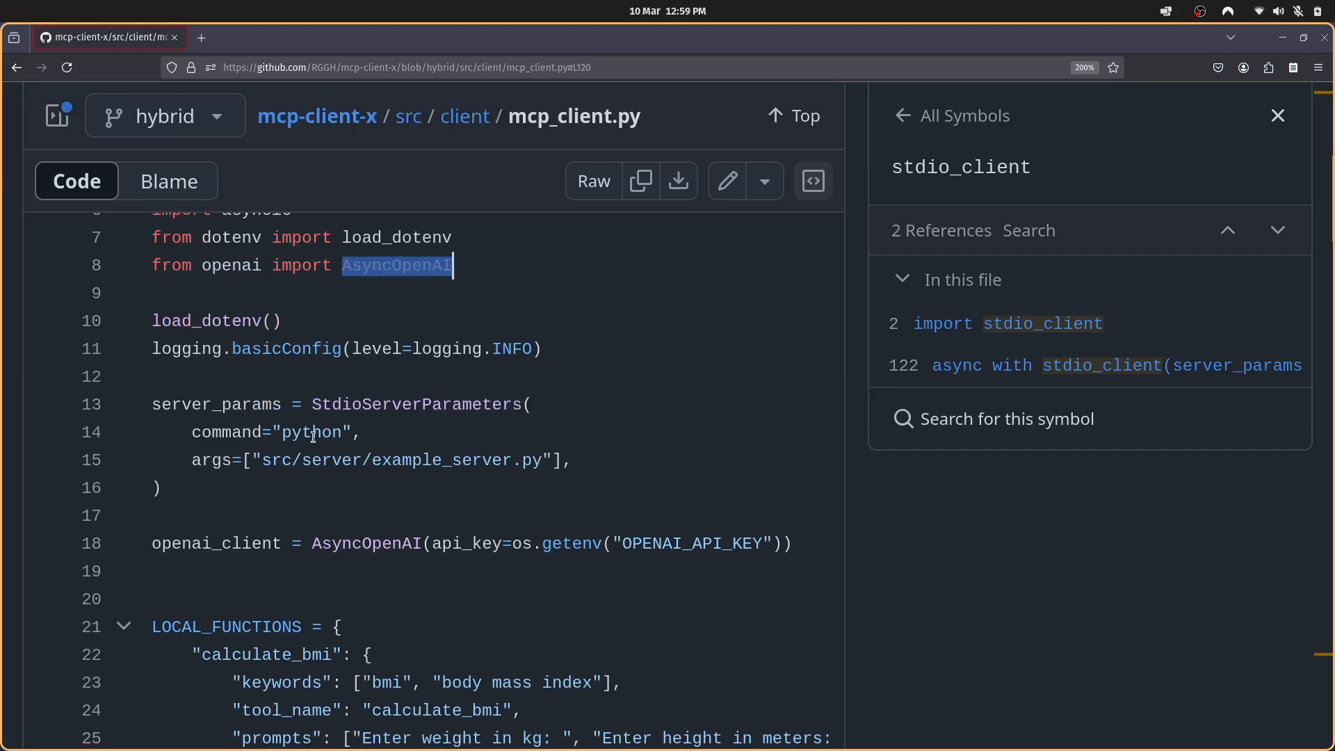
{"action": "left_click_drag", "start_coordinate": [150, 403], "coordinate": [160, 488]}
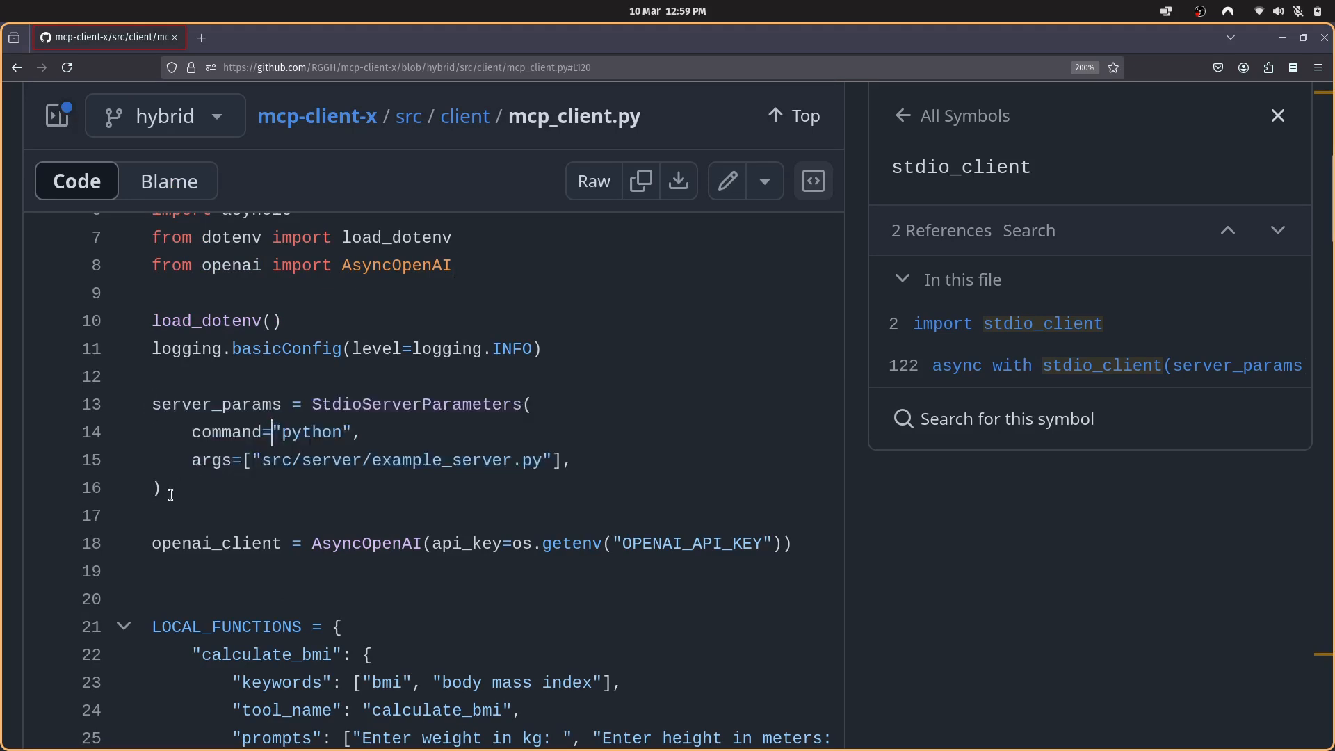
{"action": "left_click_drag", "start_coordinate": [151, 403], "coordinate": [160, 488]}
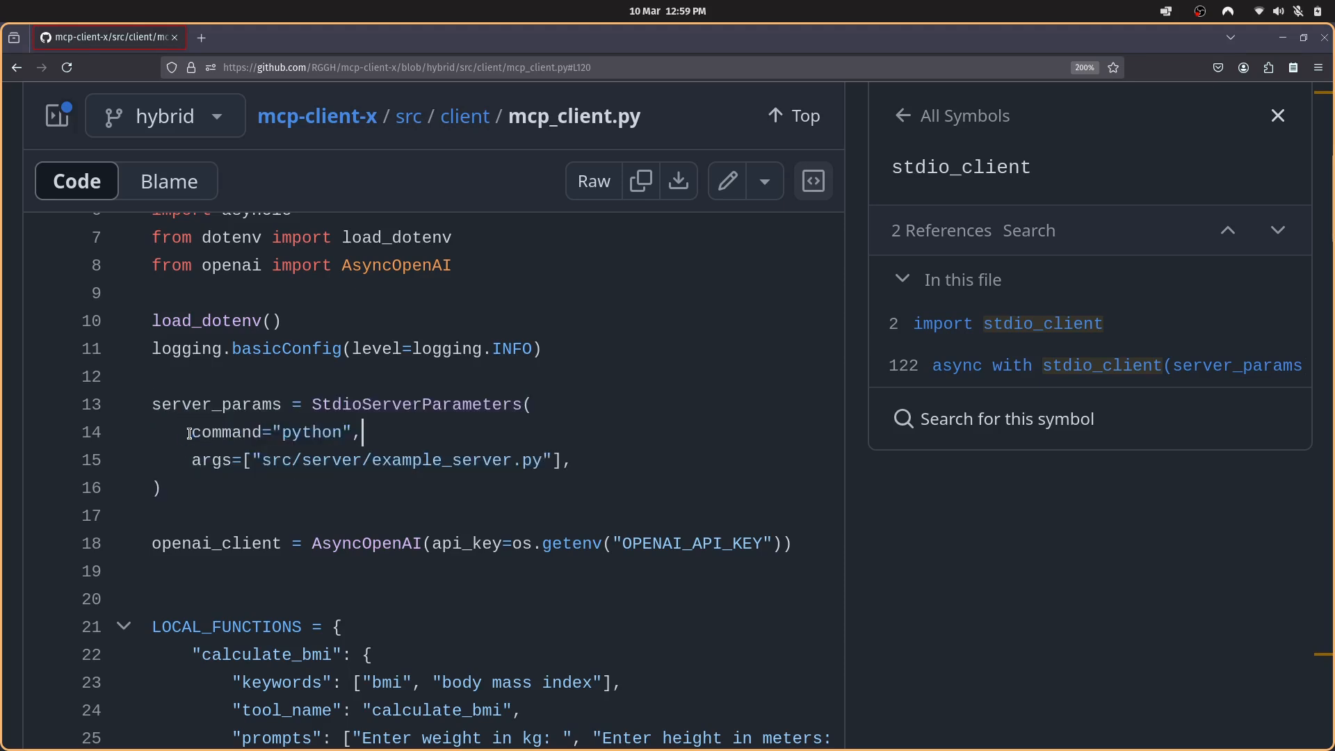
{"action": "double_click", "coordinate": [225, 432]}
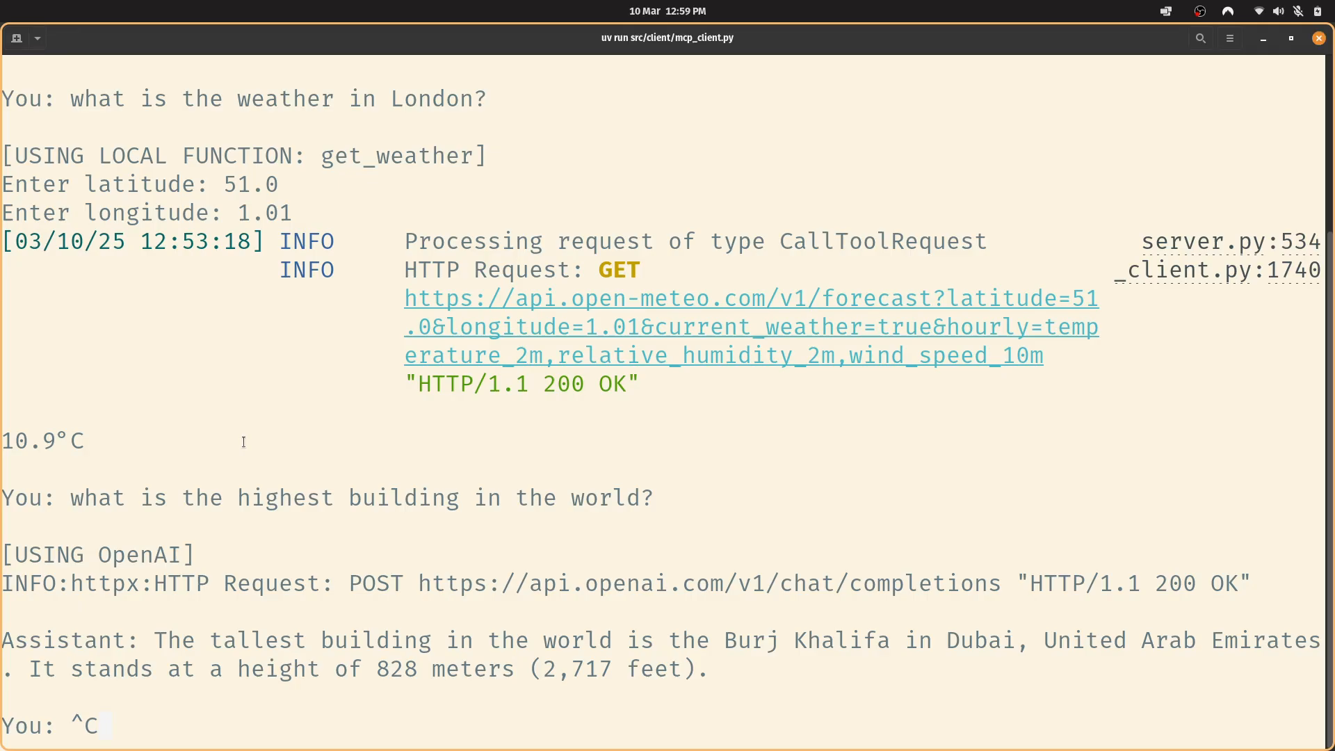
- Clear the terminal, list files, and change into the project's src/server directory
{"action": "key", "text": "ctrl+c"}
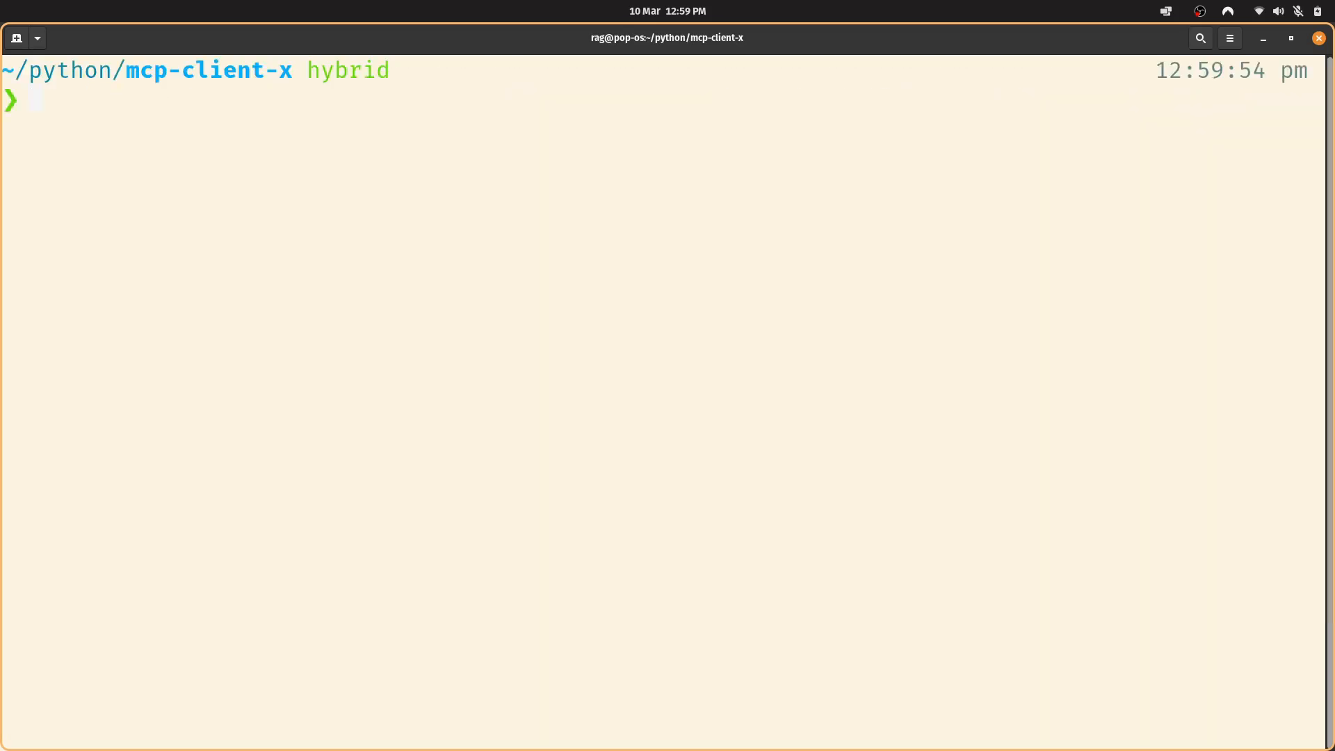
{"action": "type", "text": "ls"}
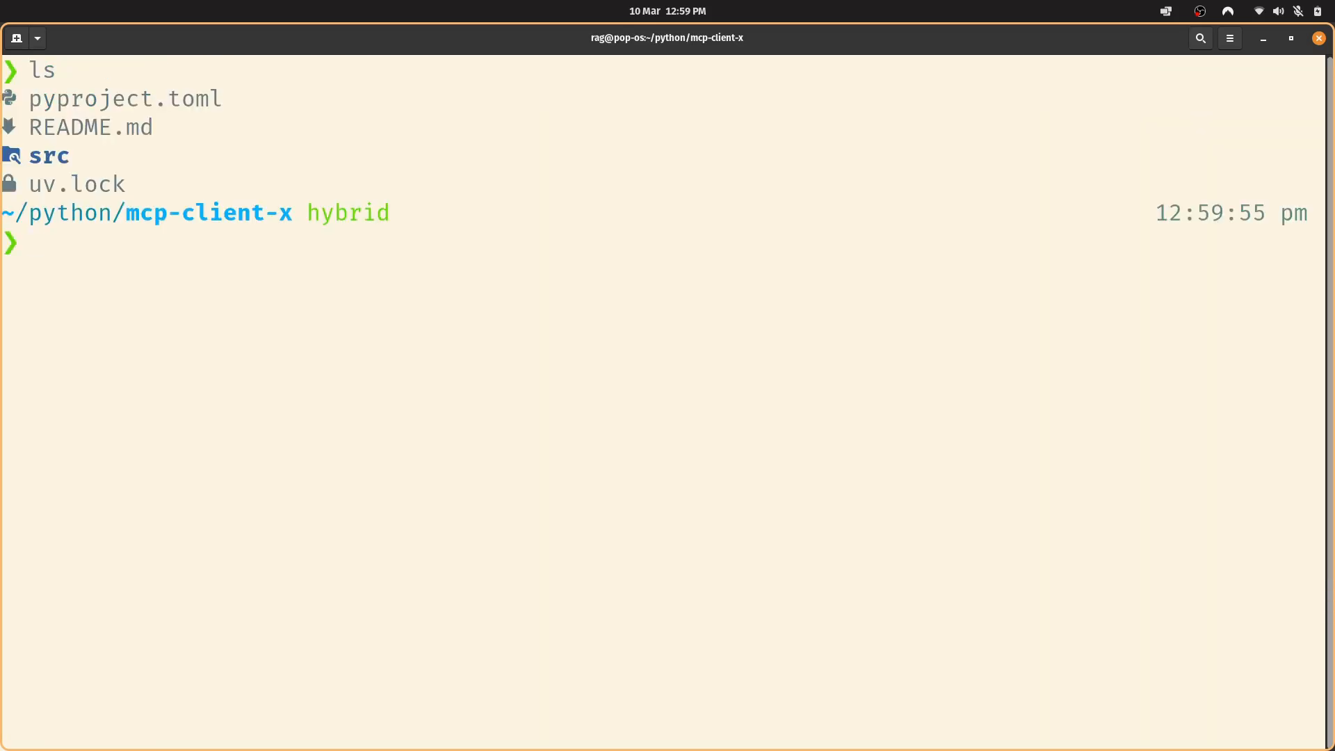
{"action": "type", "text": "cd server"}
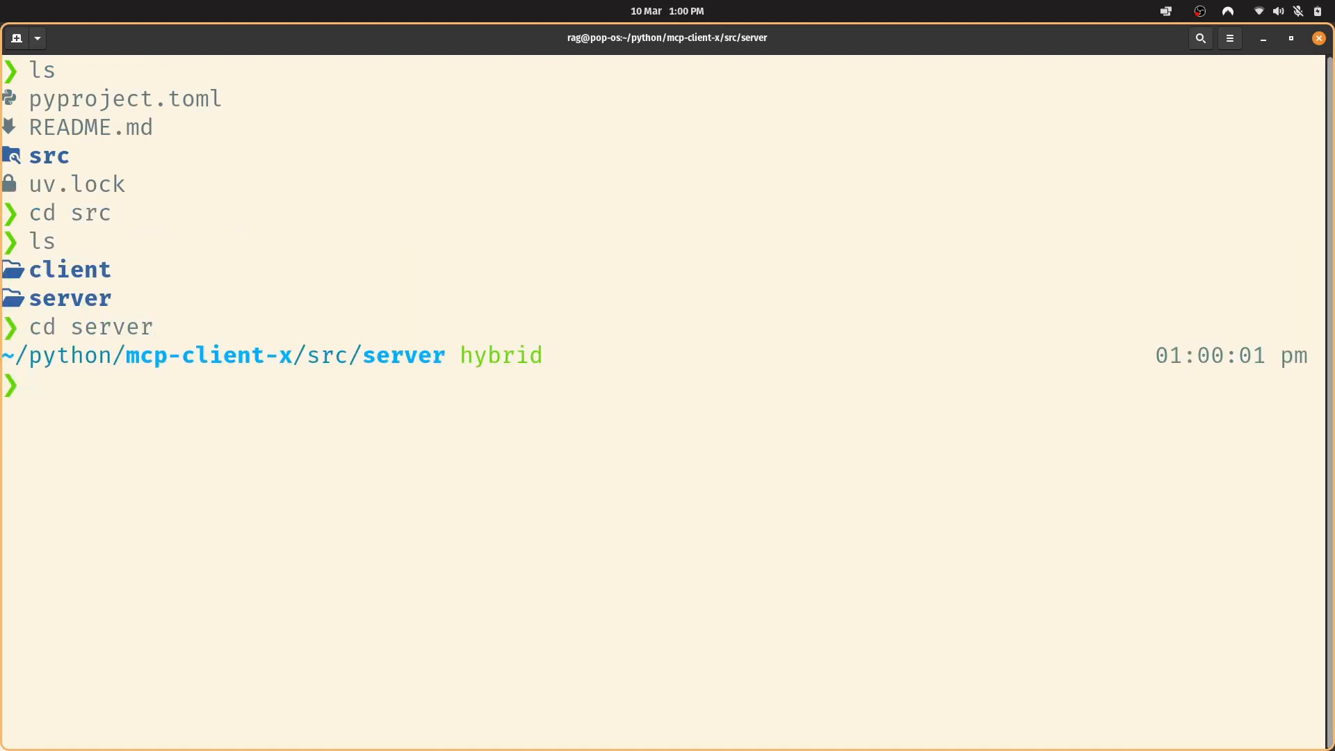
{"action": "type", "text": "mcp d"}
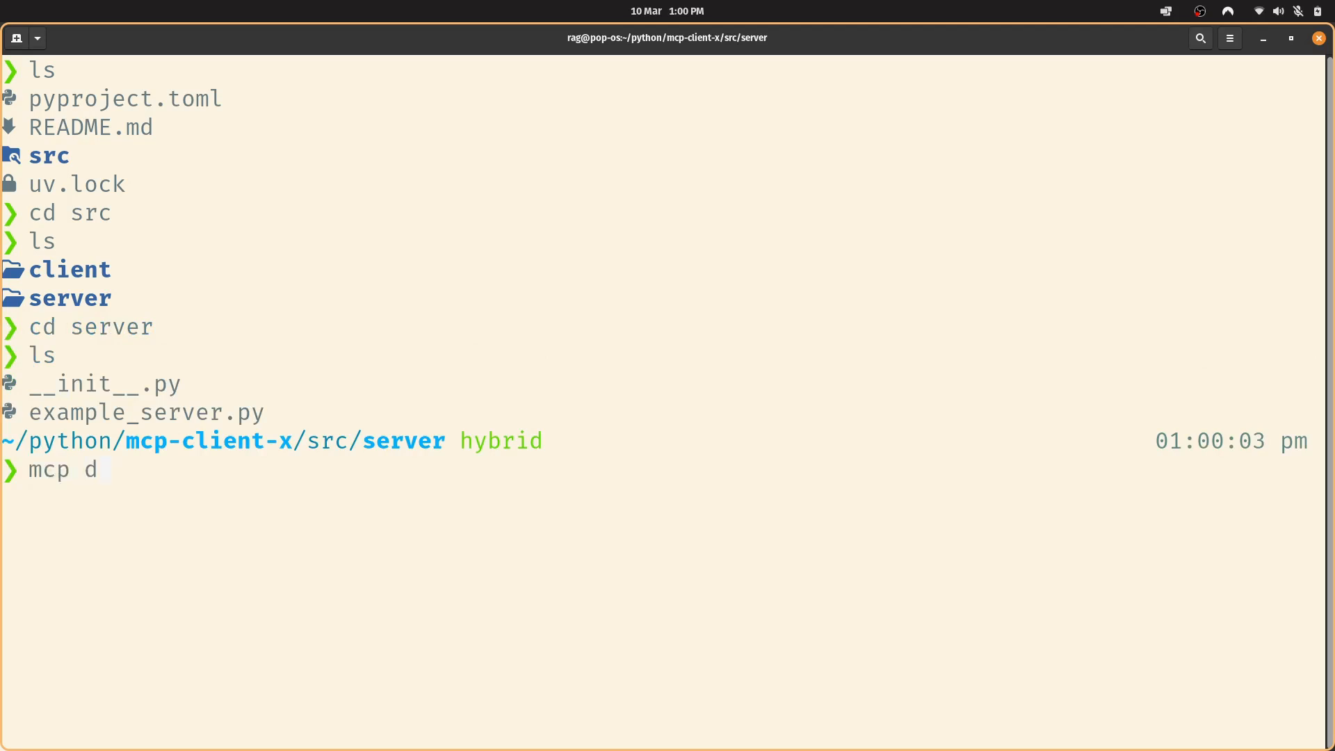
{"action": "type", "text": "ev example_server.py"}
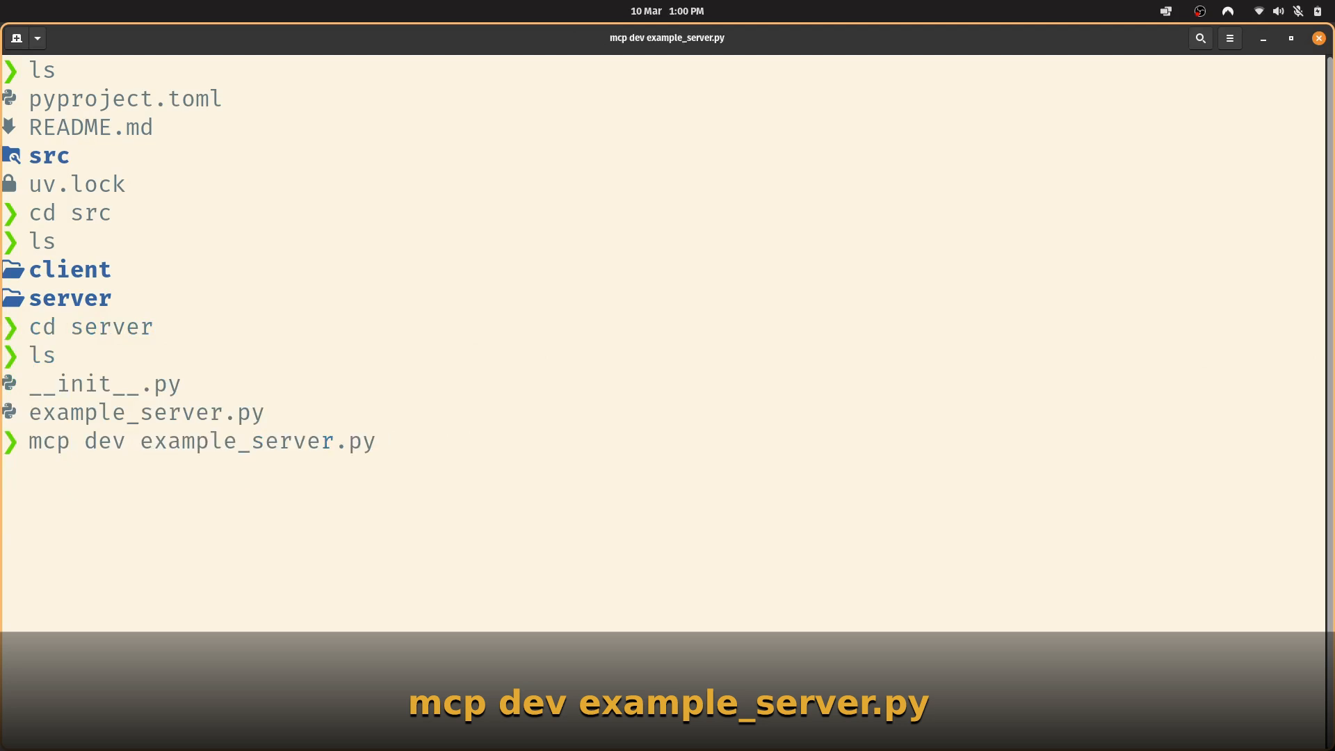
{"action": "key", "text": "Return"}
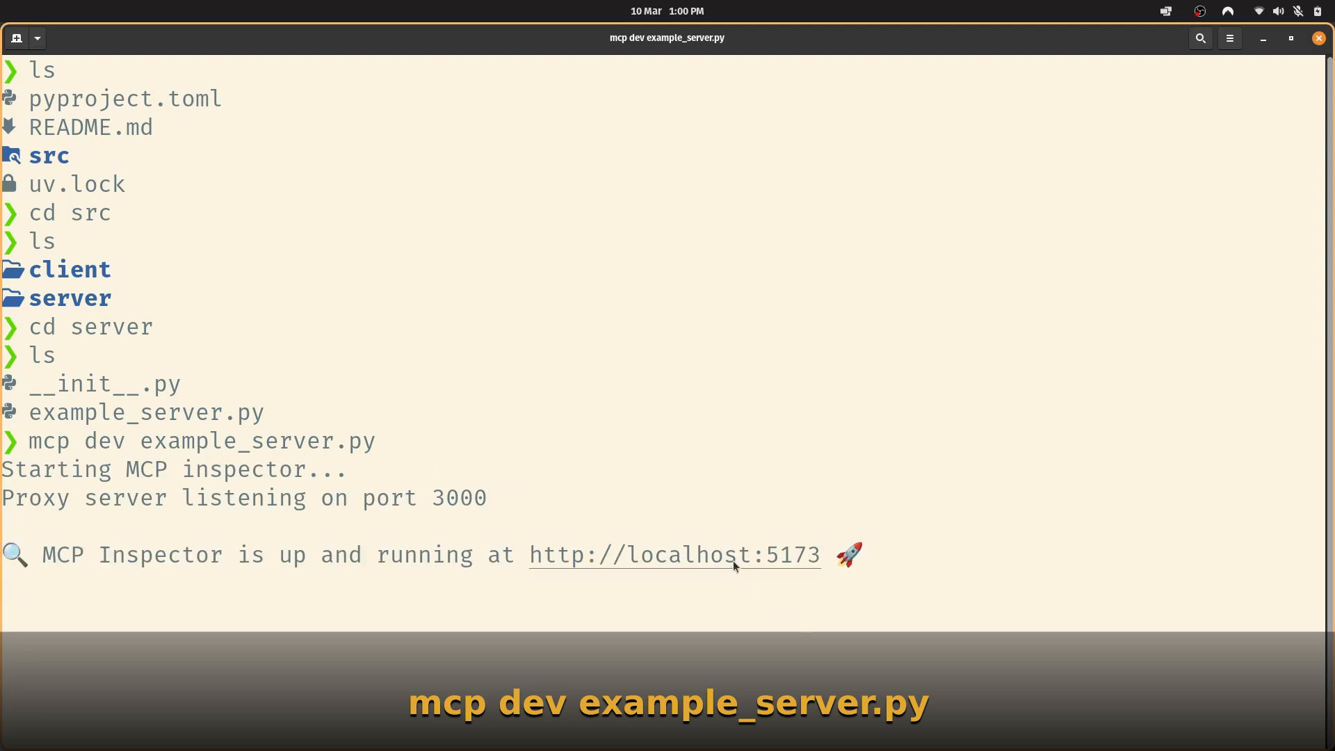
{"action": "left_click", "coordinate": [672, 555]}
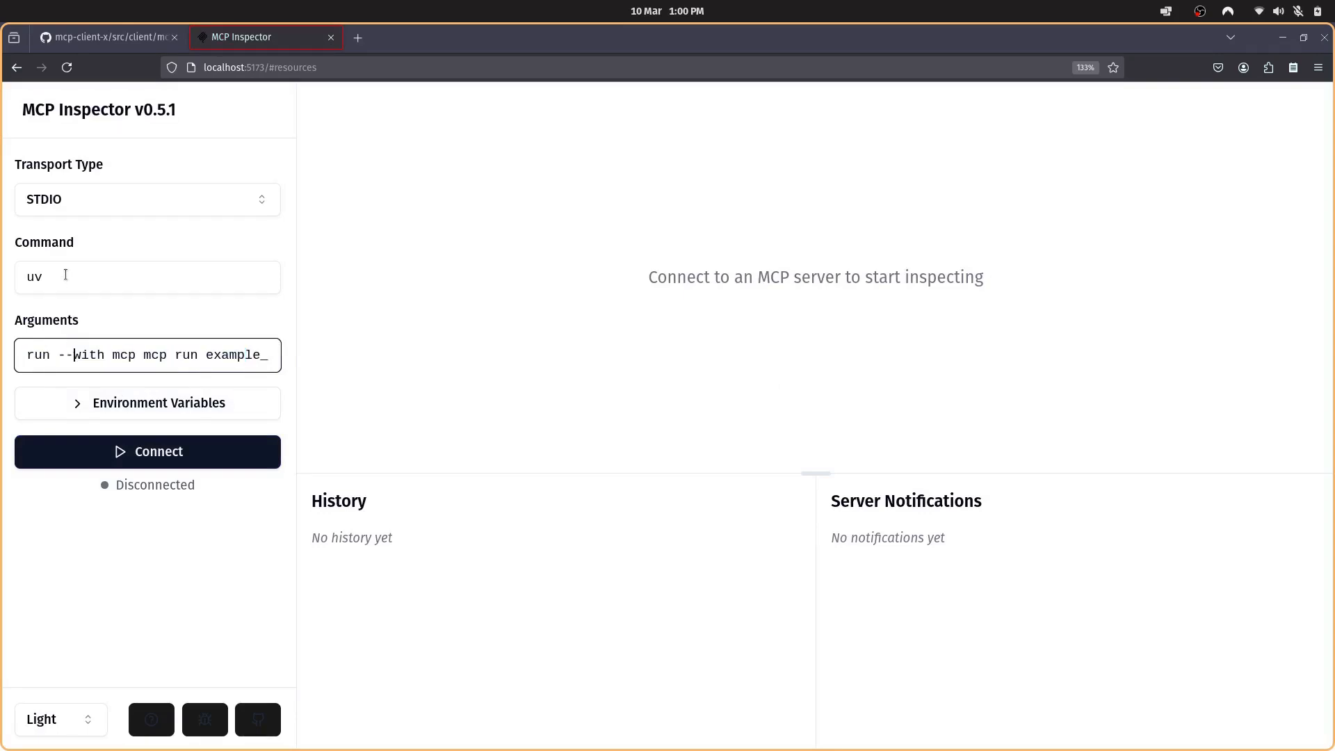
{"action": "mouse_move", "coordinate": [147, 451]}
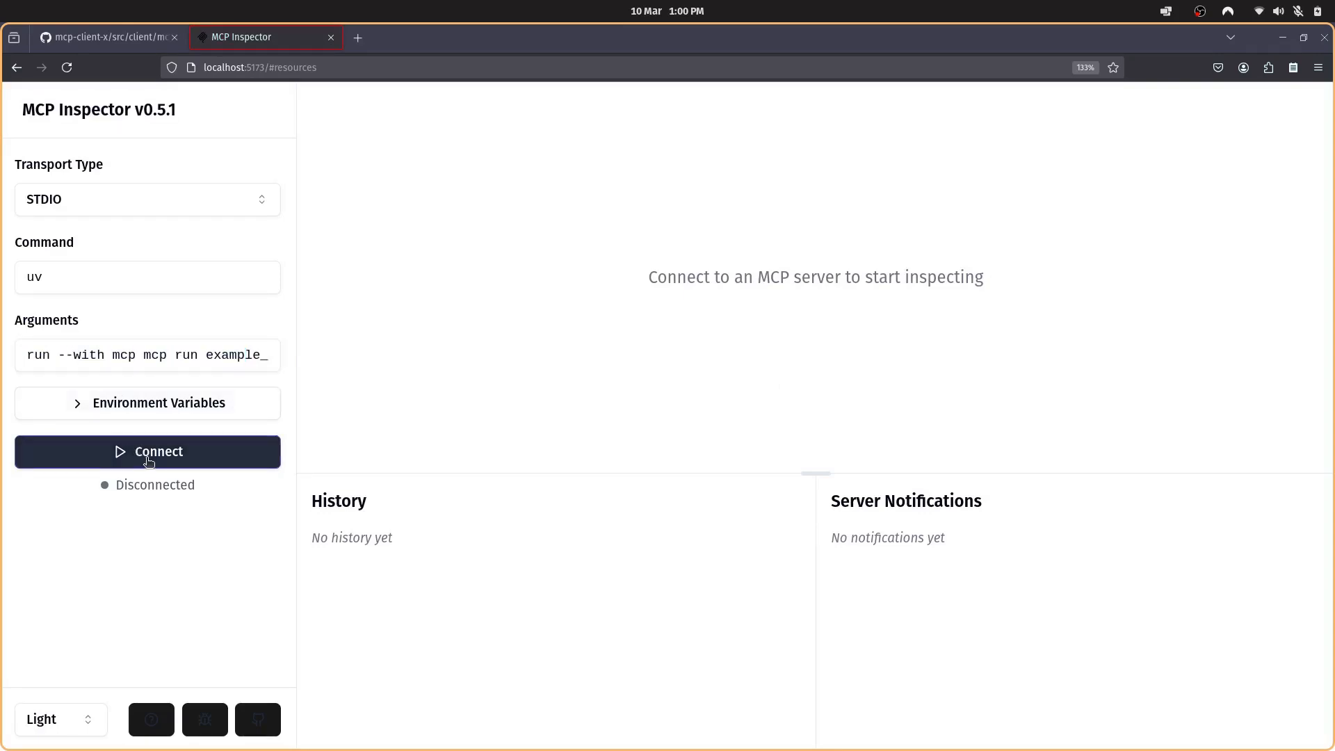
- Connect to the example server and run calculate_bmi with weight 88 and height 1.77
{"action": "left_click", "coordinate": [147, 451]}
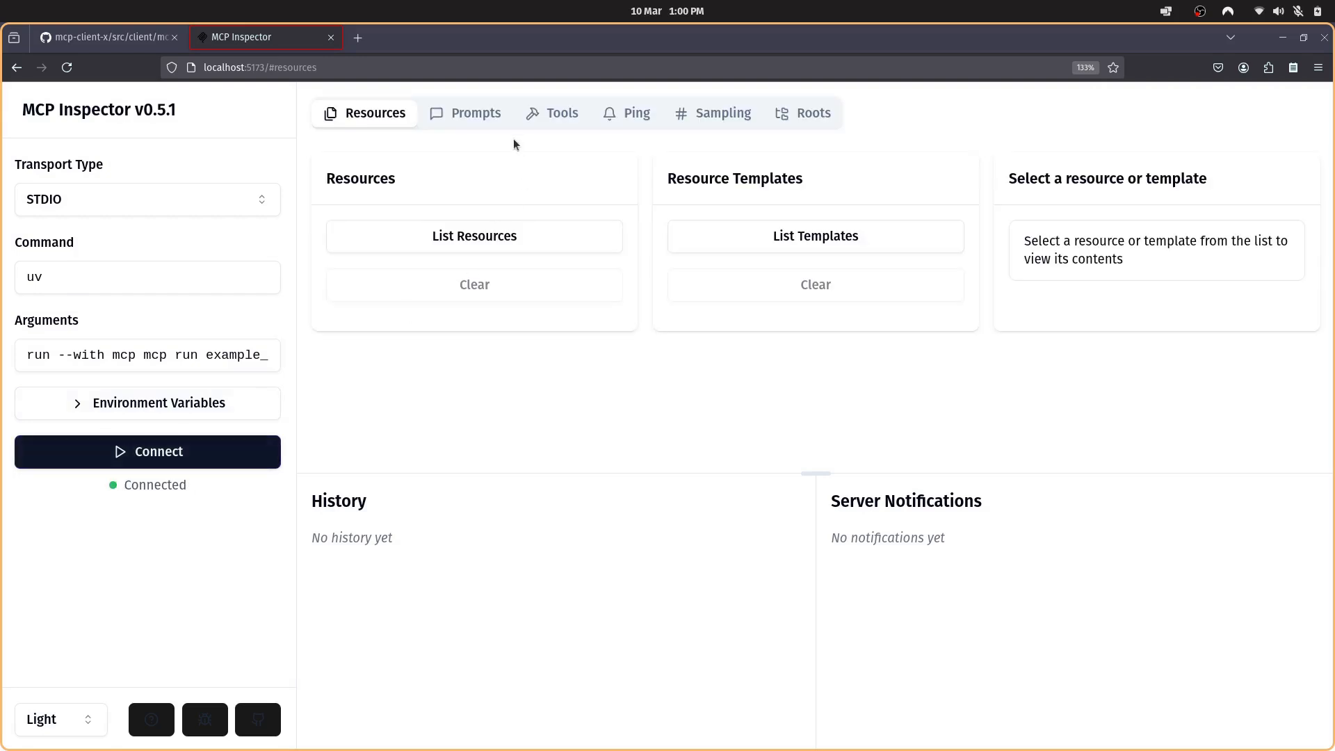
{"action": "left_click", "coordinate": [551, 112]}
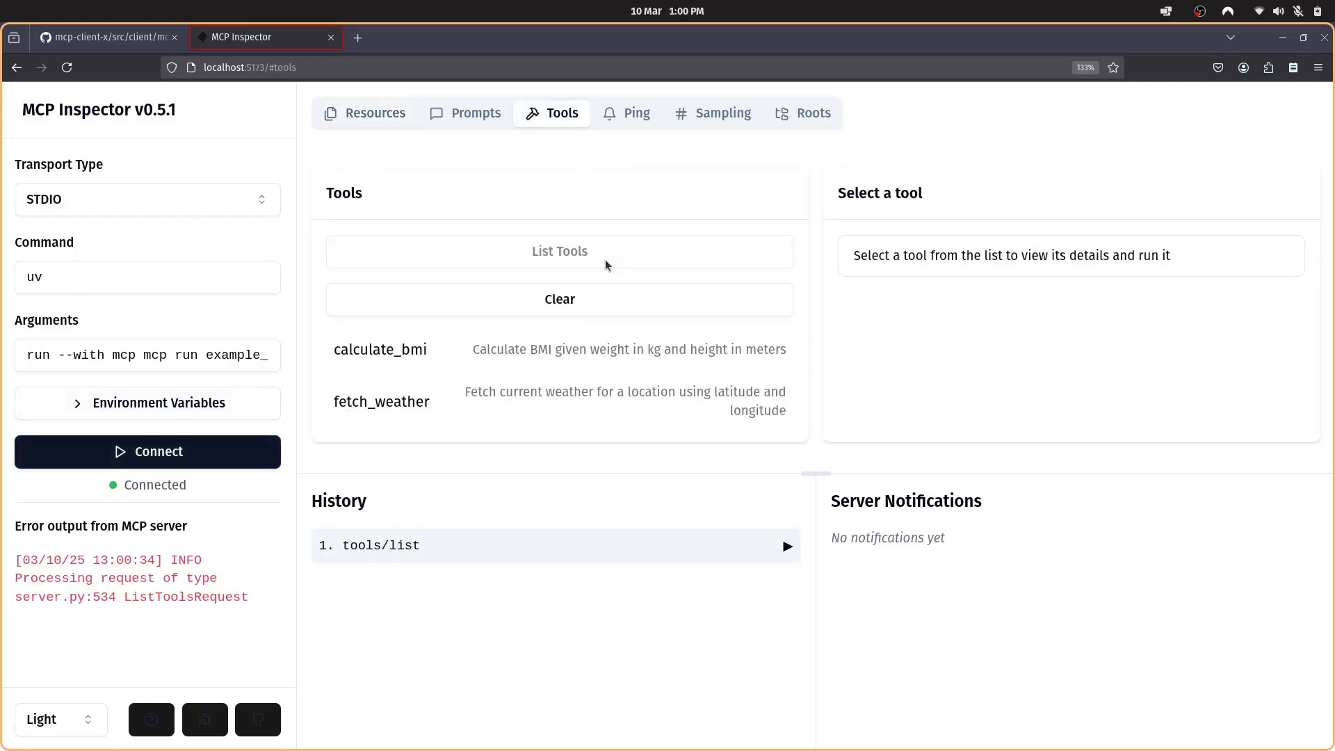
{"action": "left_click", "coordinate": [379, 348]}
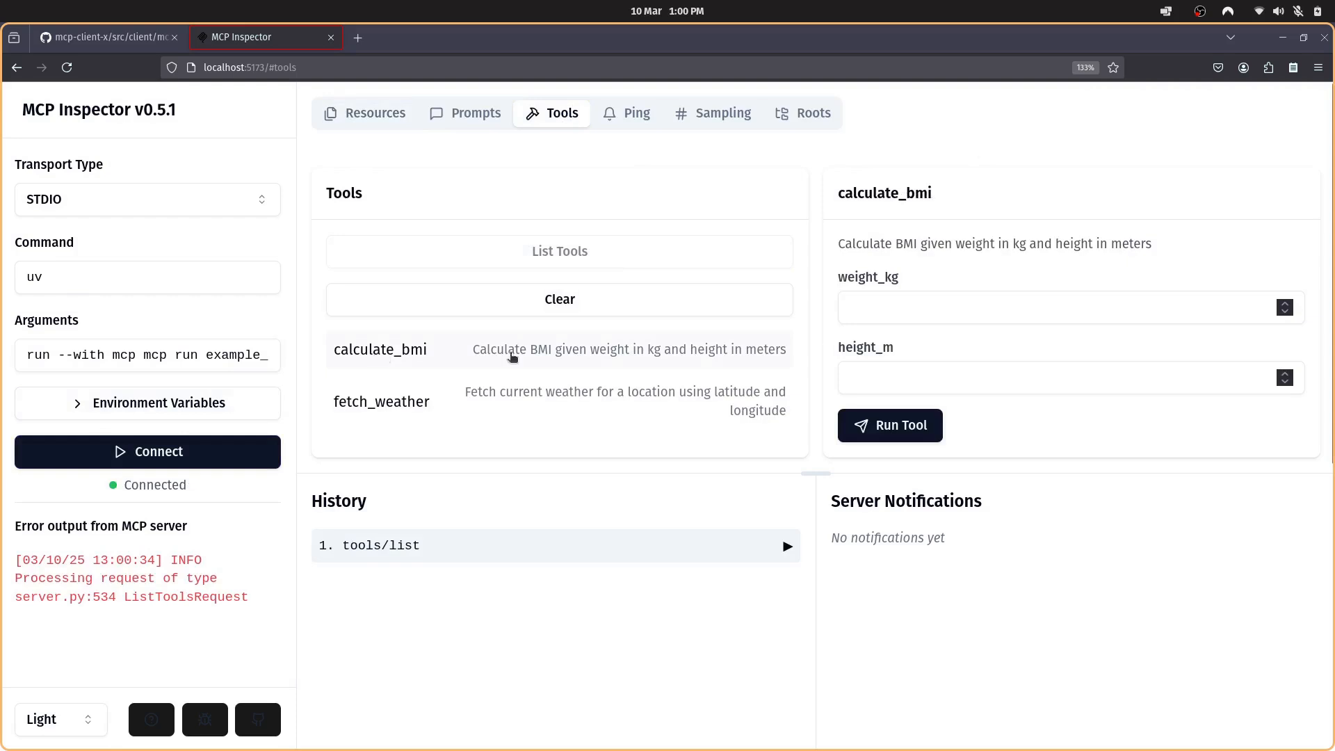
{"action": "type", "text": "1."}
{"action": "type", "text": "88"}
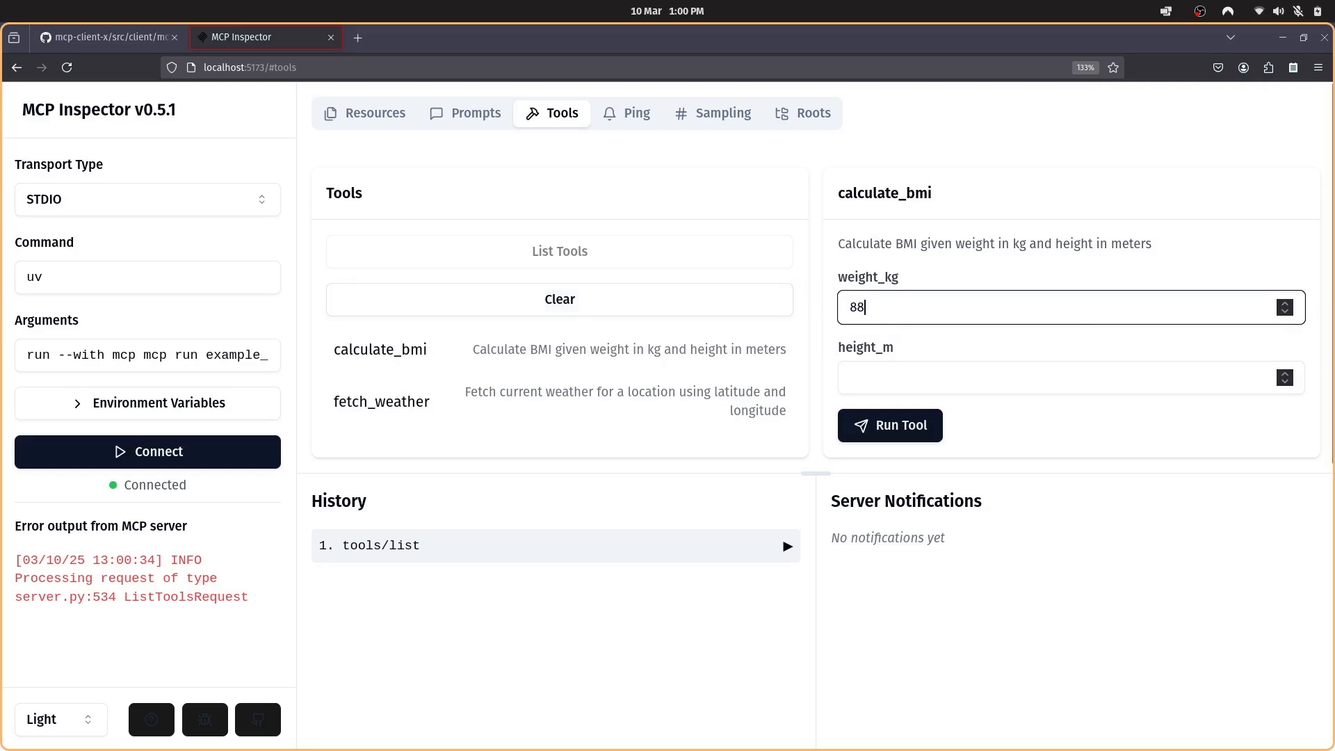
{"action": "type", "text": "1.77"}
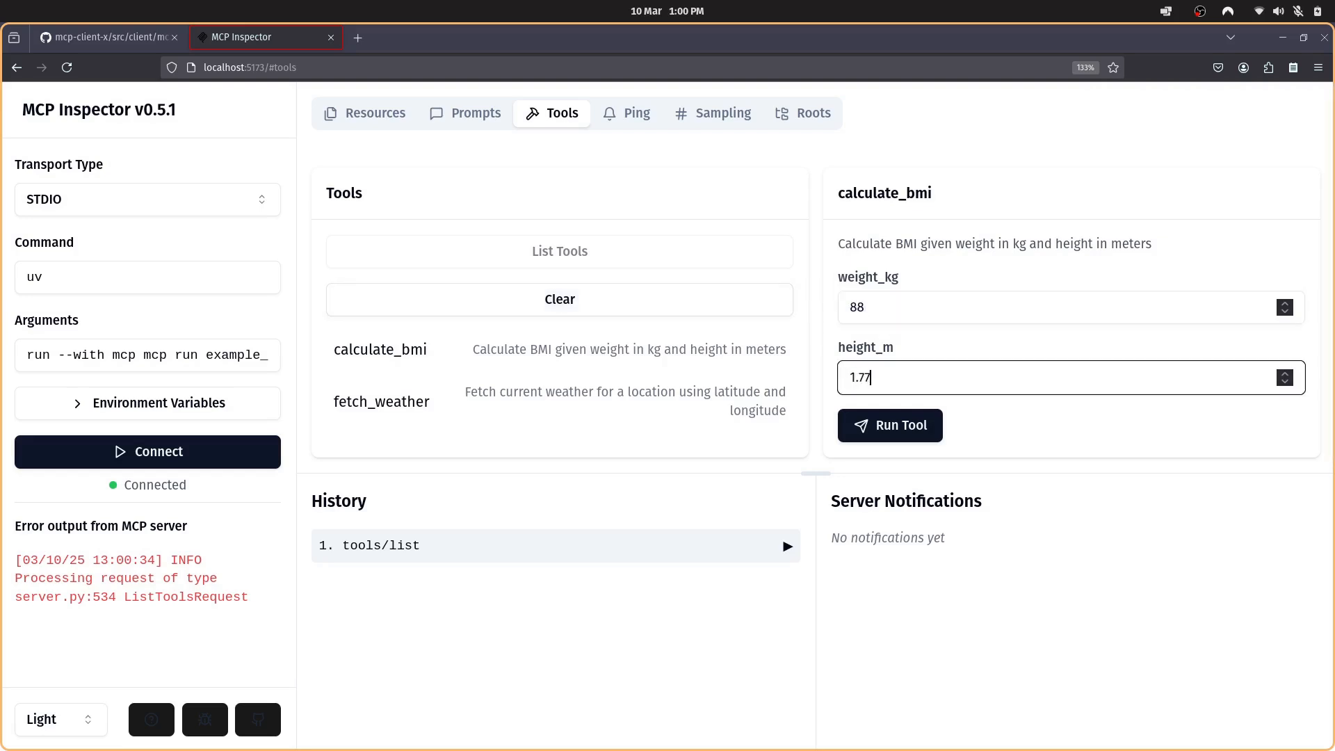
{"action": "left_click", "coordinate": [889, 425]}
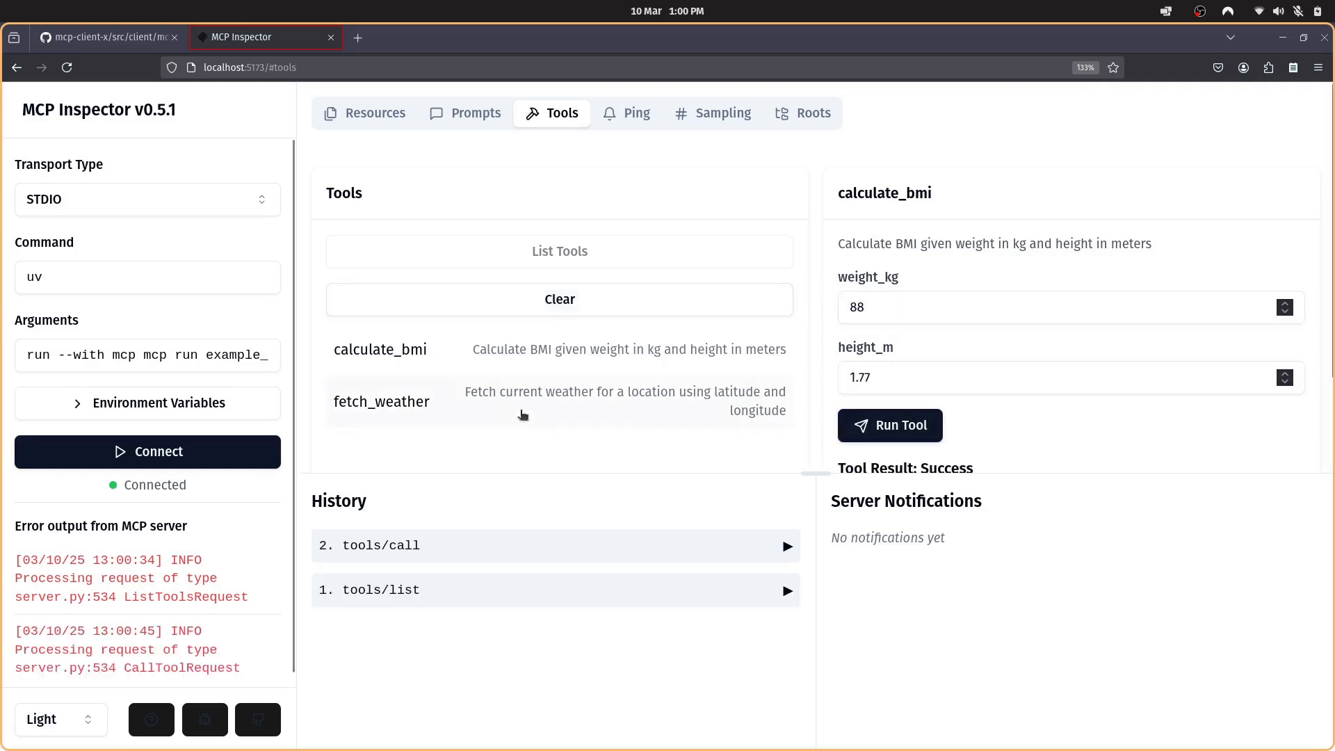
{"action": "left_click", "coordinate": [554, 545]}
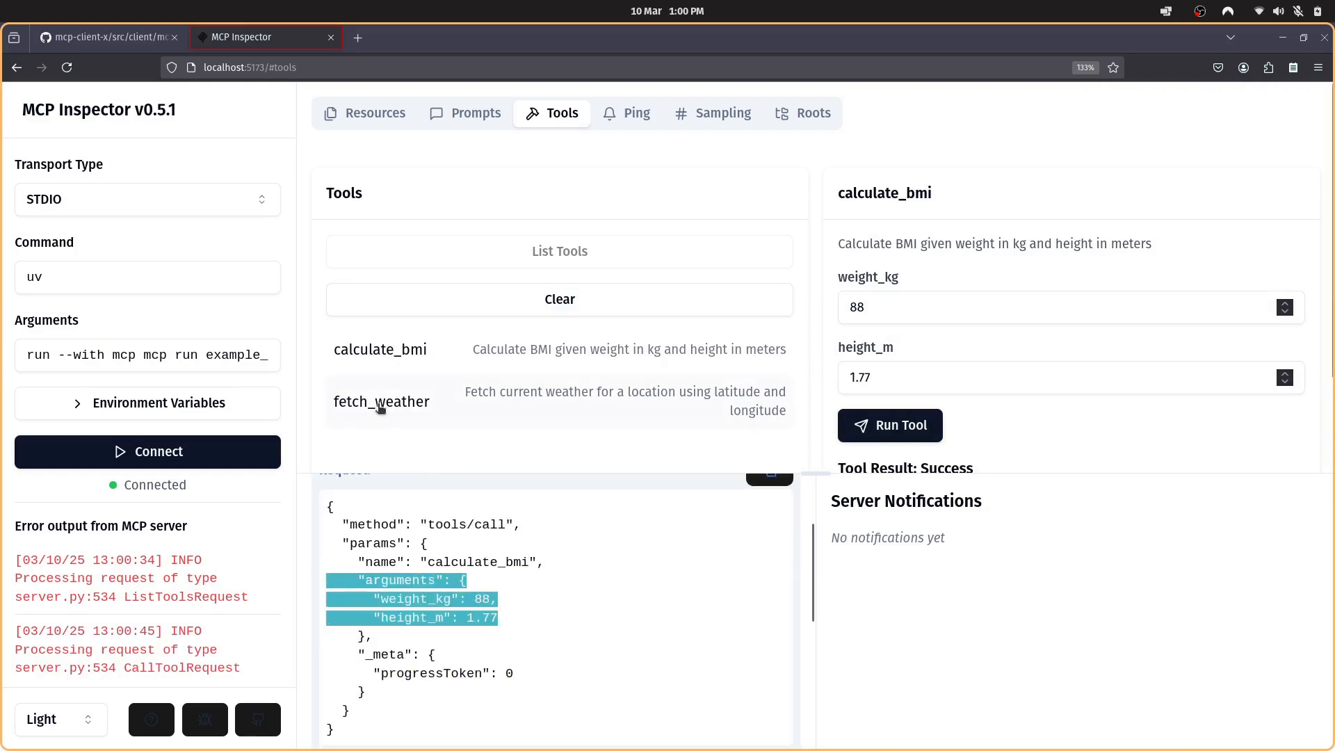
- Run fetch_weather for latitude 51, longitude 1, highlight the 14.2 temperature, then show Resources
{"action": "left_click", "coordinate": [381, 401]}
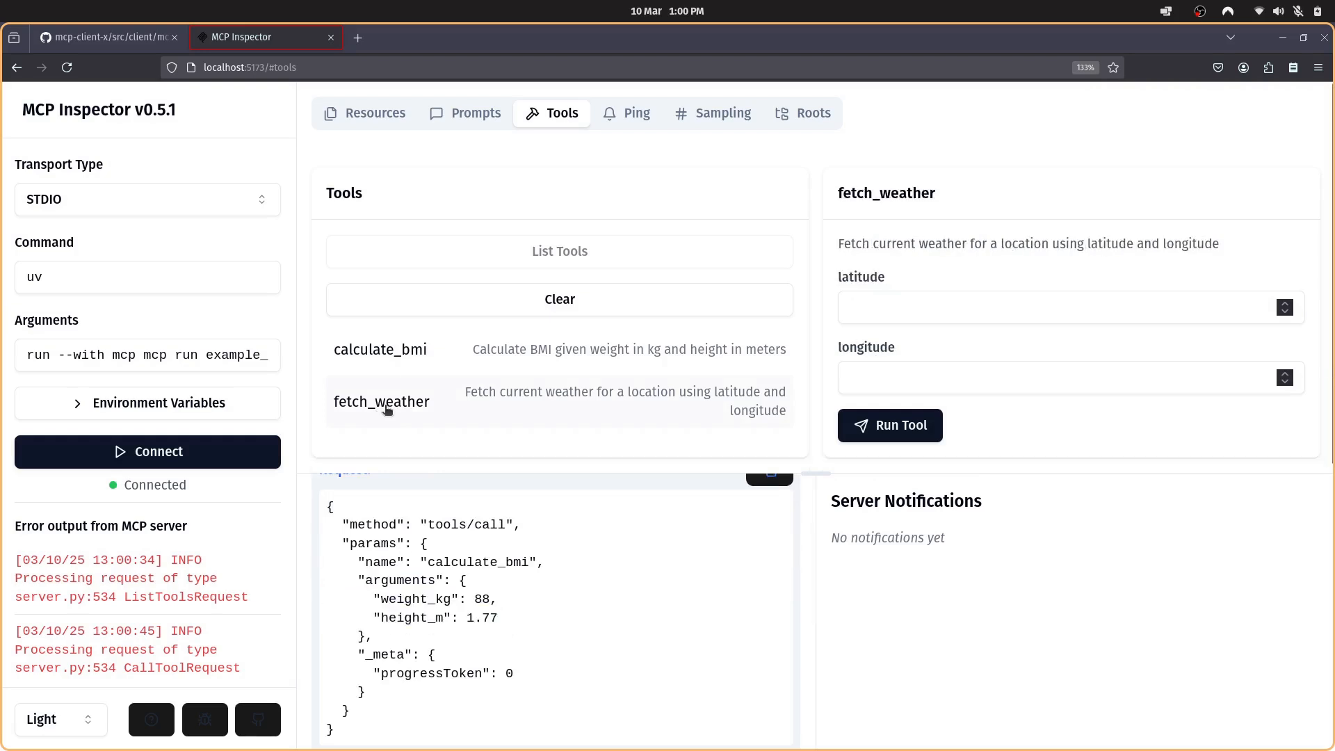
{"action": "type", "text": "51"}
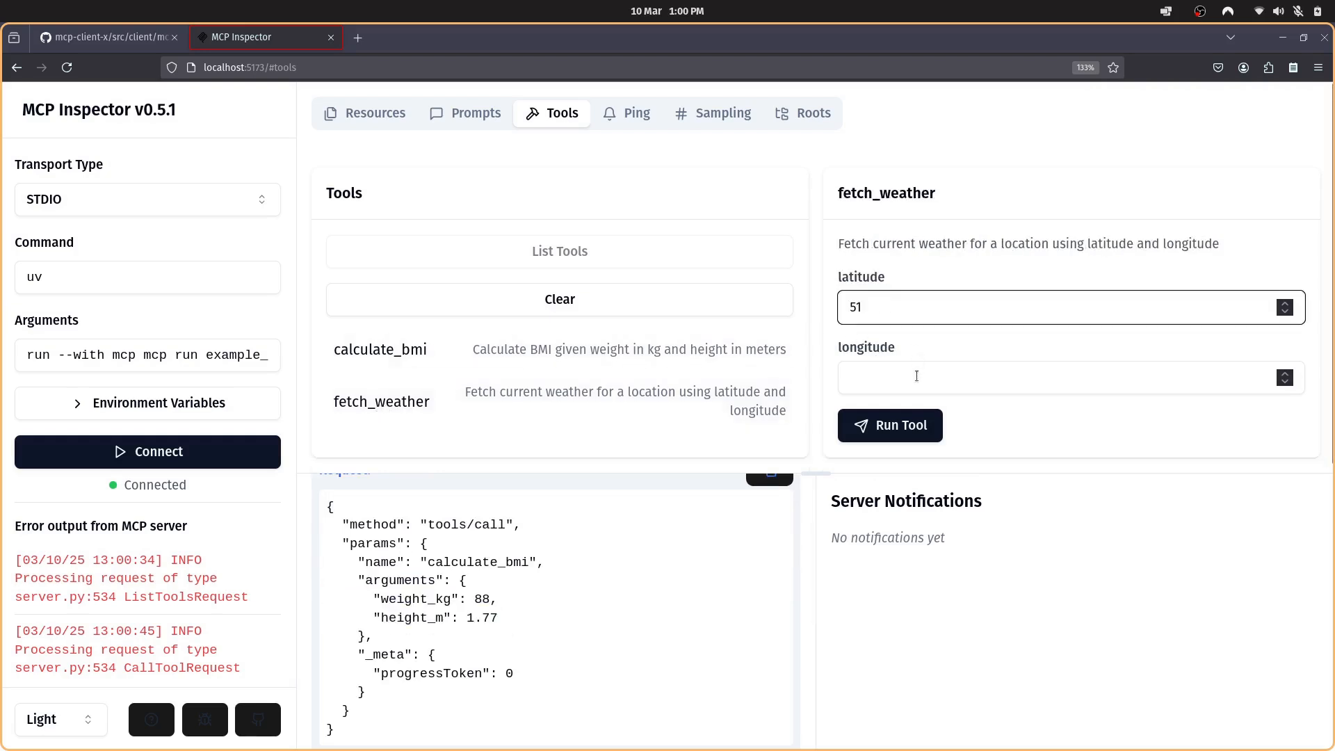
{"action": "type", "text": "1"}
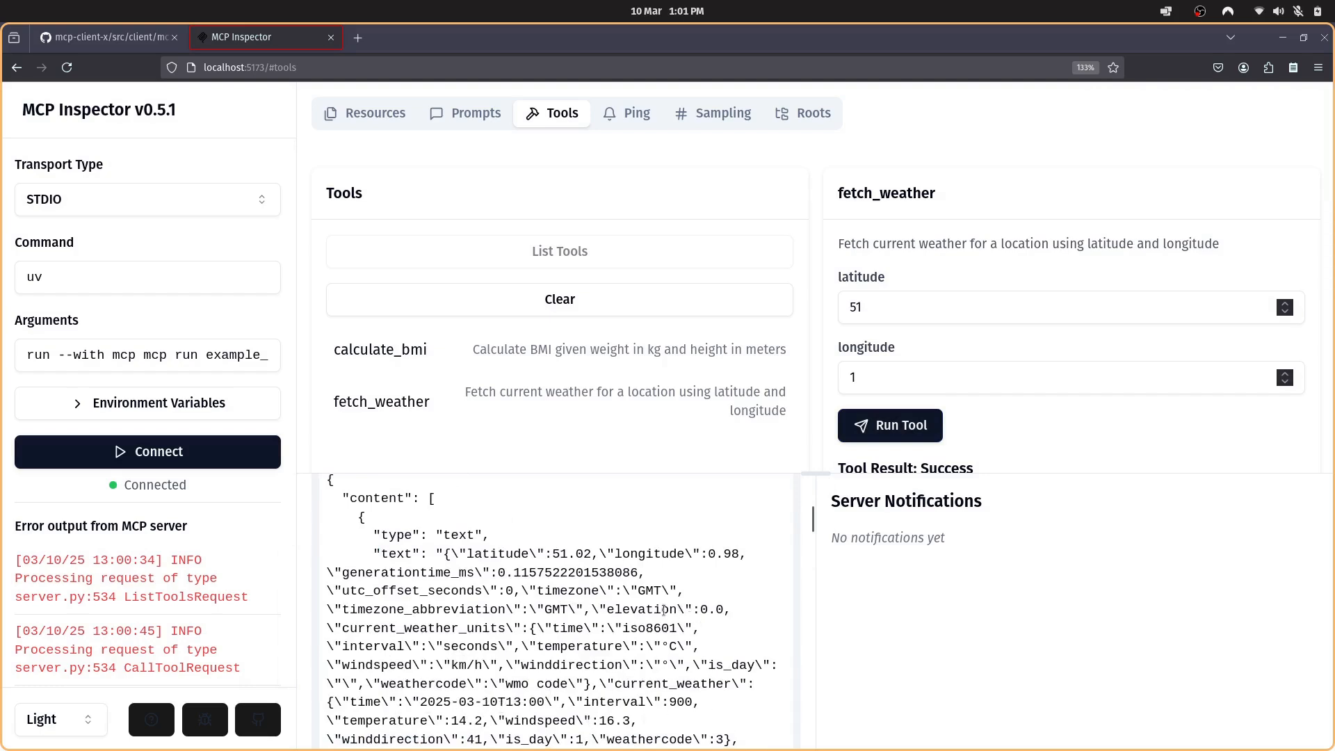
{"action": "left_click_drag", "start_coordinate": [363, 572], "coordinate": [506, 629]}
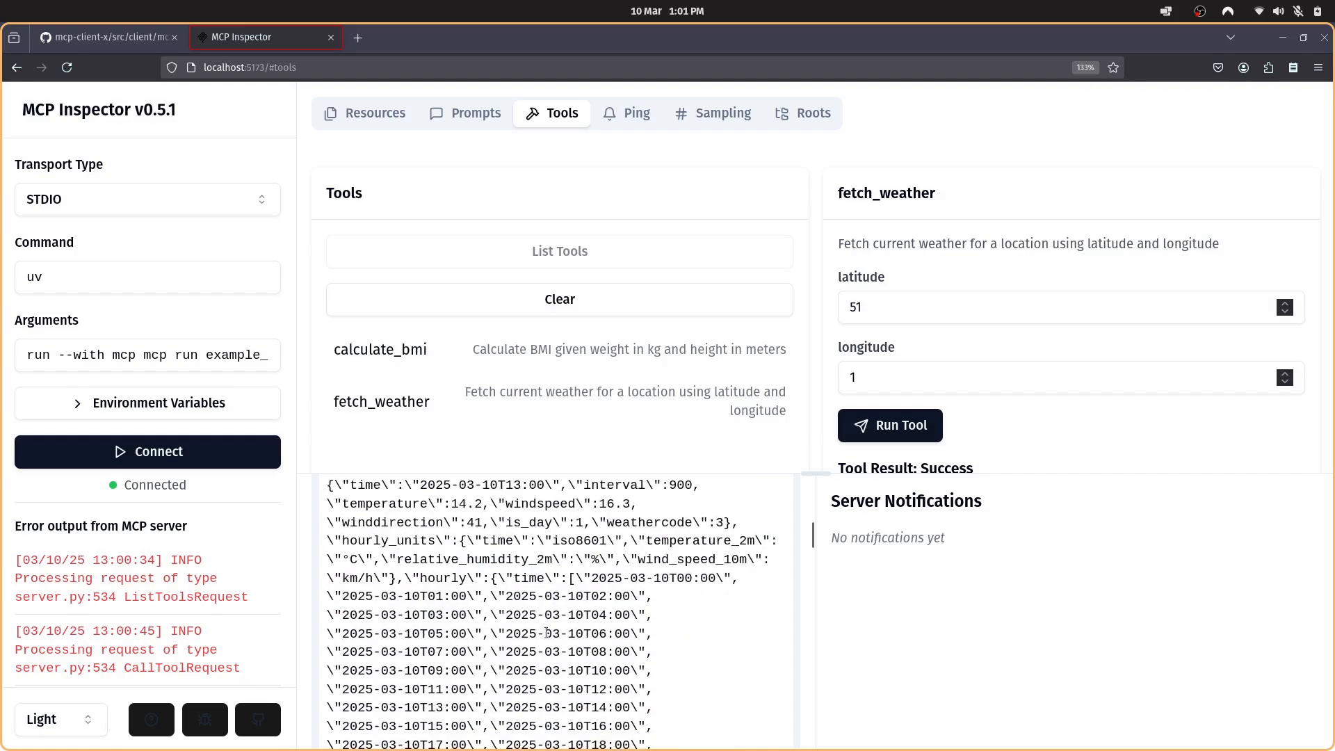
{"action": "mouse_move", "coordinate": [693, 556]}
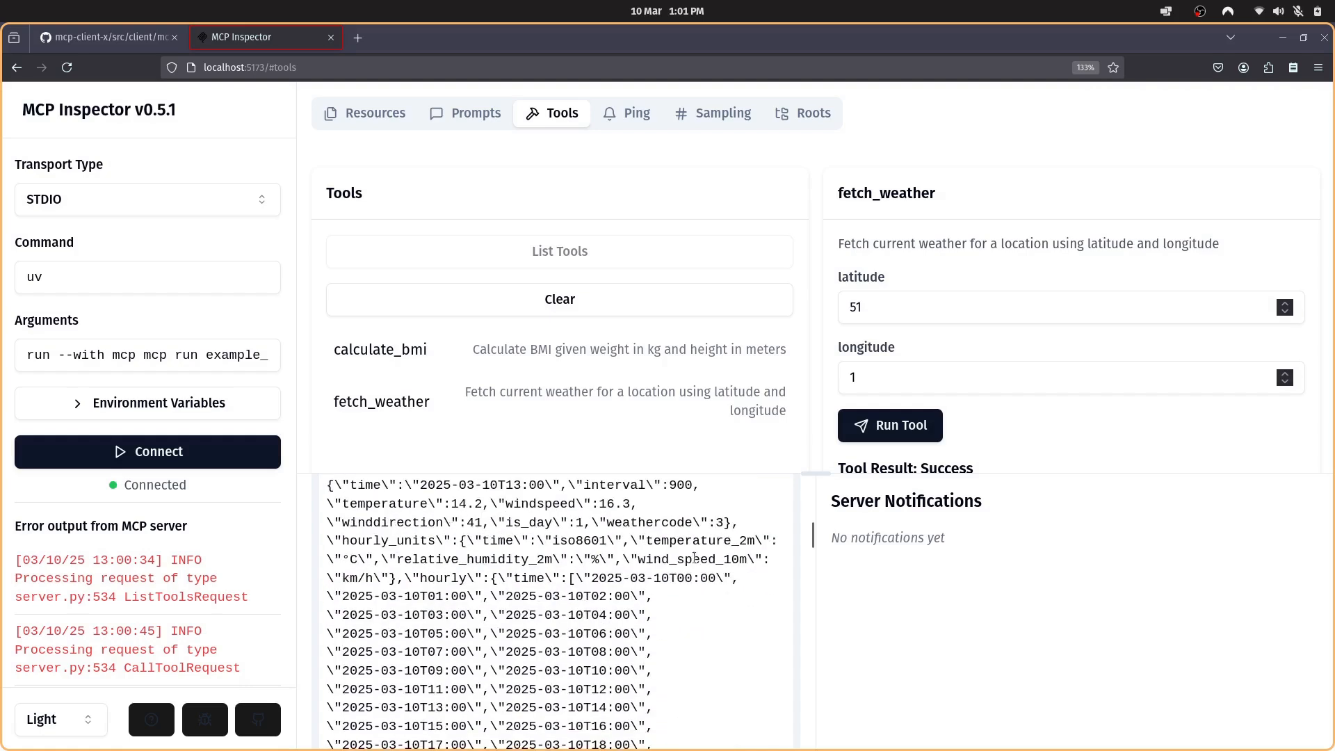
{"action": "left_click_drag", "start_coordinate": [389, 522], "coordinate": [658, 541]}
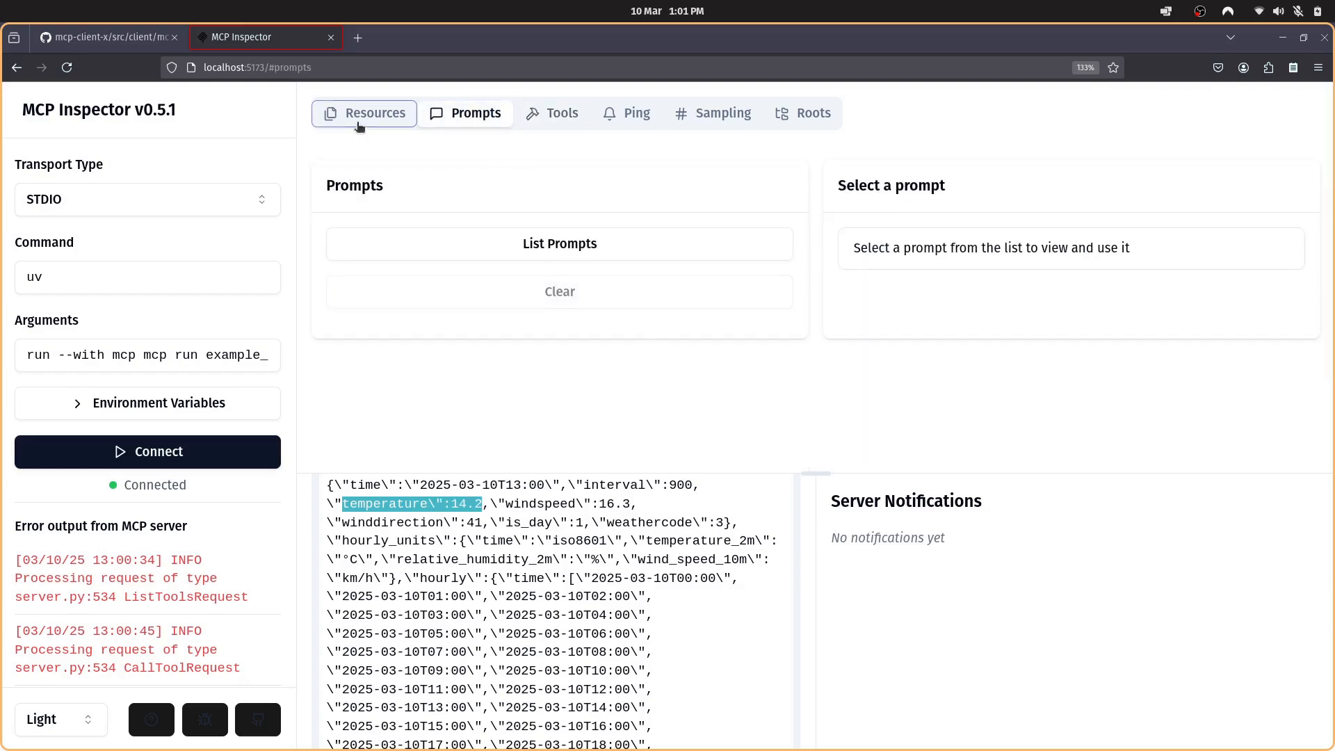
{"action": "left_click", "coordinate": [375, 113]}
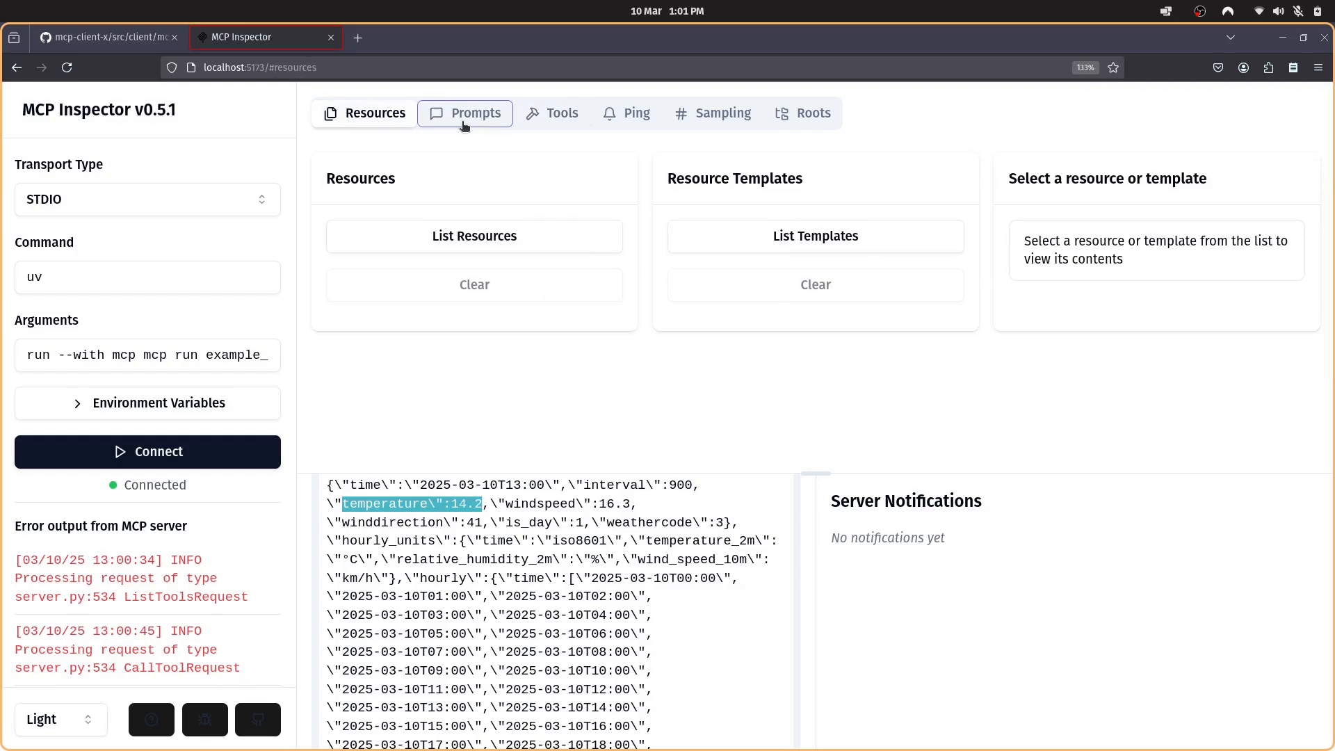
{"action": "mouse_move", "coordinate": [472, 124]}
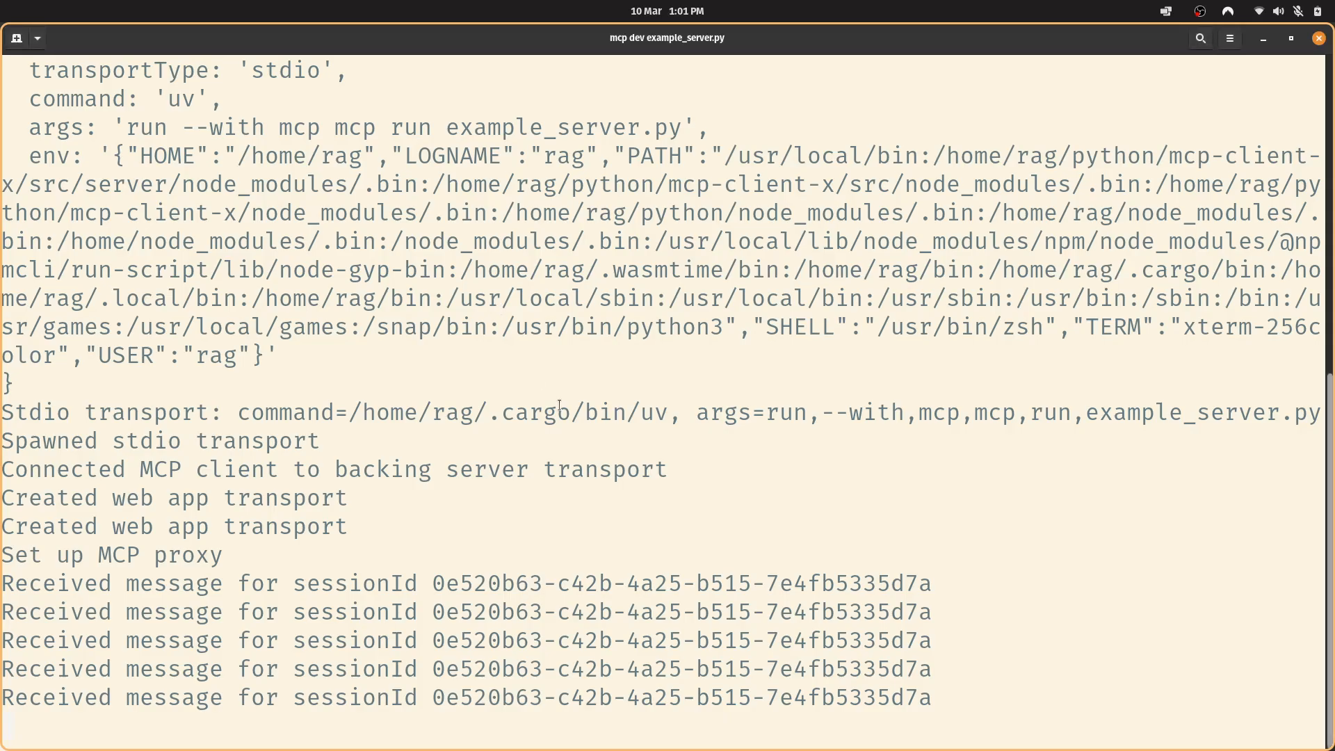
- Abort the mcp dev server and enter the nvim example_server.py command
{"action": "key", "text": "ctrl+c"}
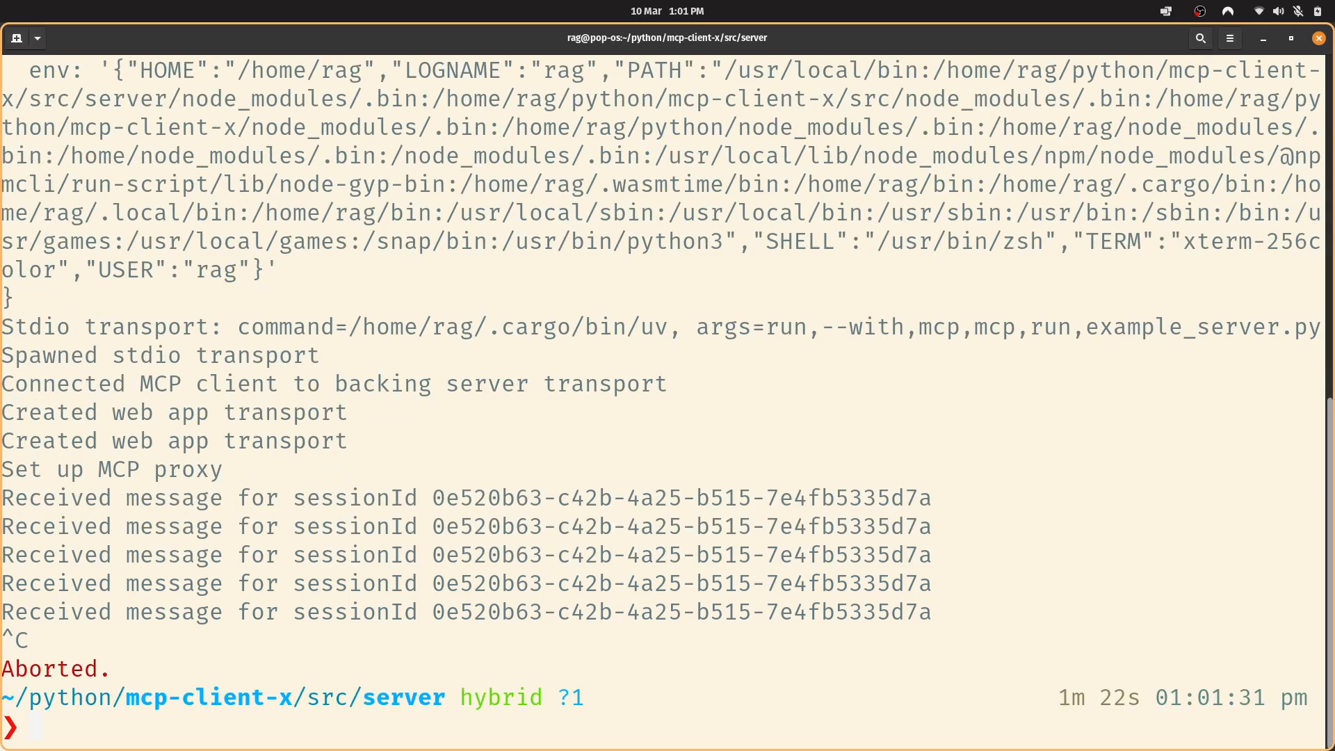
{"action": "type", "text": "nvim example_server.py"}
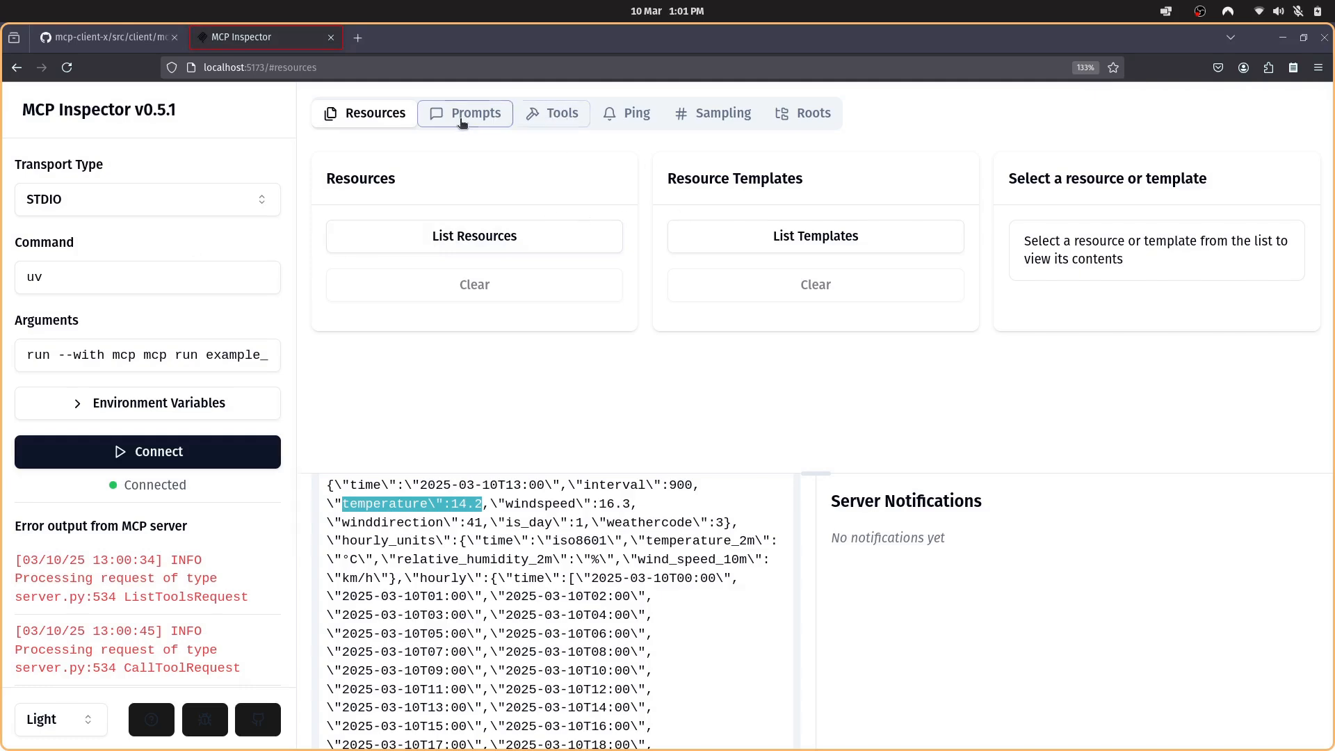
{"action": "left_click", "coordinate": [551, 114]}
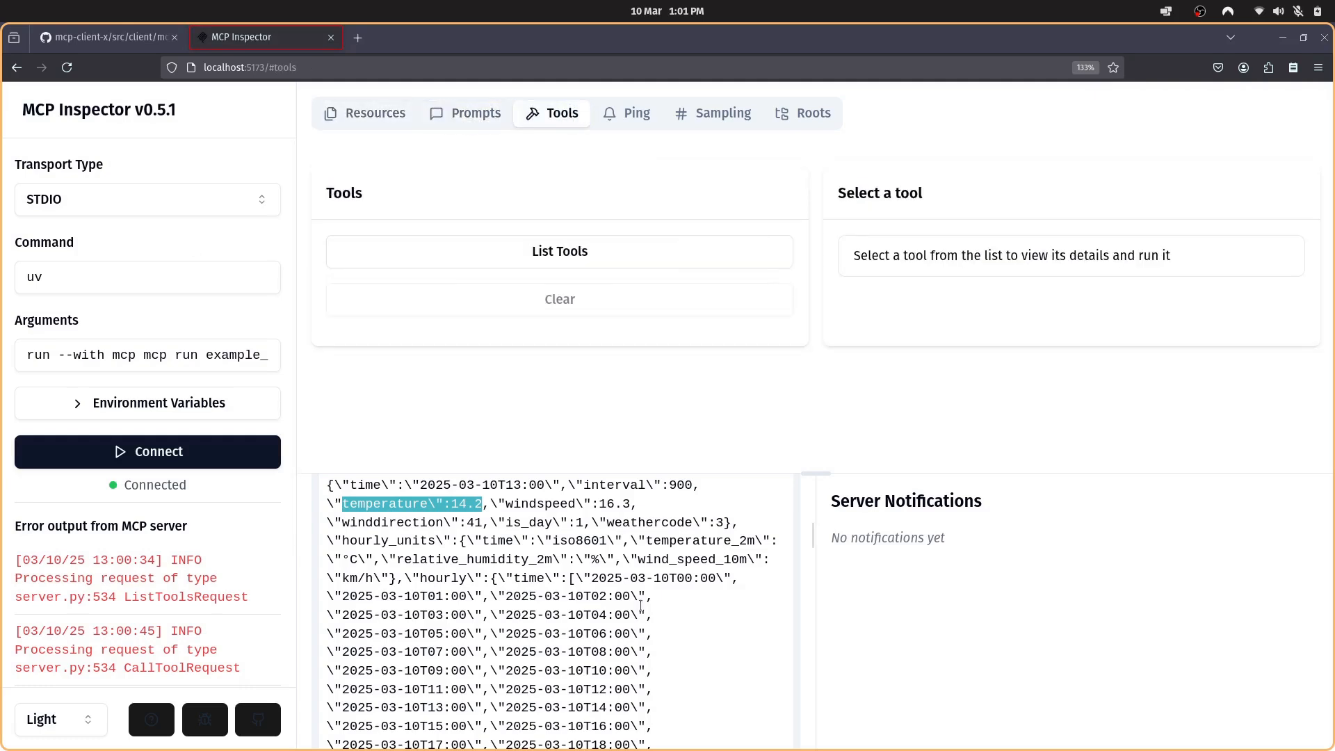
{"action": "mouse_move", "coordinate": [550, 185]}
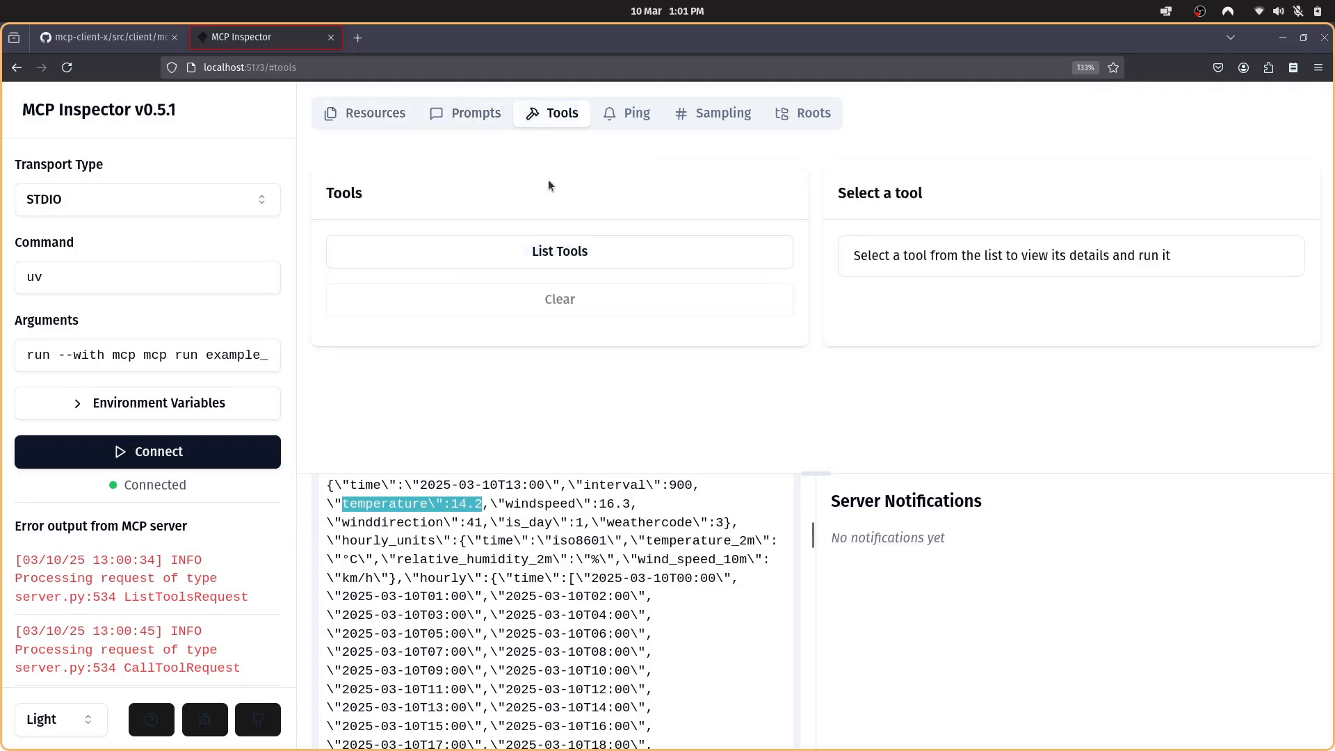
{"action": "left_click", "coordinate": [475, 112]}
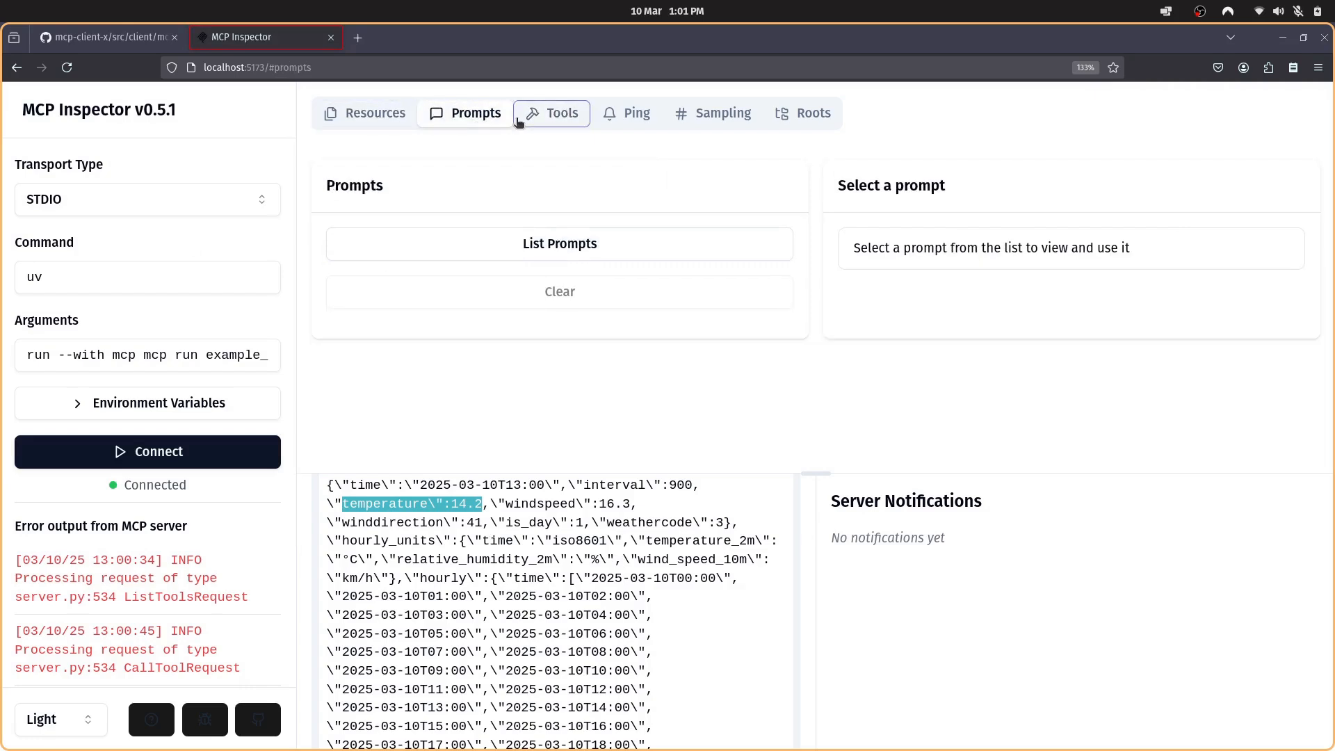
{"action": "left_click", "coordinate": [375, 113]}
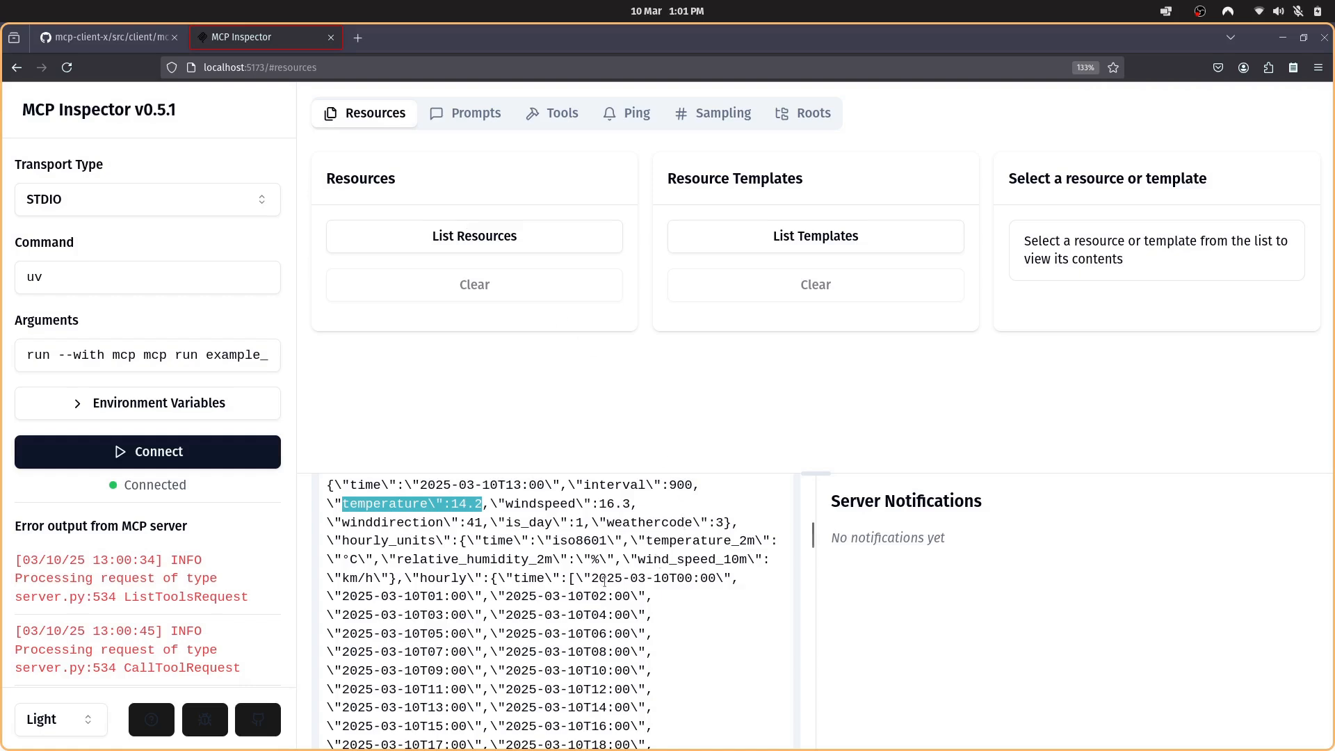
{"action": "left_click_drag", "start_coordinate": [417, 614], "coordinate": [653, 634]}
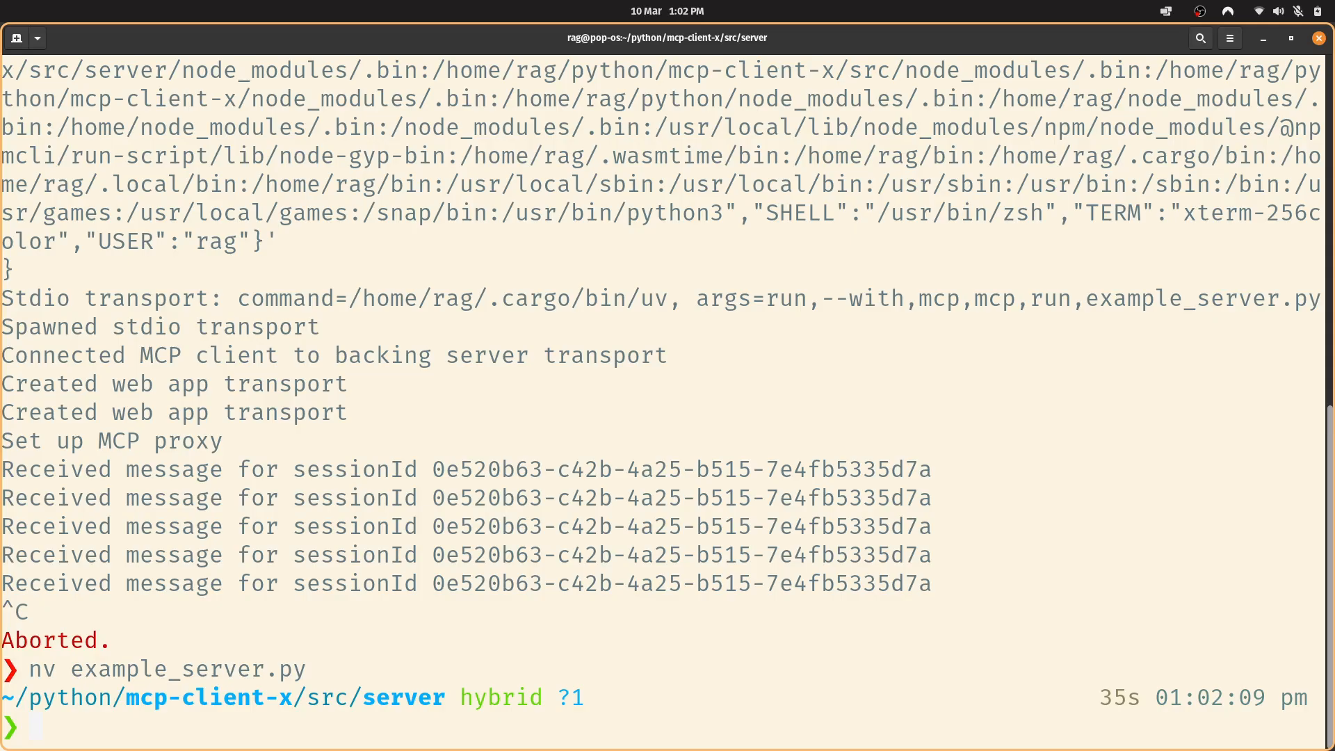
- Move up two directories from src/server to the mcp-client-x project root
{"action": "type", "text": "cd .."}
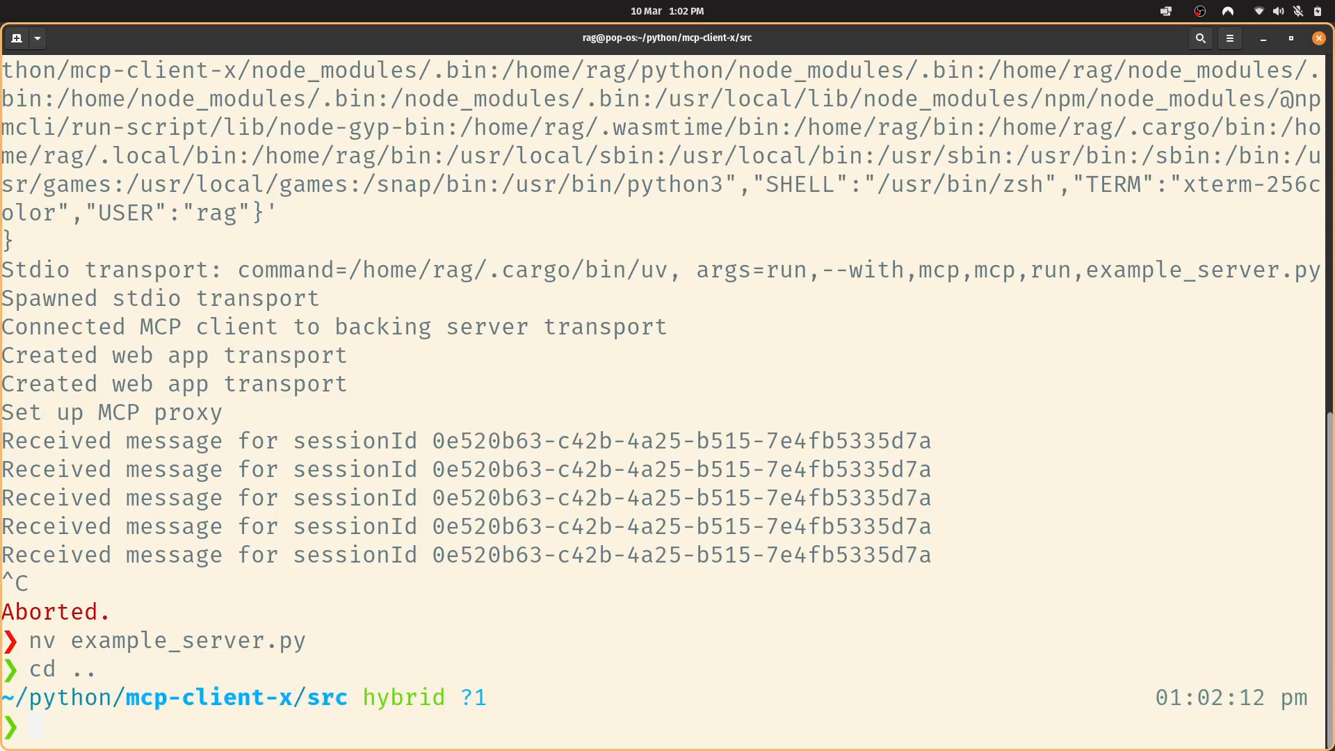
{"action": "type", "text": "cd."}
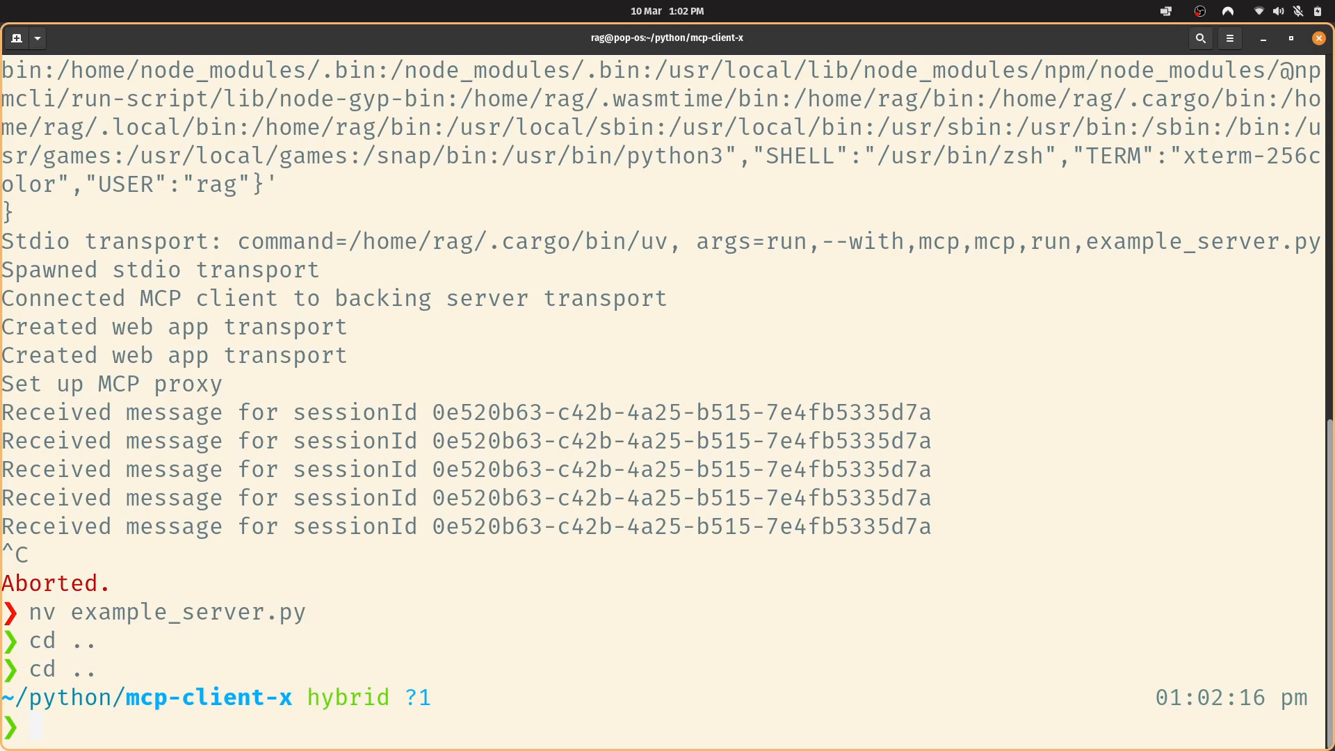
{"action": "mouse_move", "coordinate": [520, 433]}
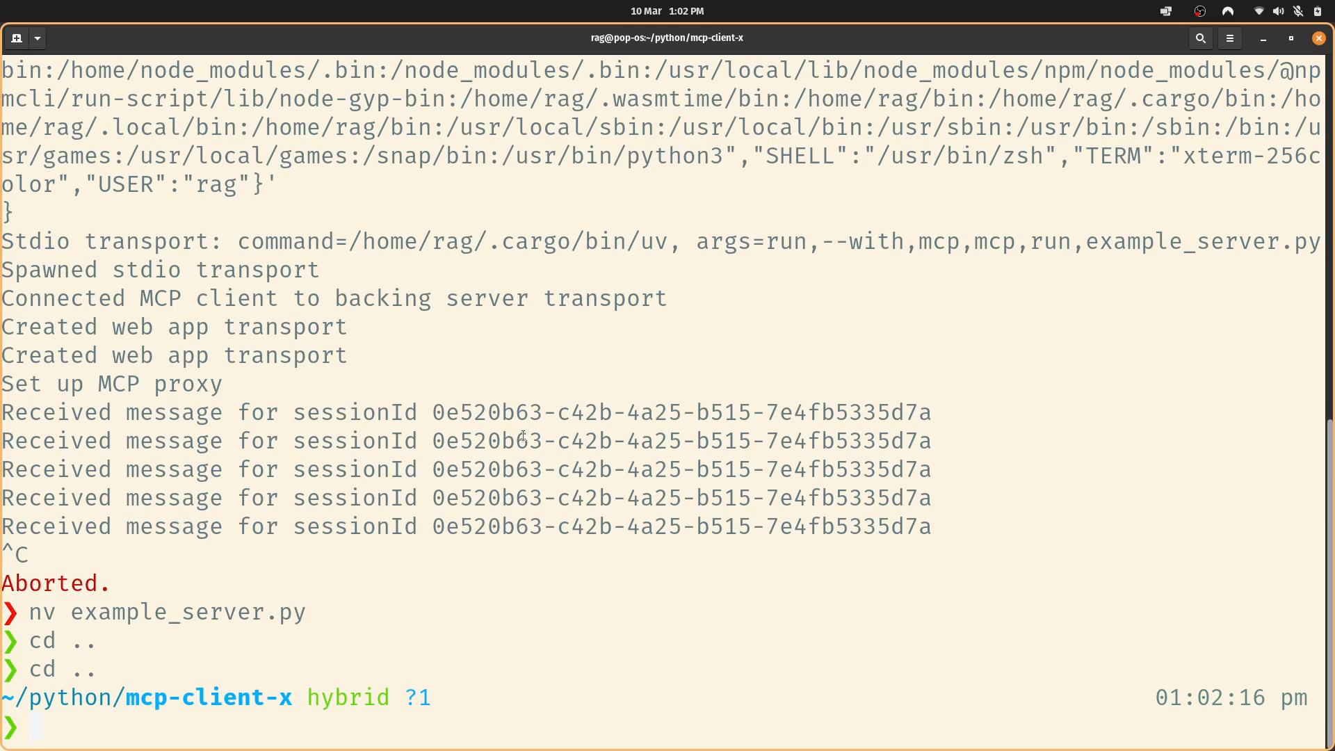